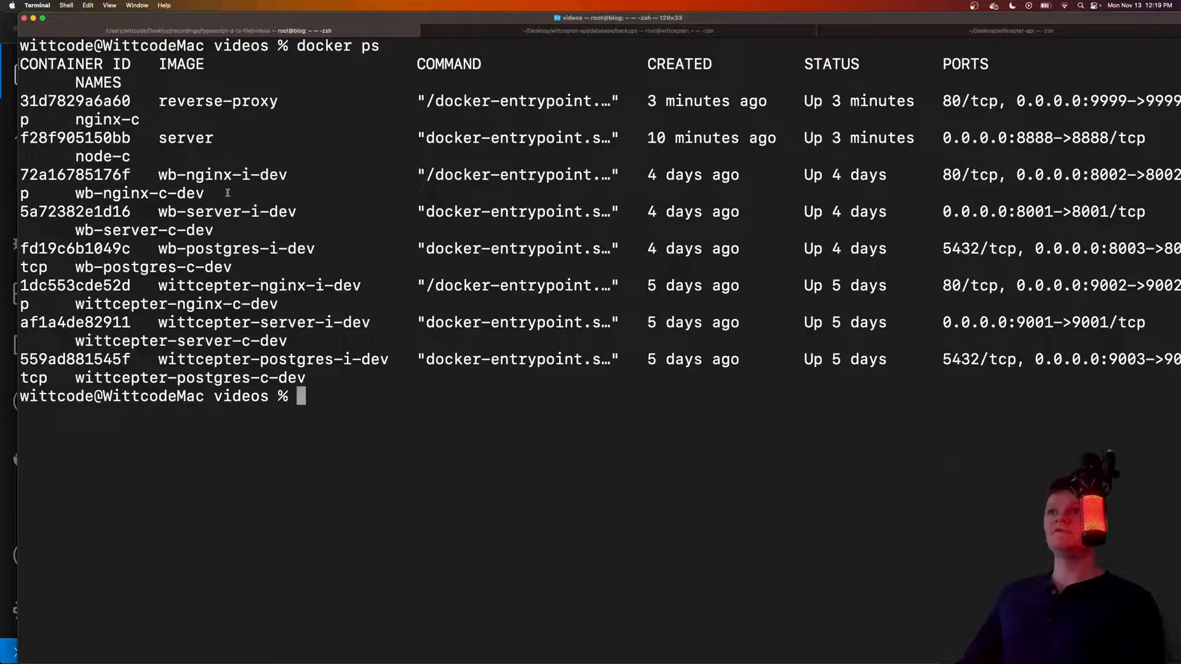
Step: Curl localhost:8888 after noting the server's published port, getting the request headers as JSON
{"action": "double_click", "coordinate": [102, 156]}
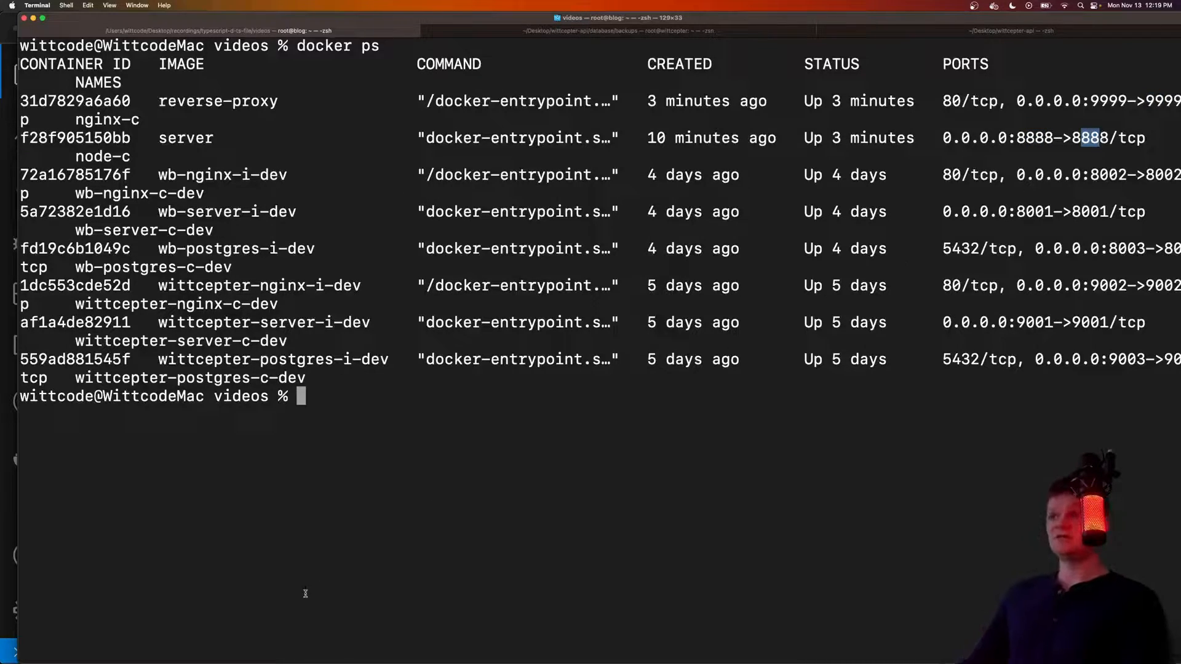
{"action": "type", "text": "curl l"}
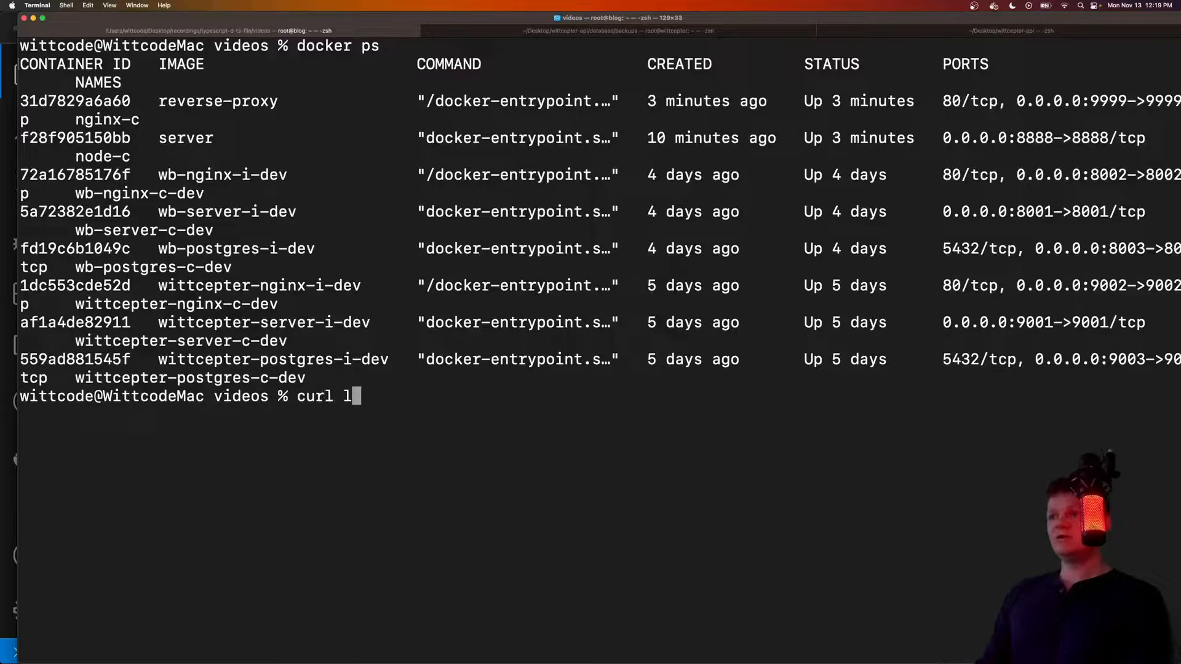
{"action": "type", "text": "ocalhost:8888"}
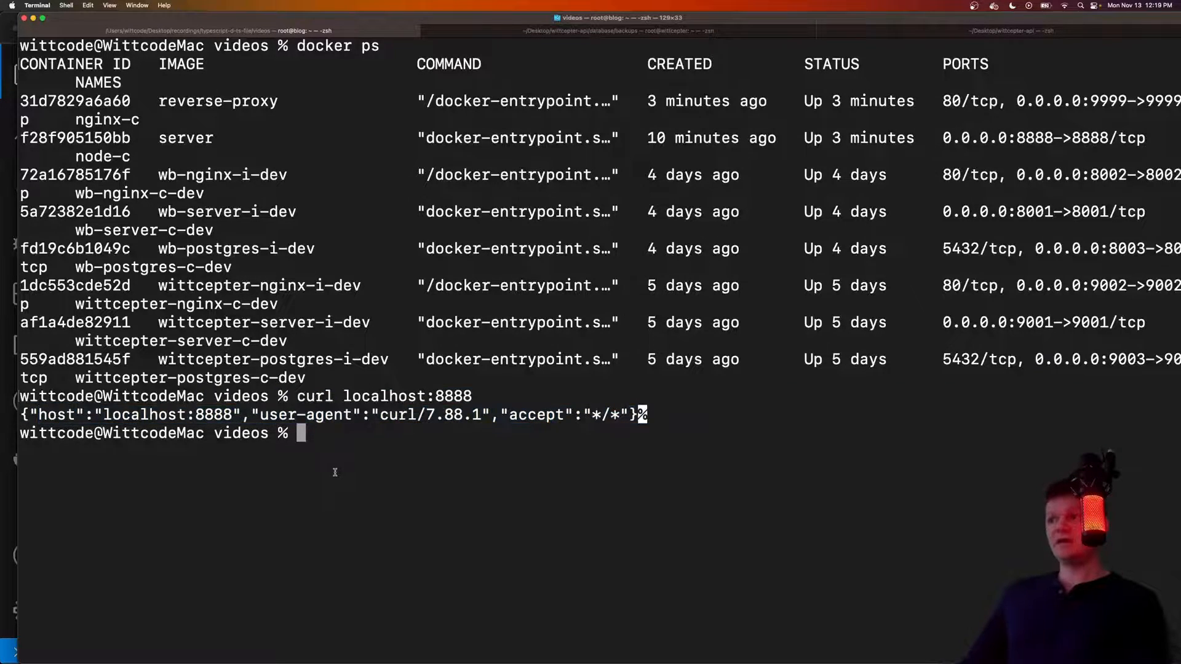
{"action": "type", "text": "curl localhos"}
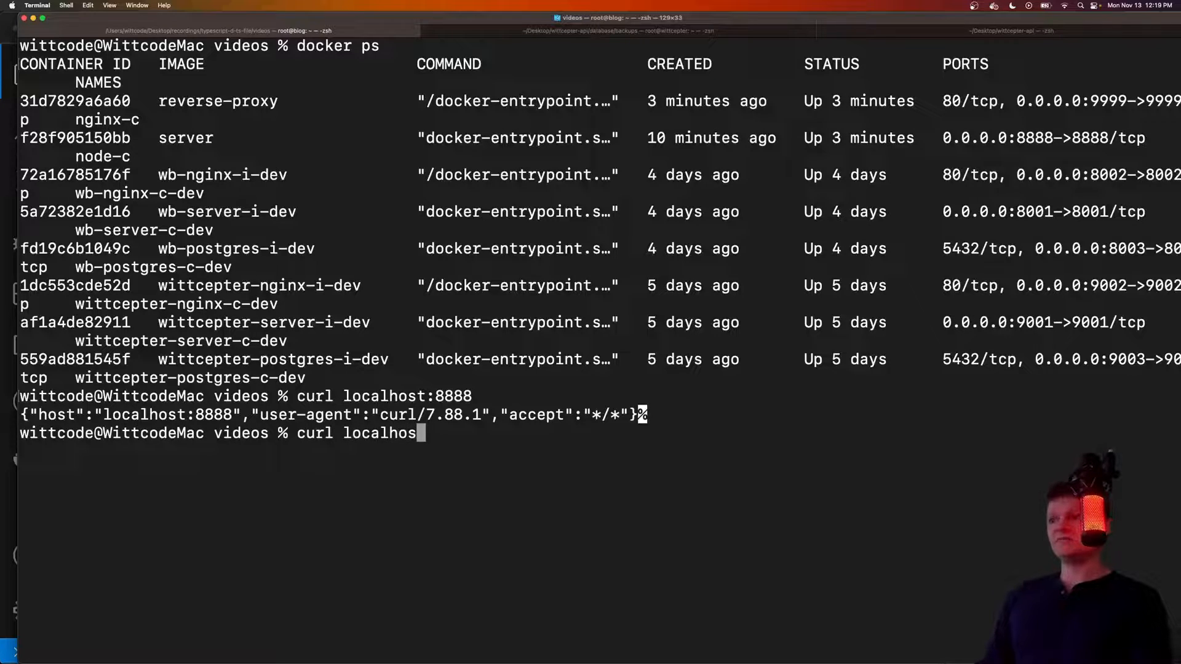
{"action": "key", "text": "Return"}
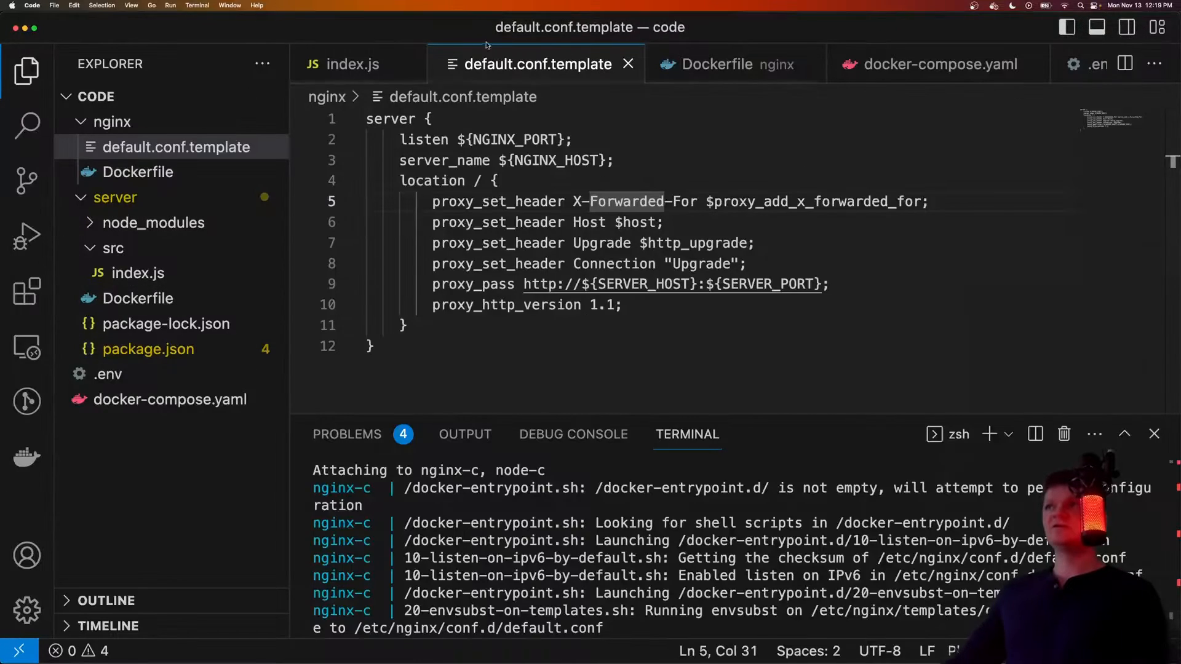
Step: Review index.js and the res.status(200).send(headers) line returning the request headers
{"action": "left_click", "coordinate": [353, 64]}
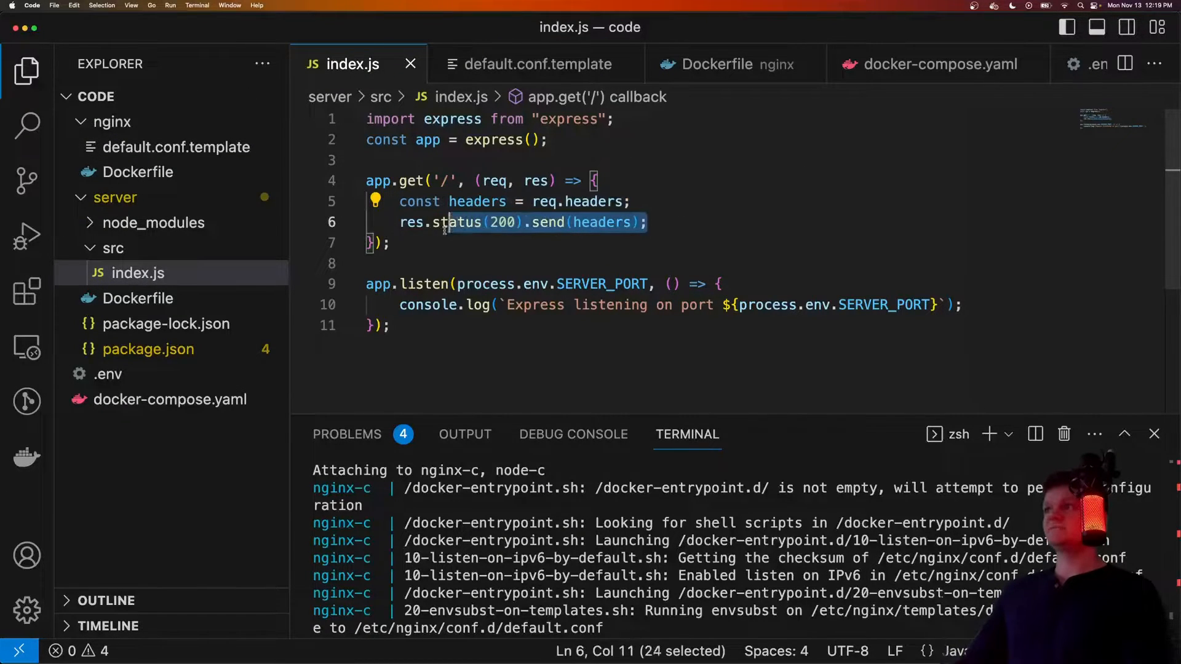
{"action": "left_click", "coordinate": [535, 64]}
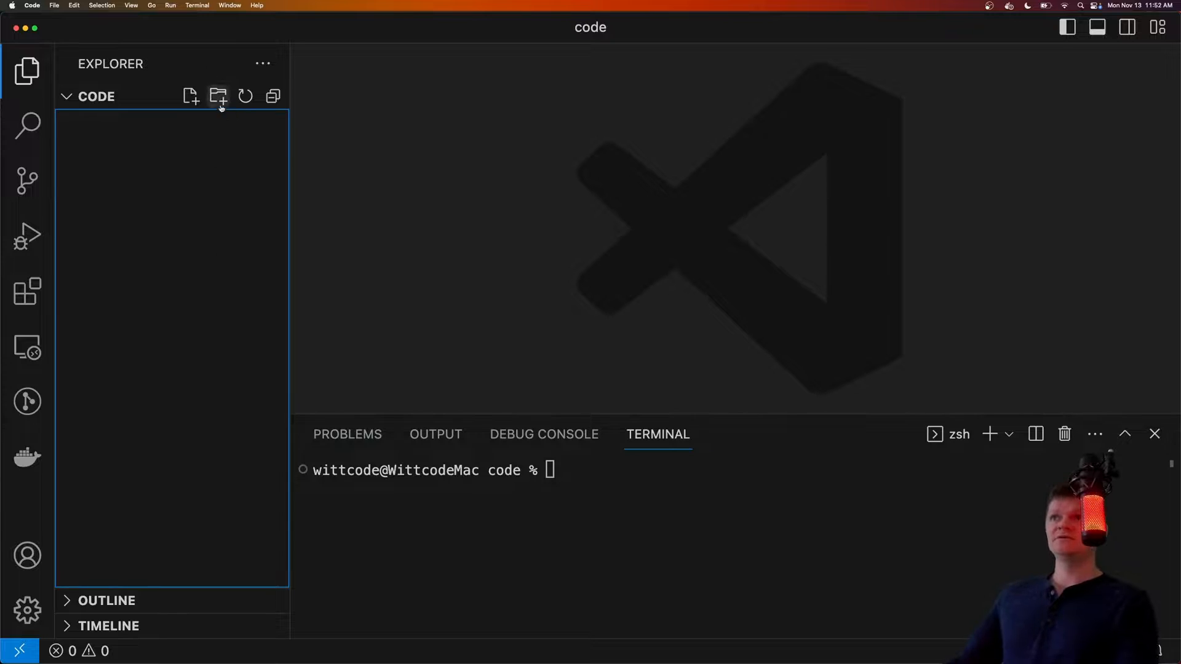
Step: Create the server folder, run npm init es6 -y, and begin installing Express with npm i express
{"action": "left_click", "coordinate": [219, 96]}
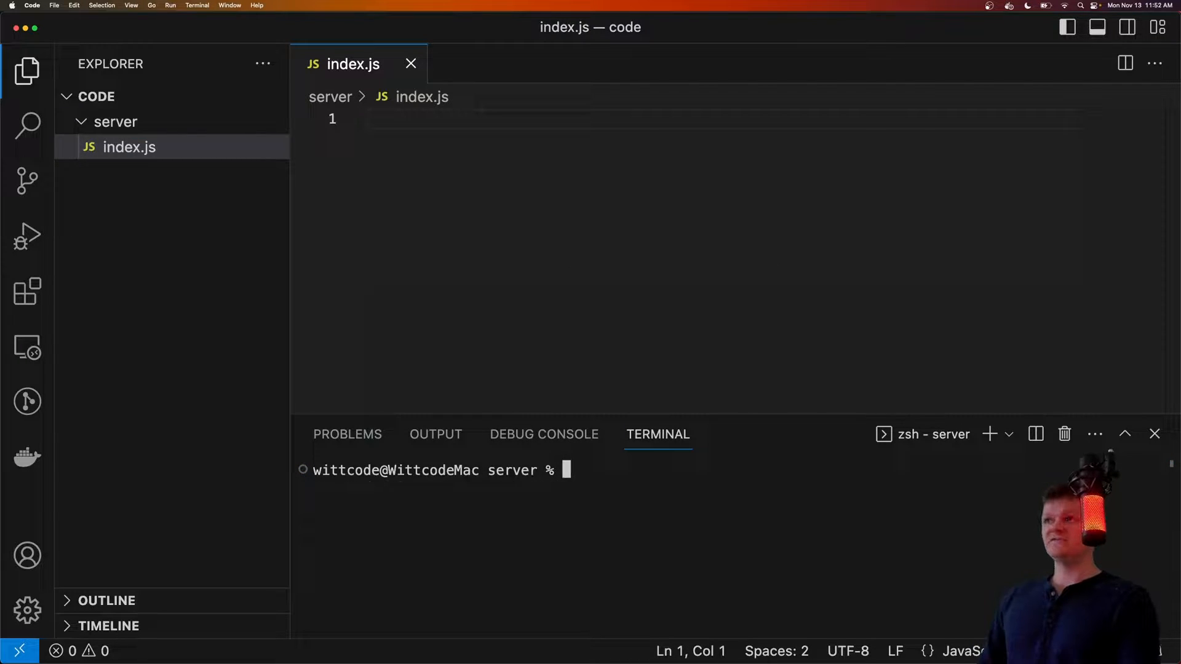
{"action": "type", "text": "npm init es"}
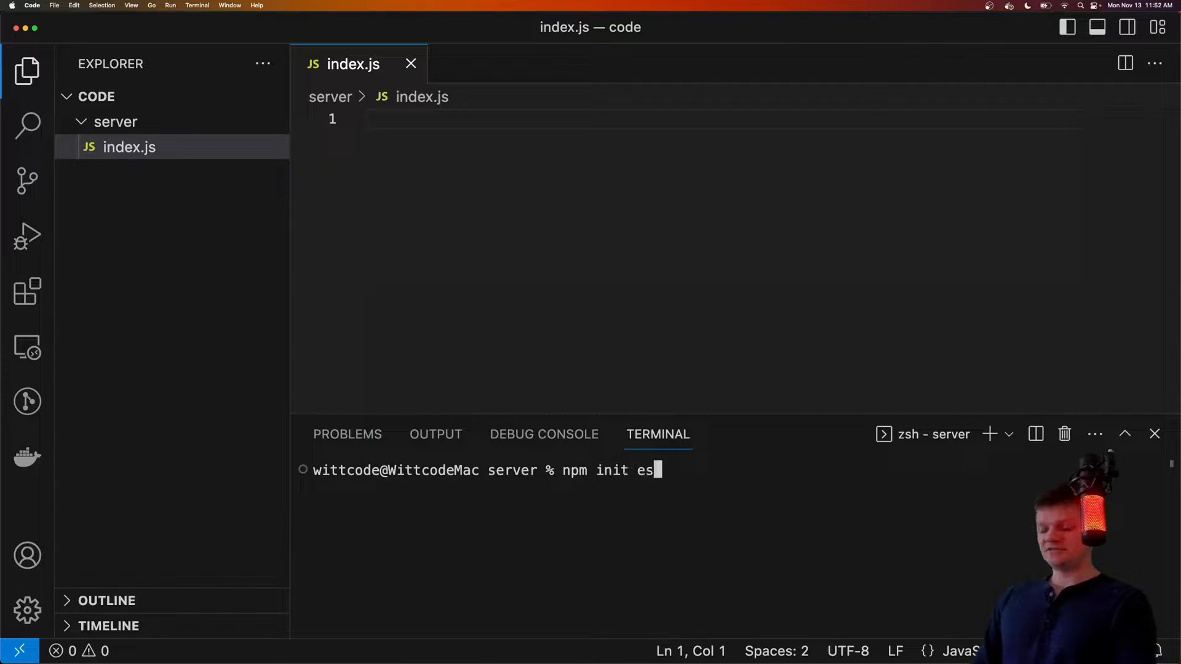
{"action": "type", "text": "6 -y"}
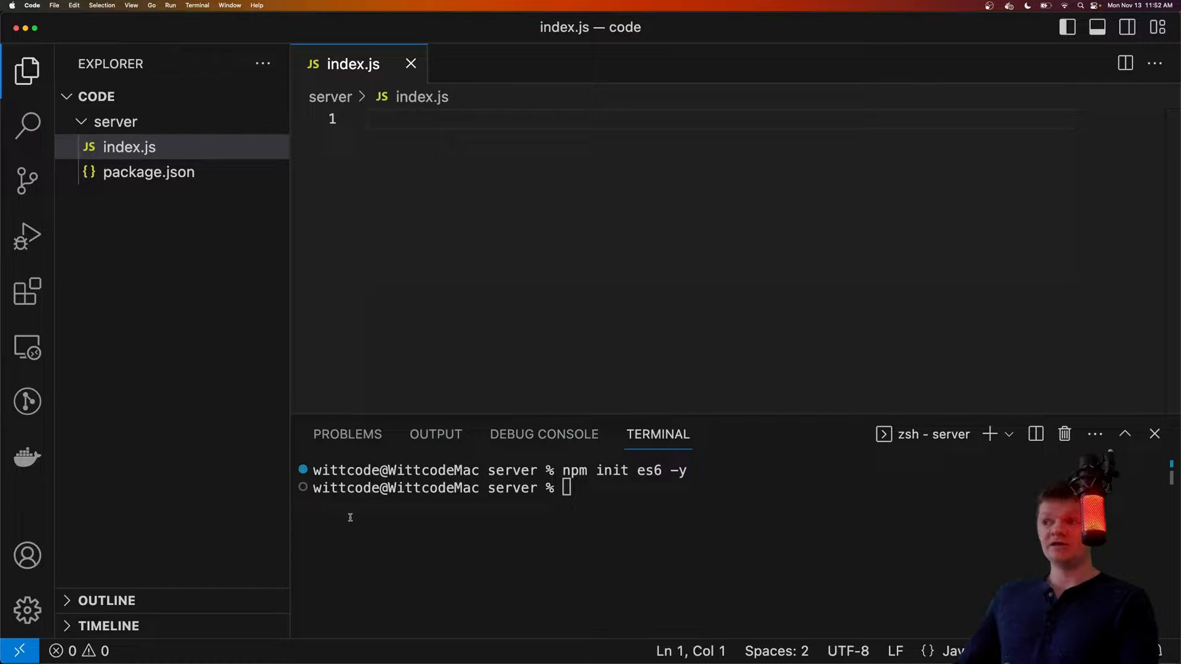
{"action": "type", "text": "npm i express"}
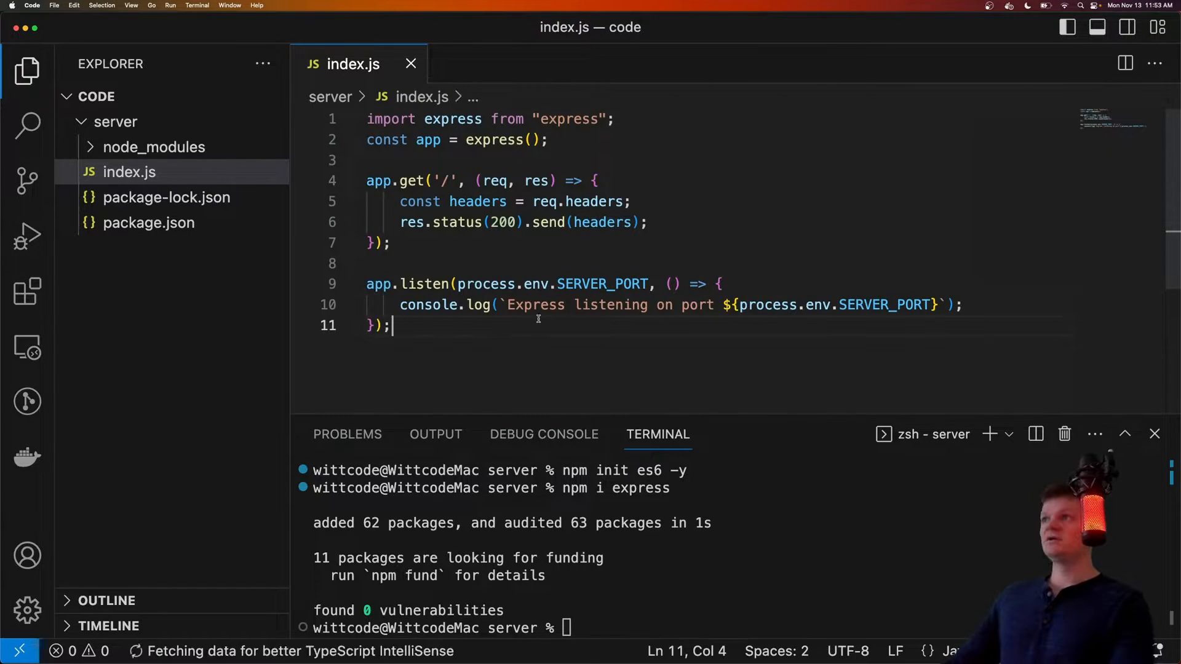
Step: Review the express import, the status/send call, and the SERVER_PORT environment variable in index.js
{"action": "left_click", "coordinate": [615, 120]}
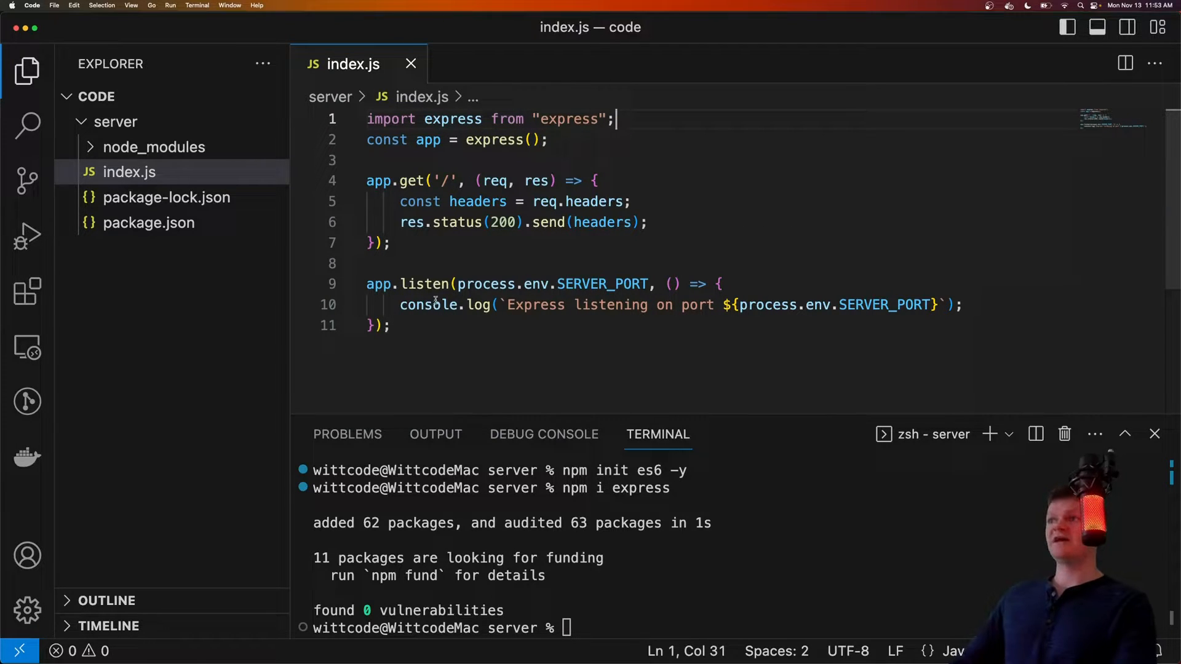
{"action": "left_click", "coordinate": [477, 181]}
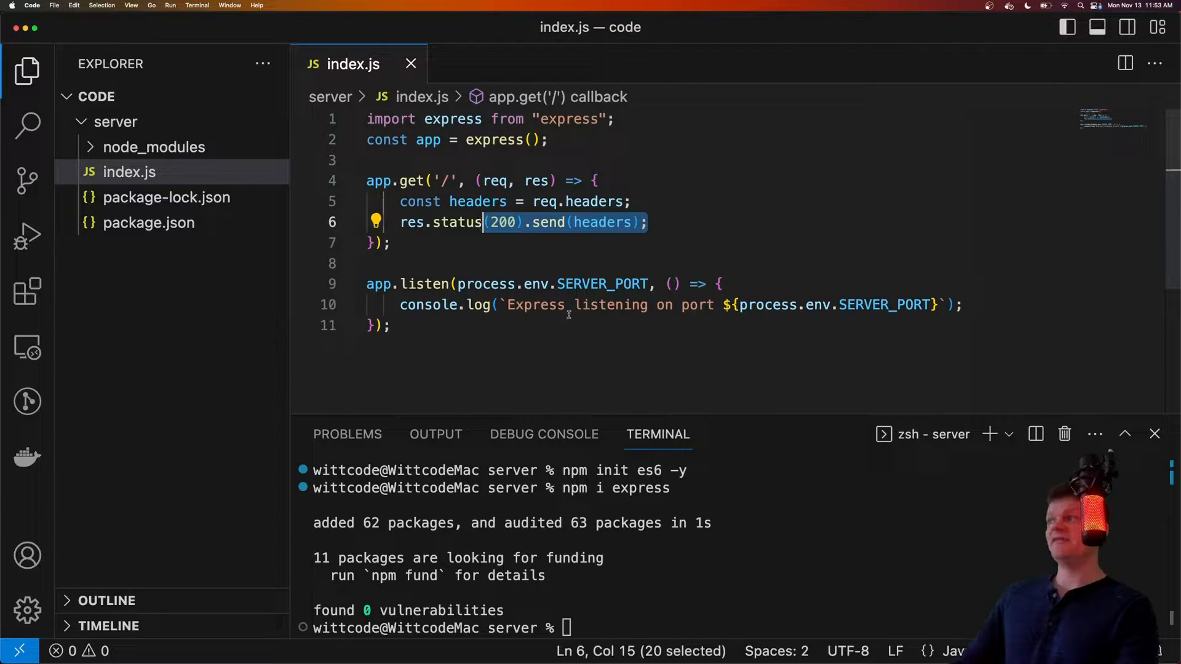
{"action": "mouse_move", "coordinate": [603, 284]}
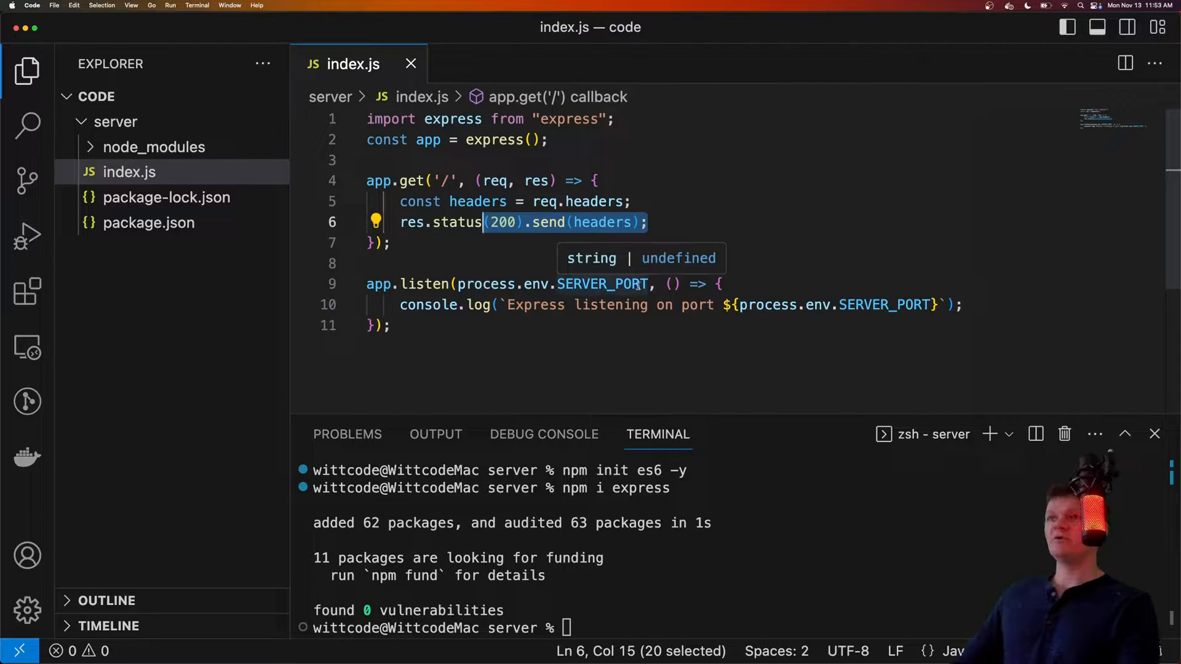
{"action": "double_click", "coordinate": [603, 284]}
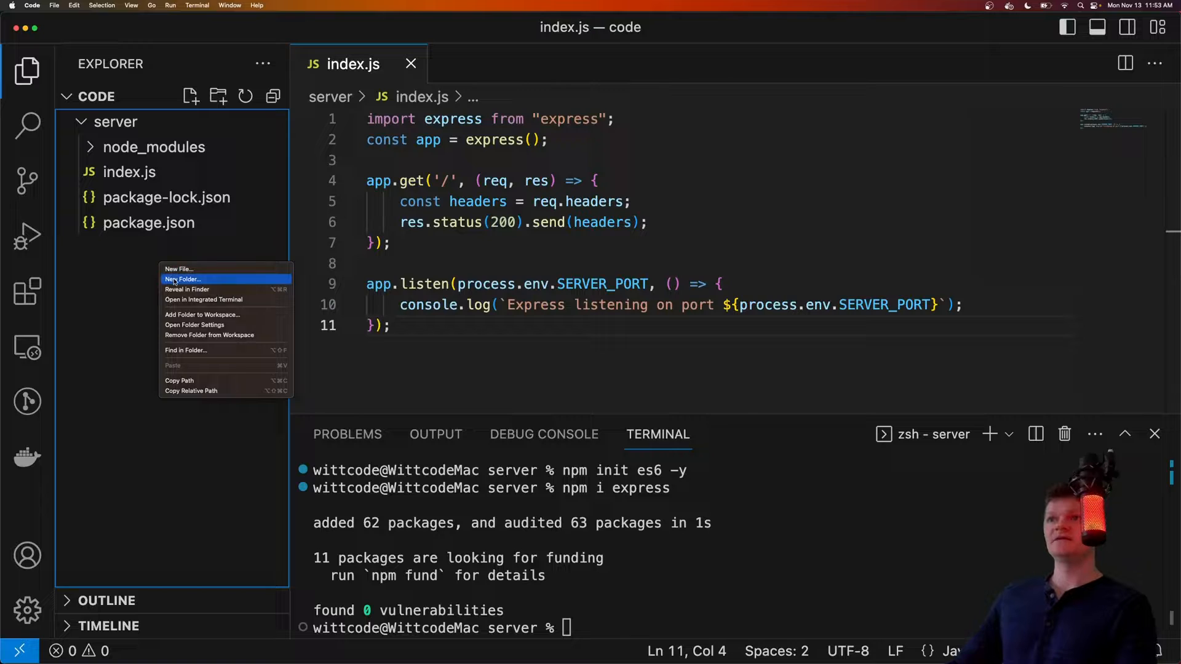
Step: Create a src folder inside server, confirm moving index.js into it, and start a new Dockerfile
{"action": "left_click", "coordinate": [182, 279]}
{"action": "type", "text": "src"}
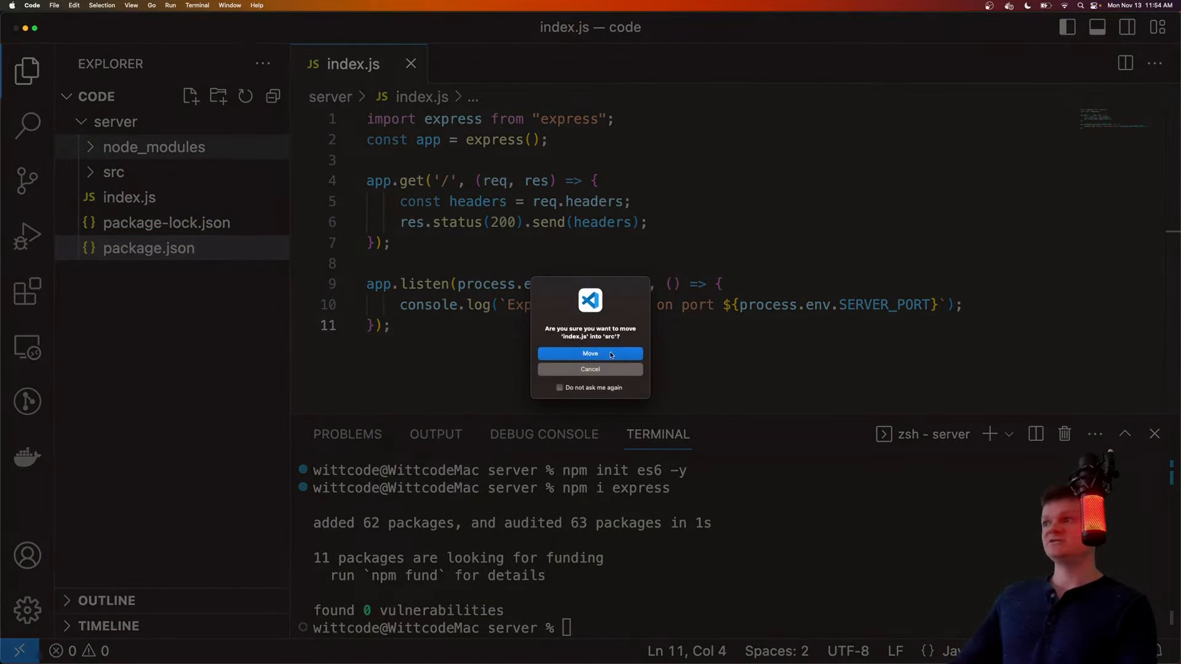
{"action": "left_click", "coordinate": [589, 354]}
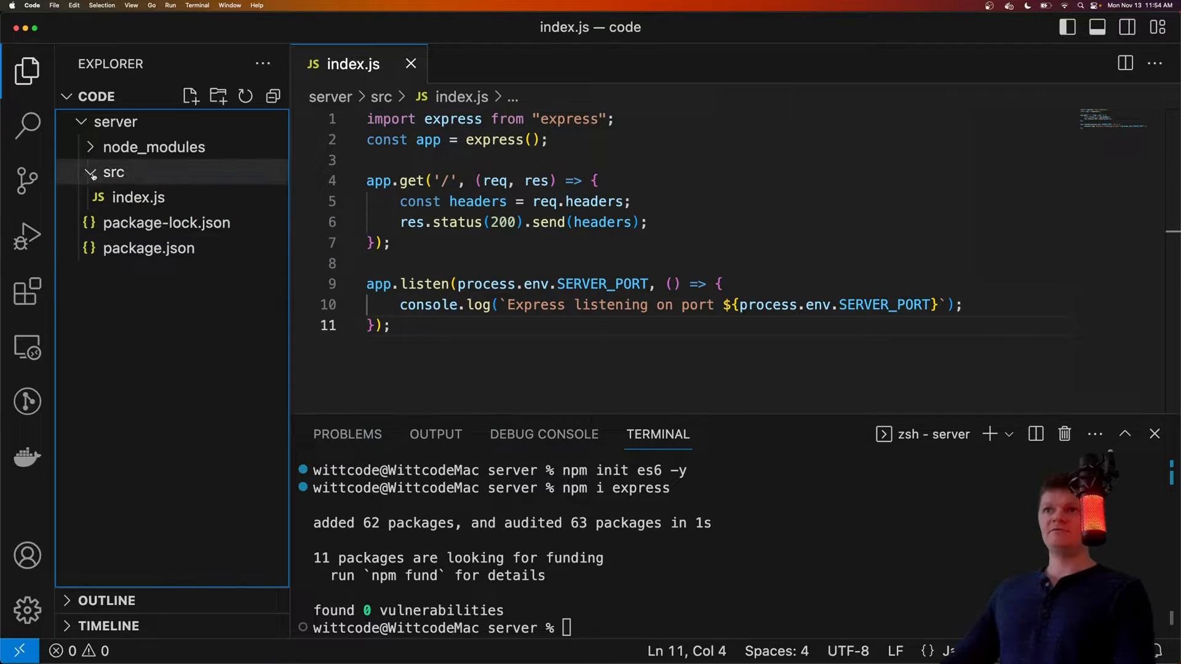
{"action": "left_click", "coordinate": [189, 96]}
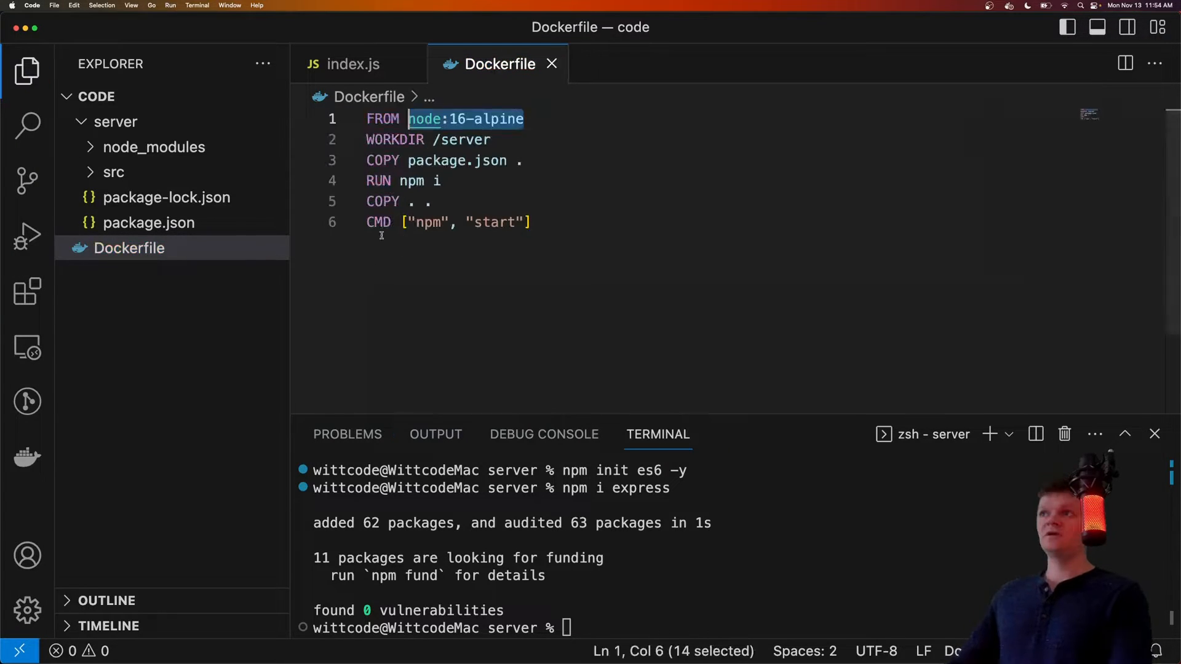
Step: Review the Dockerfile's WORKDIR /server and CMD npm start lines, then switch to package.json
{"action": "left_click", "coordinate": [490, 119]}
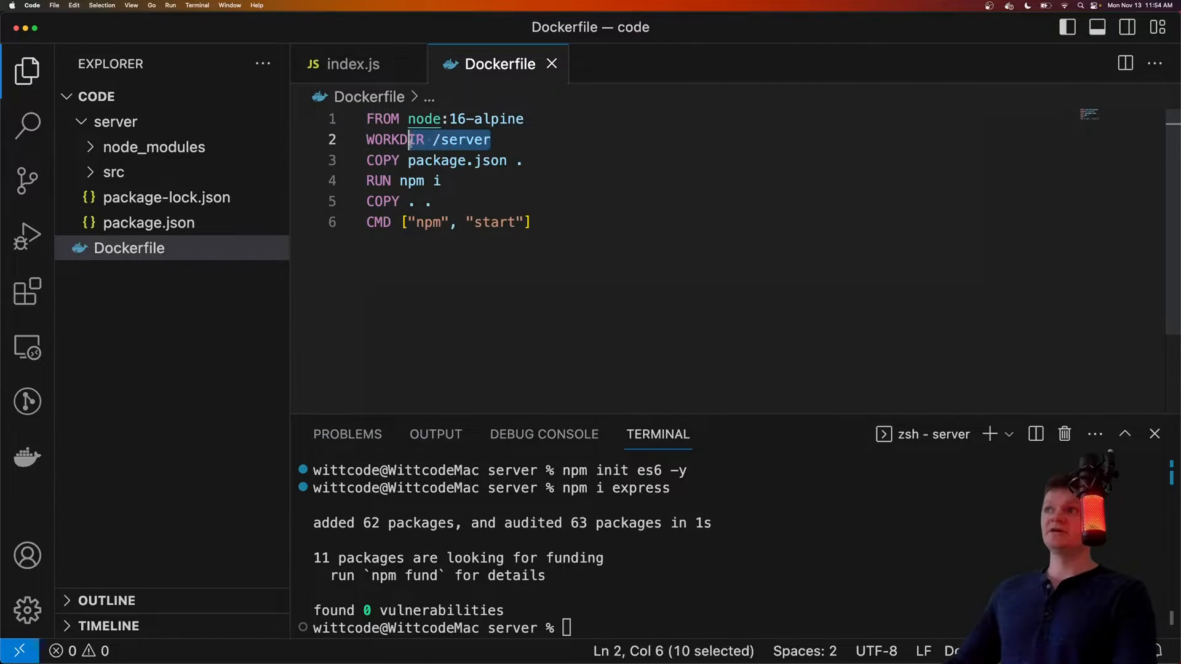
{"action": "mouse_move", "coordinate": [391, 139]}
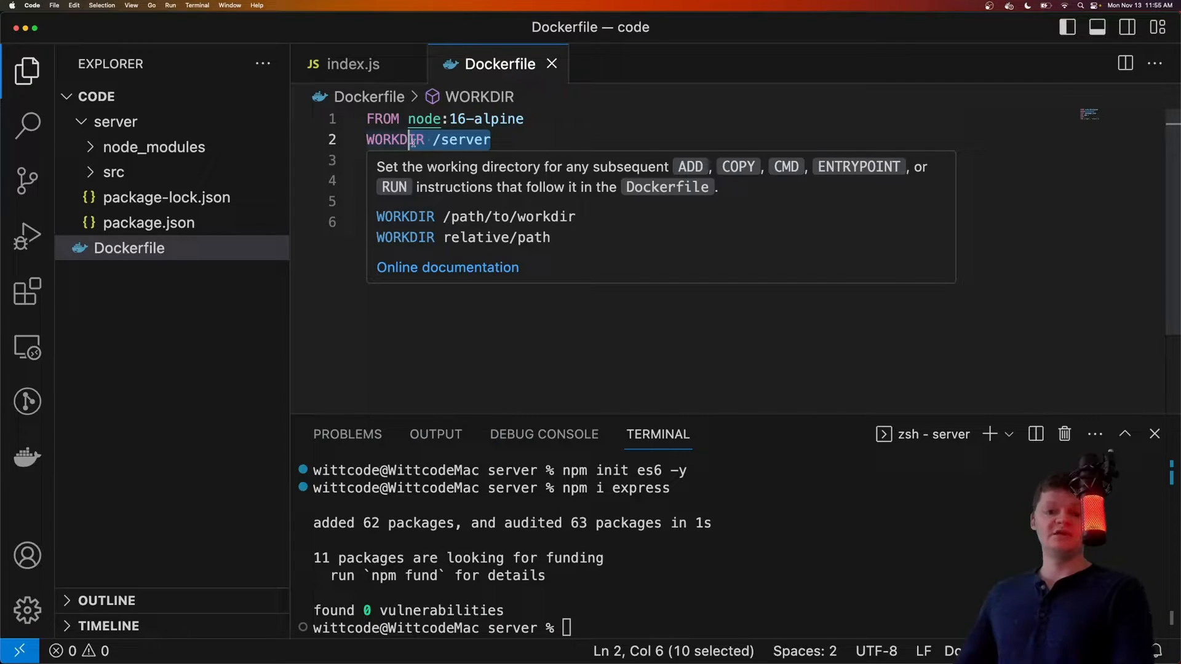
{"action": "scroll", "scroll_direction": "down", "scroll_amount": 3}
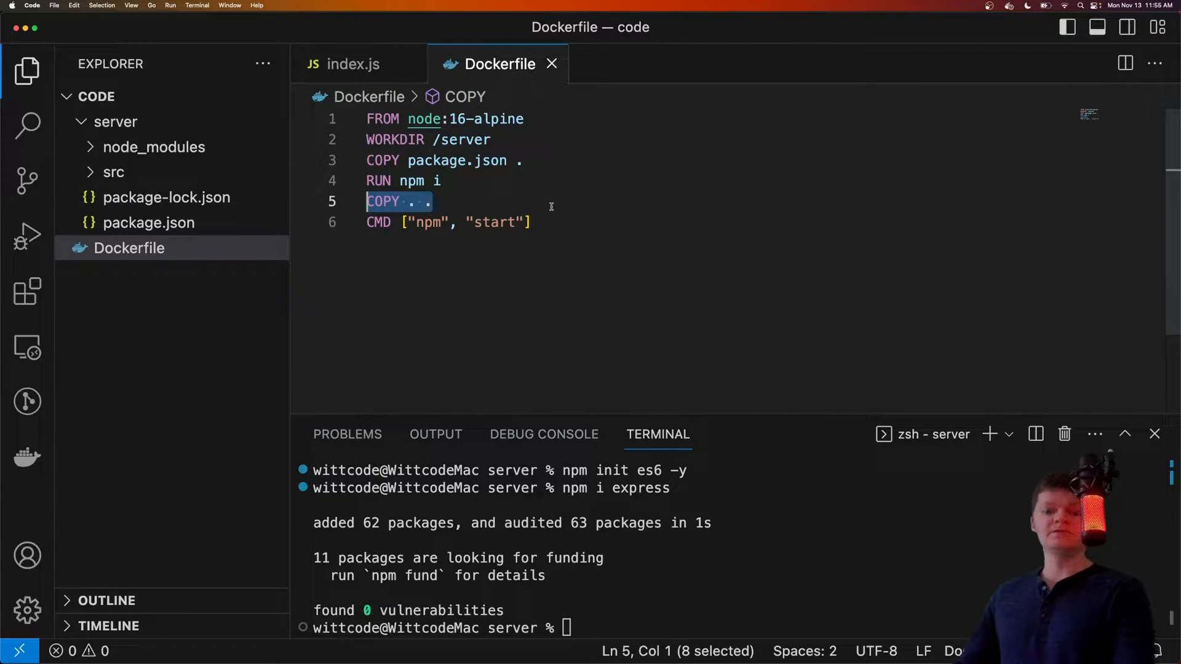
{"action": "left_click", "coordinate": [379, 223]}
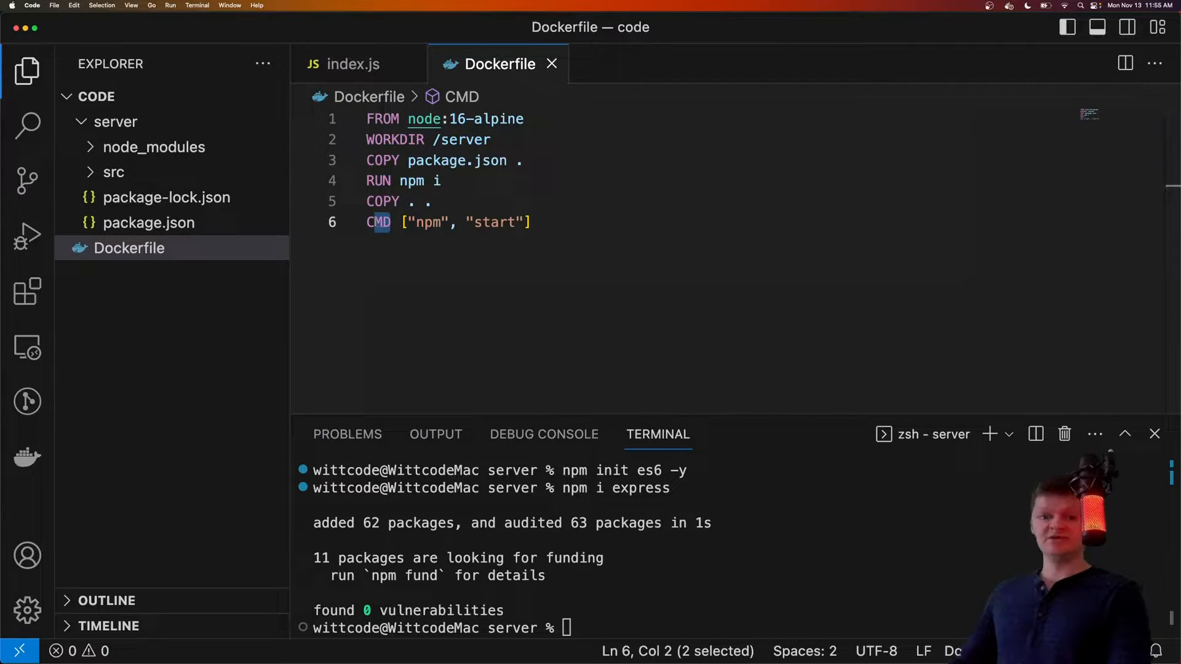
{"action": "left_click", "coordinate": [128, 247]}
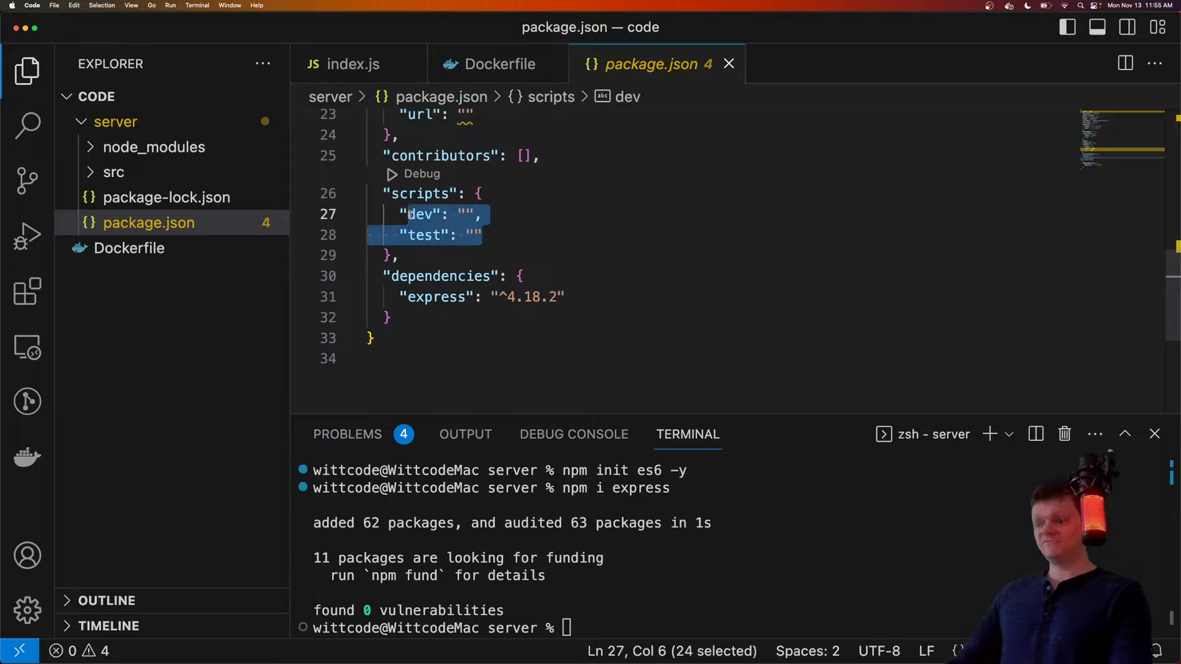
Step: Write the scripts entry "start": "node ./src/index.js" in package.json
{"action": "type", "text": "\"start\""}
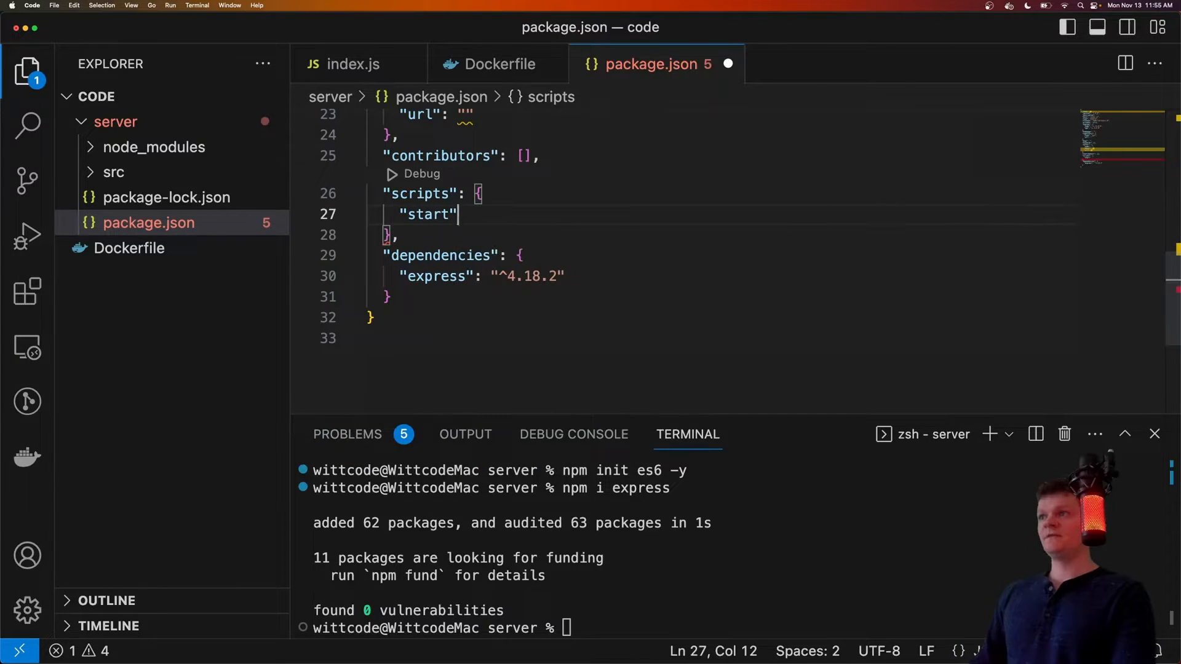
{"action": "type", "text": ": \"node ./src/i"}
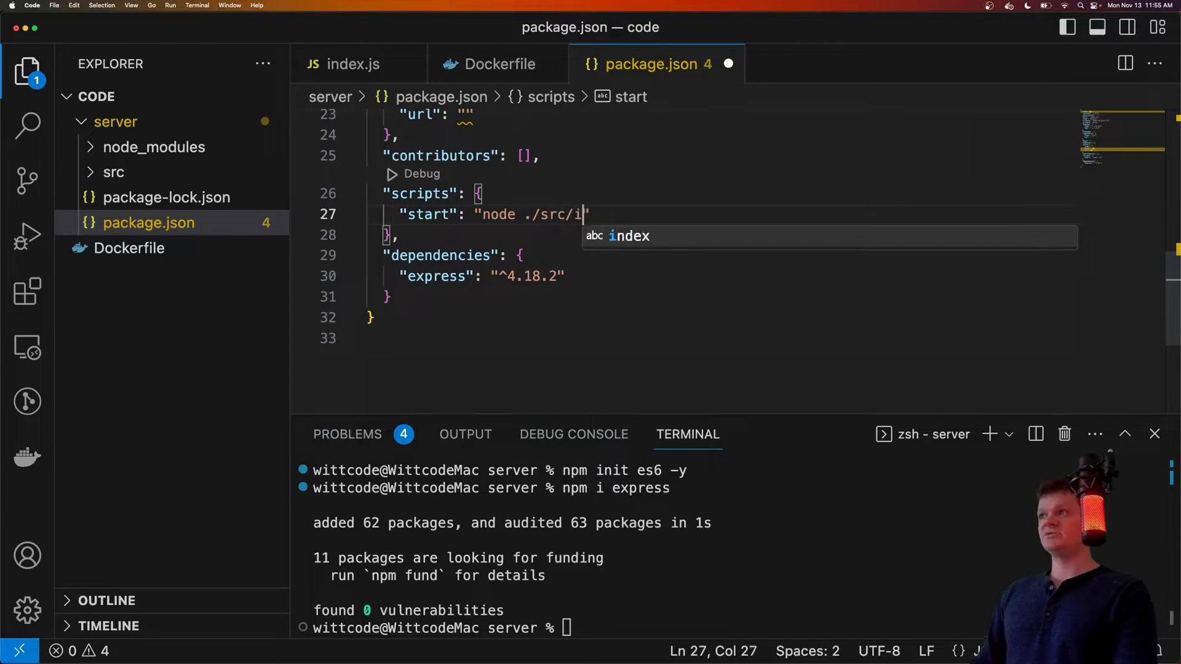
{"action": "type", "text": "ndex.js"}
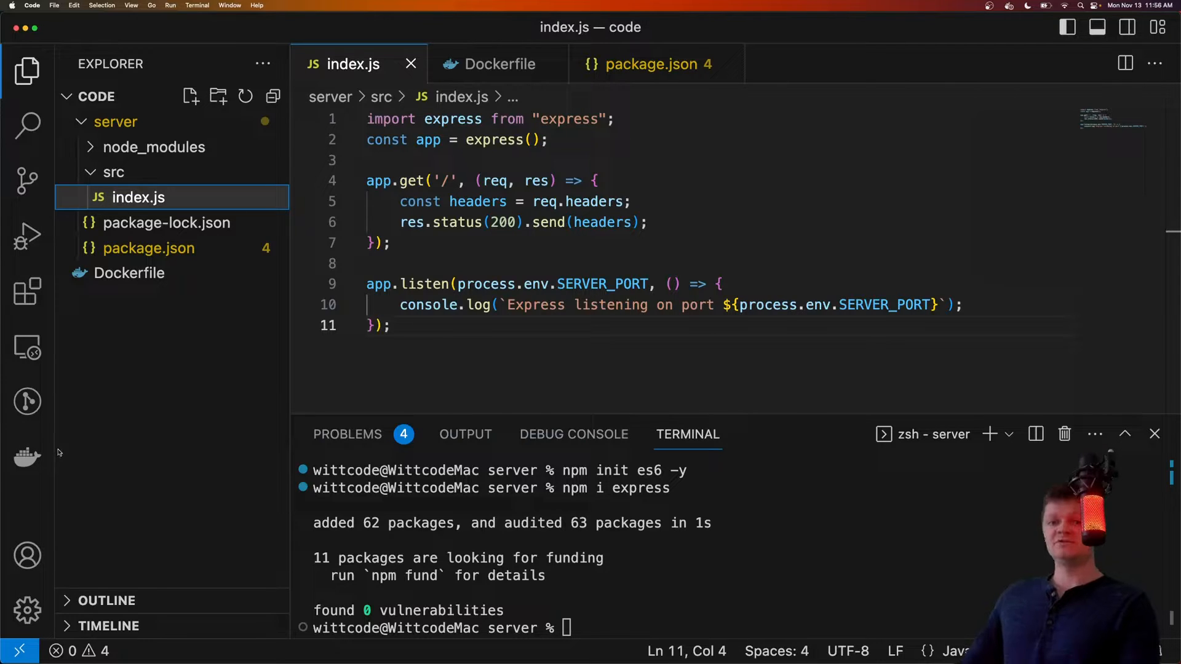
Step: Check the Dockerfile now sits in server, then create an nginx folder at the project root
{"action": "left_click", "coordinate": [116, 122]}
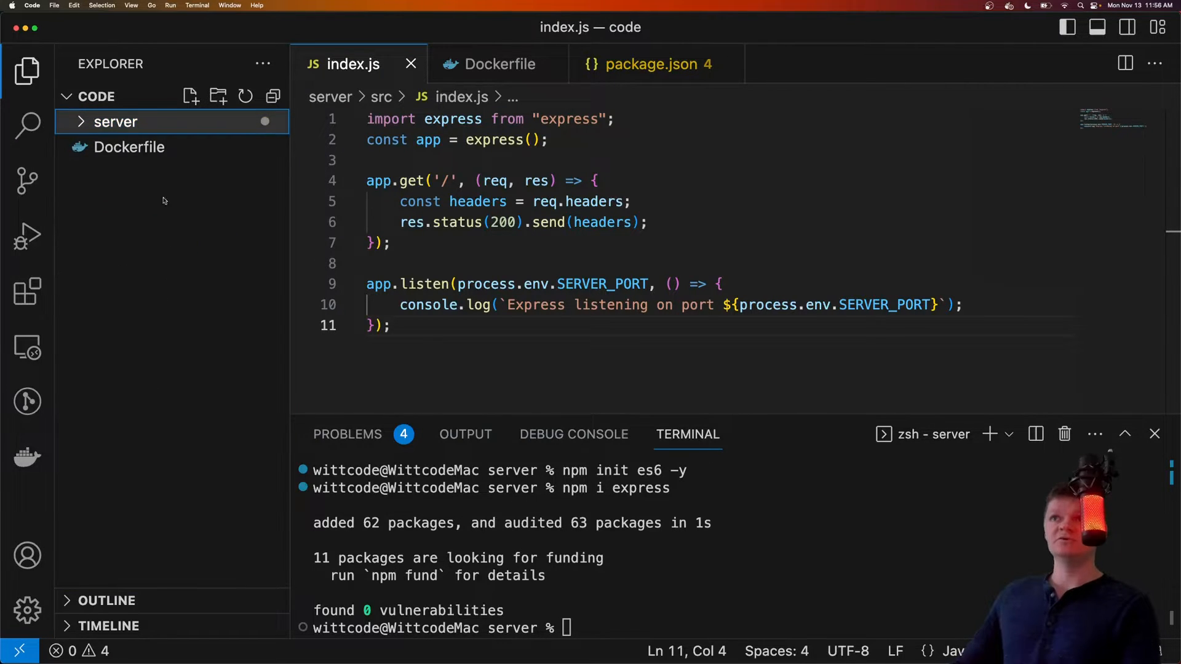
{"action": "left_click", "coordinate": [116, 121]}
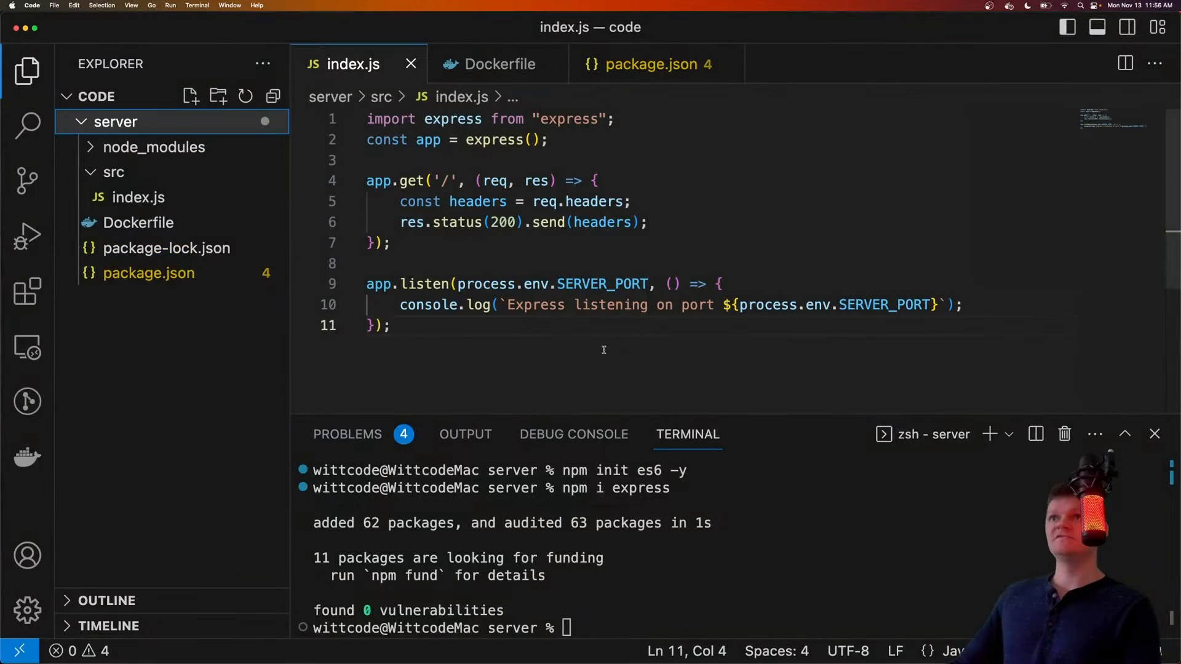
{"action": "left_click", "coordinate": [115, 121]}
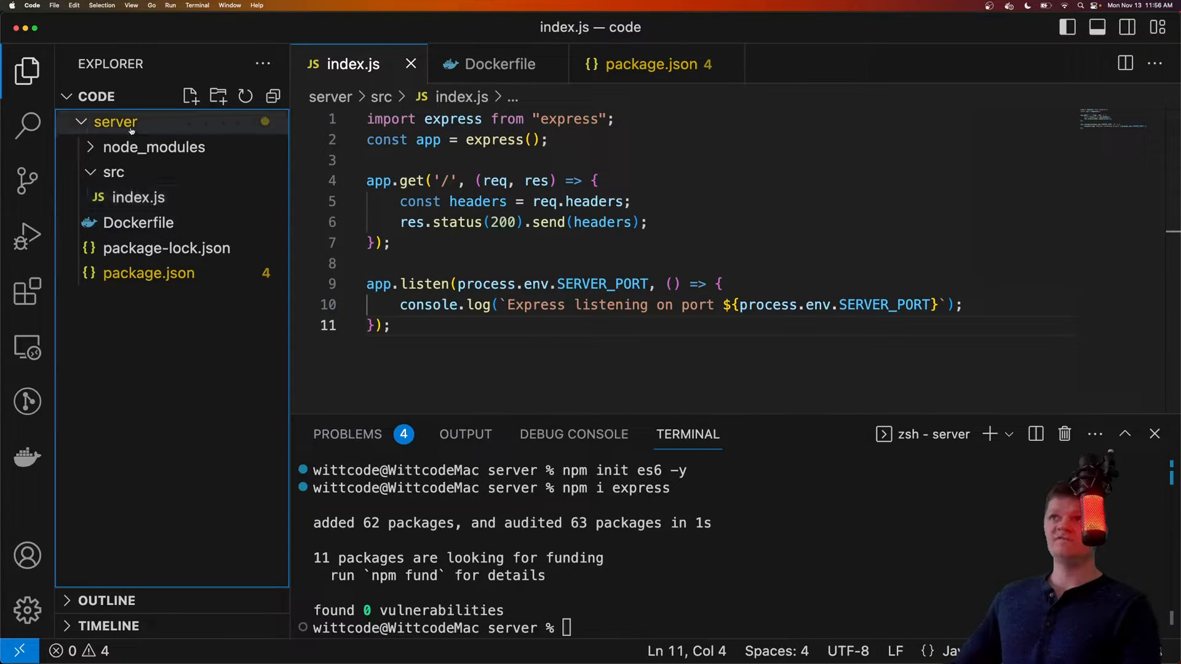
{"action": "left_click", "coordinate": [218, 96]}
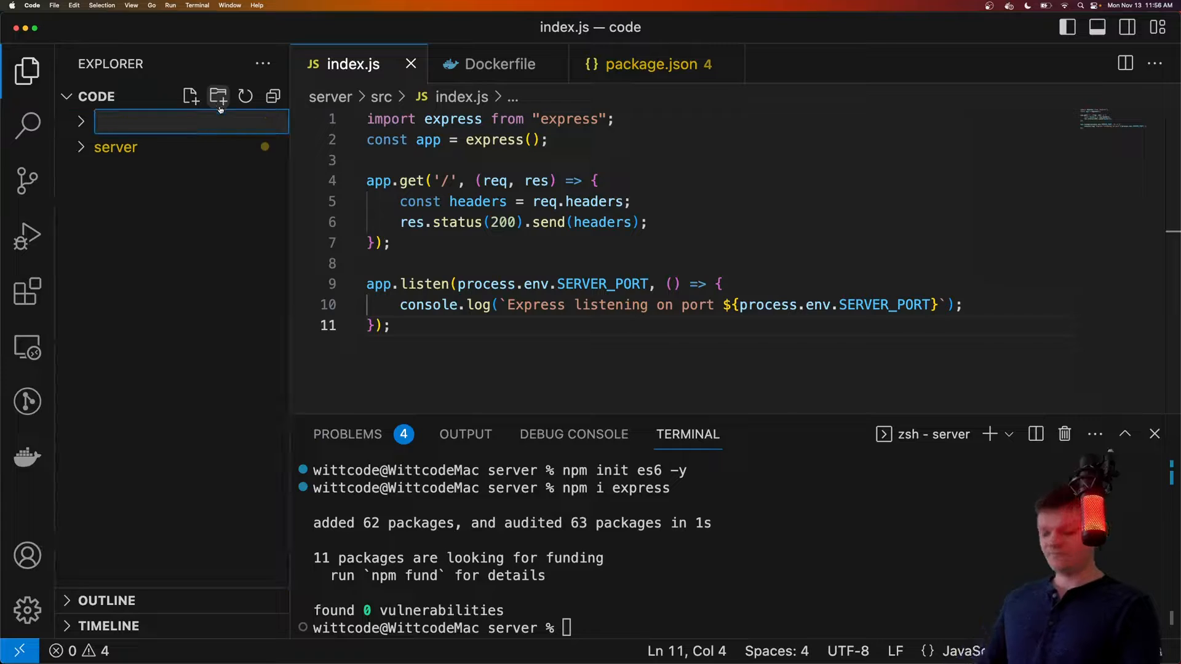
{"action": "type", "text": "nginx"}
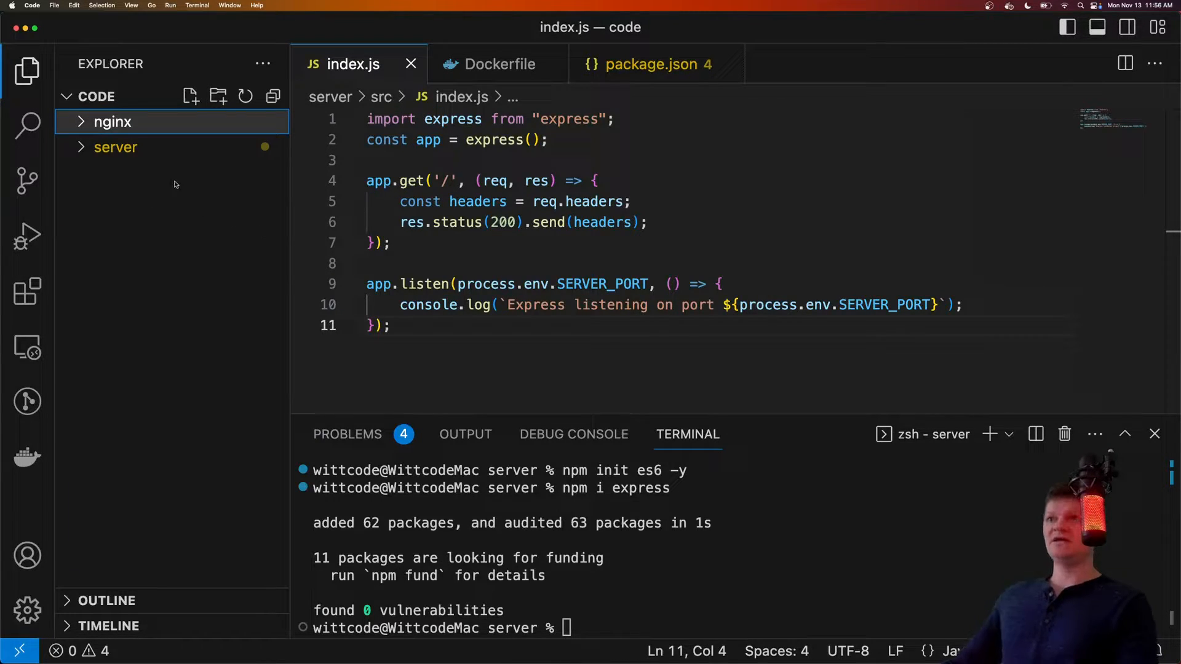
Step: Create default.conf.template inside the nginx folder
{"action": "left_click", "coordinate": [190, 96]}
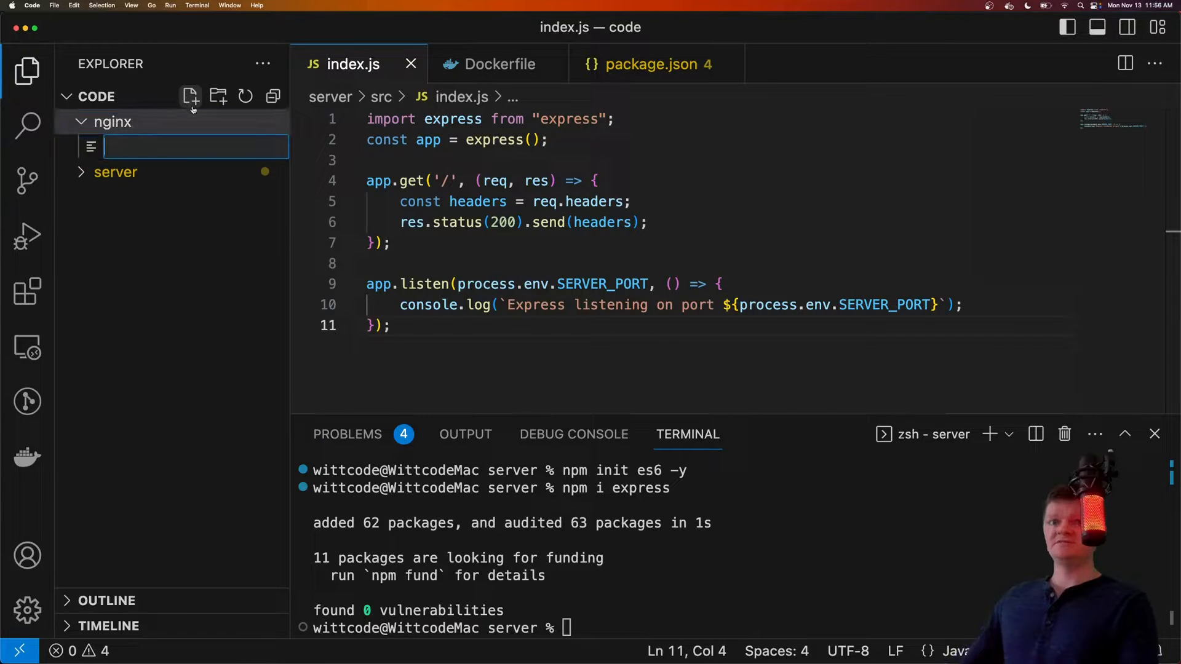
{"action": "type", "text": "default."}
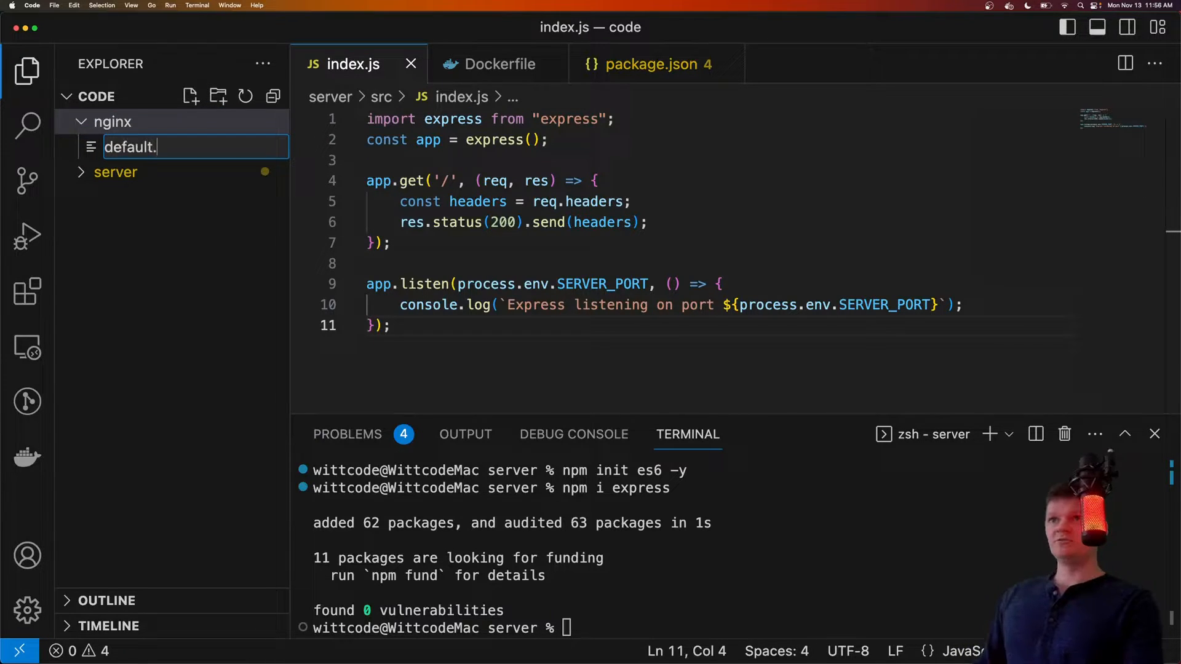
{"action": "type", "text": "conf.template"}
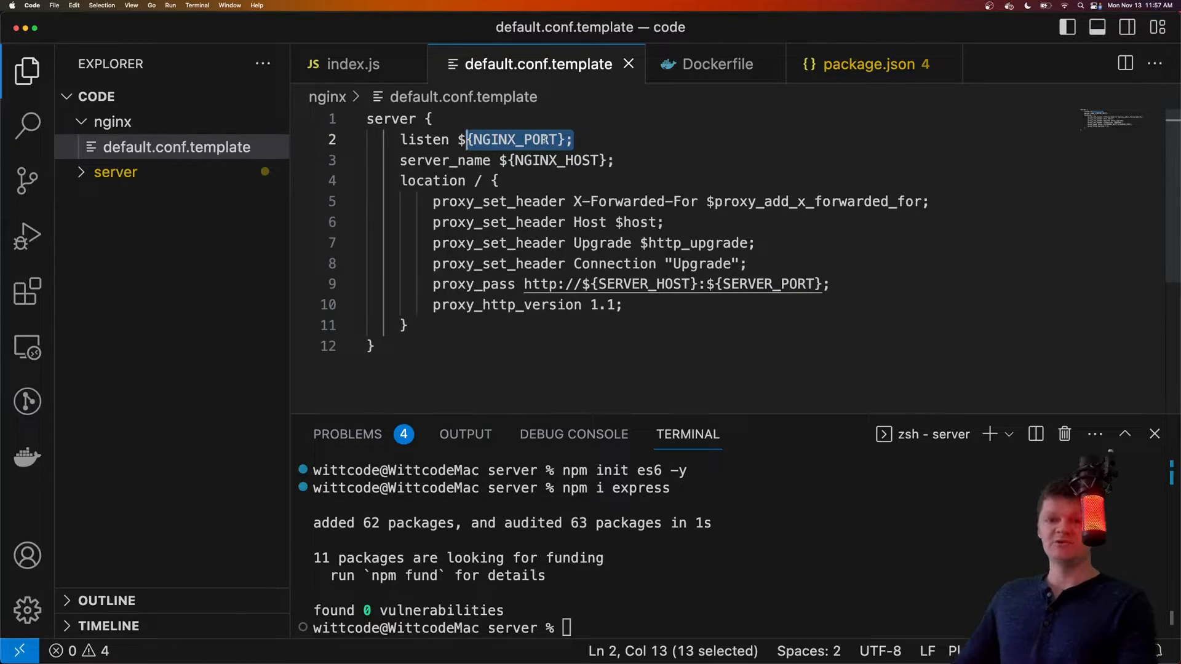
Step: Set listen on NGINX_PORT, compare with SERVER_PORT in index.js, and add the location / block with X-Forwarded-For
{"action": "double_click", "coordinate": [557, 160]}
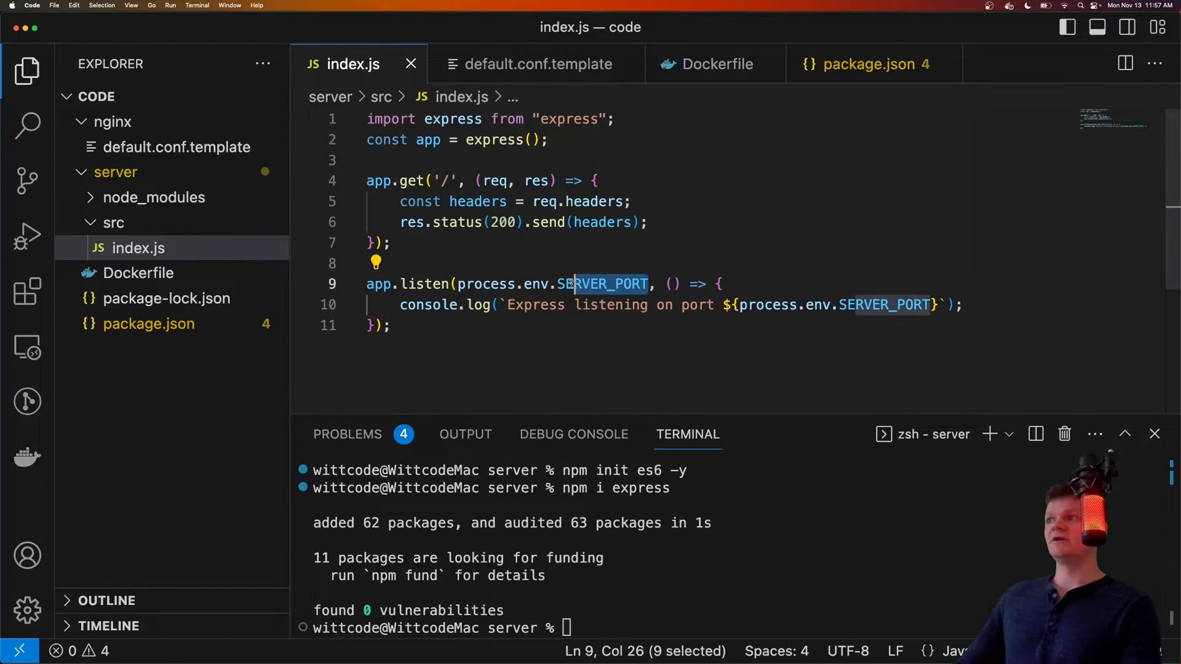
{"action": "left_click", "coordinate": [538, 64]}
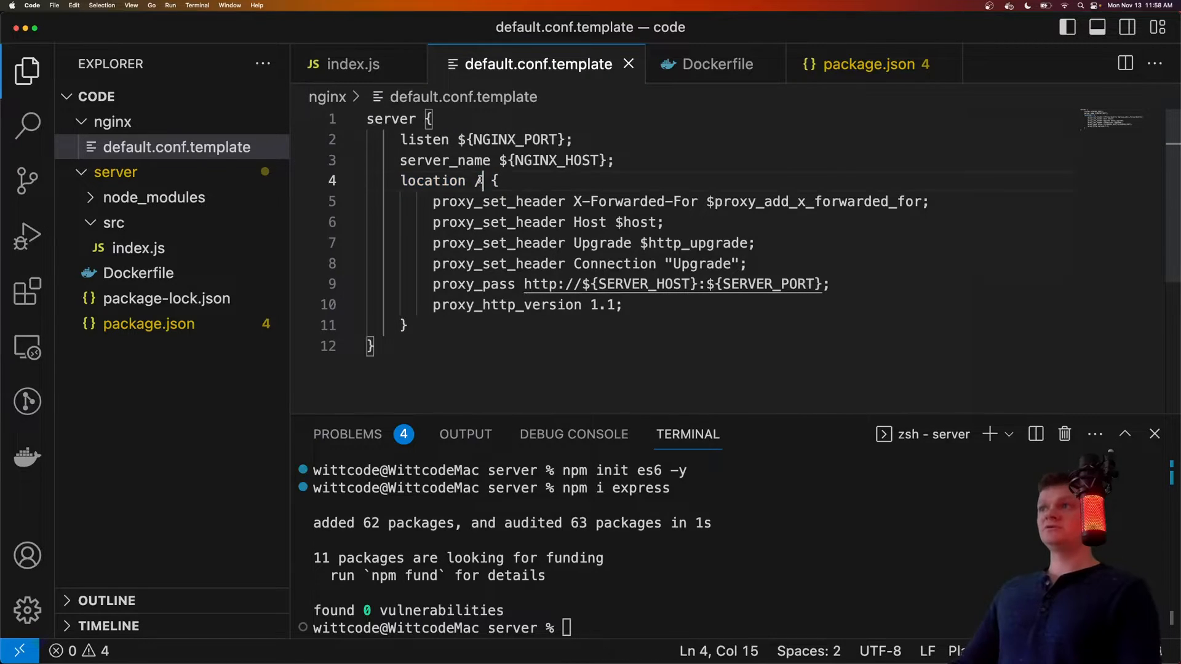
{"action": "type", "text": "/"}
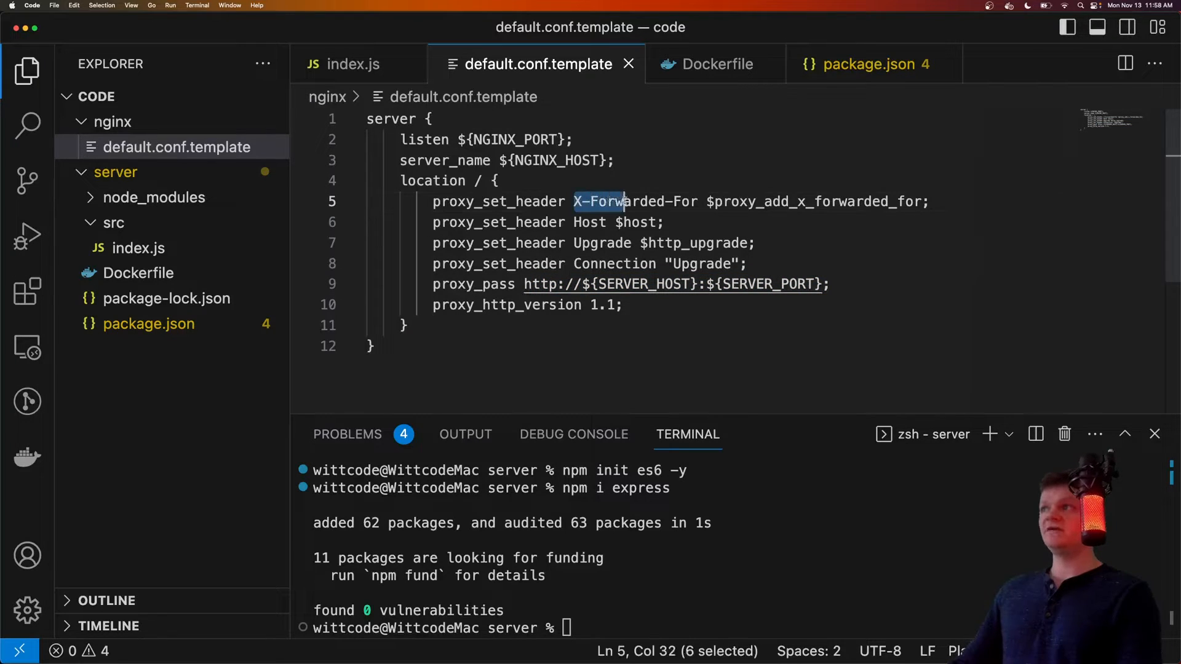
{"action": "left_click_drag", "start_coordinate": [624, 201], "coordinate": [691, 200]}
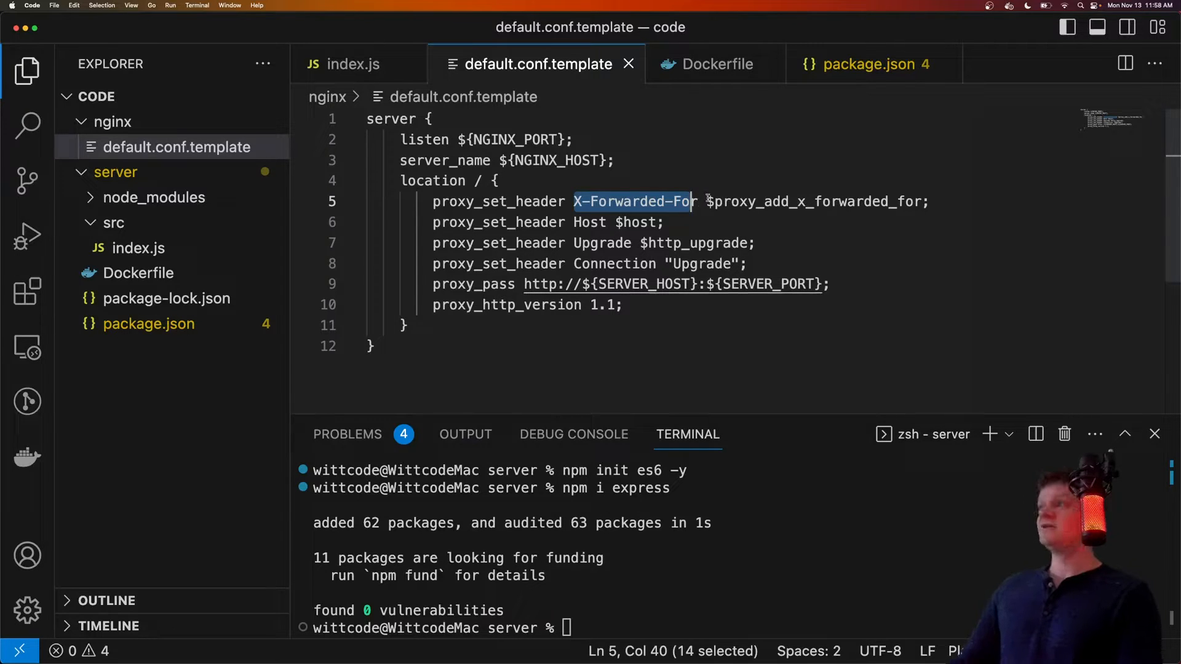
Step: Add proxy_set_header lines for X-Forwarded-For, proxy_add_x_forwarded_for, http_upgrade and the Upgrade header
{"action": "double_click", "coordinate": [753, 200]}
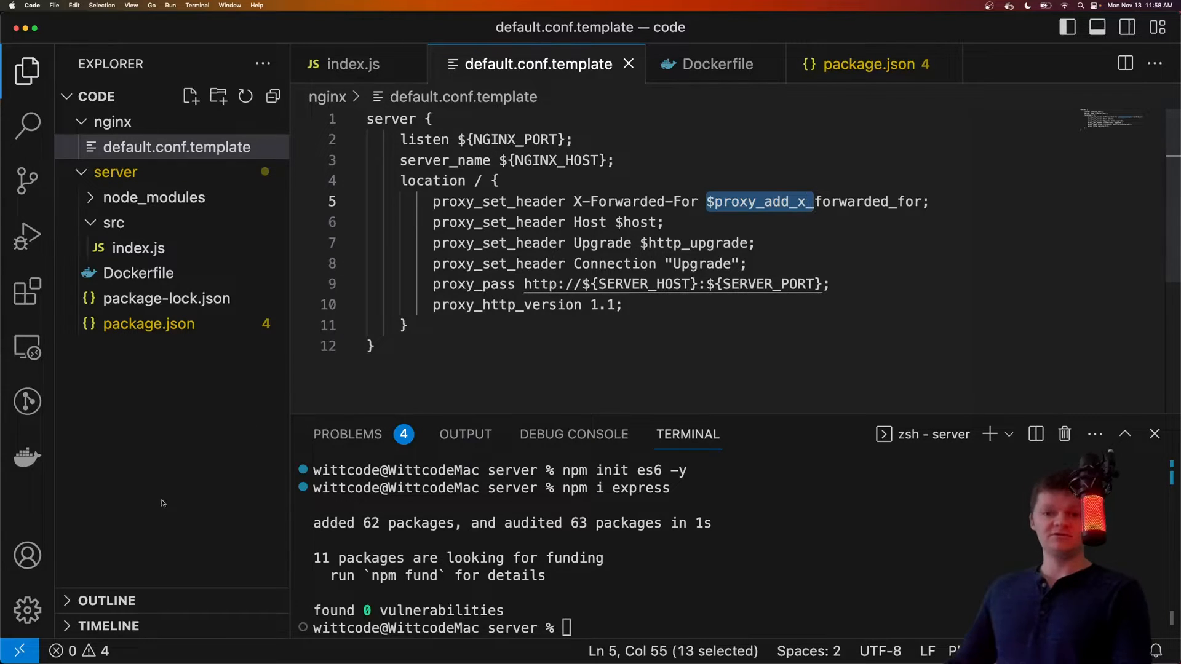
{"action": "left_click", "coordinate": [594, 222]}
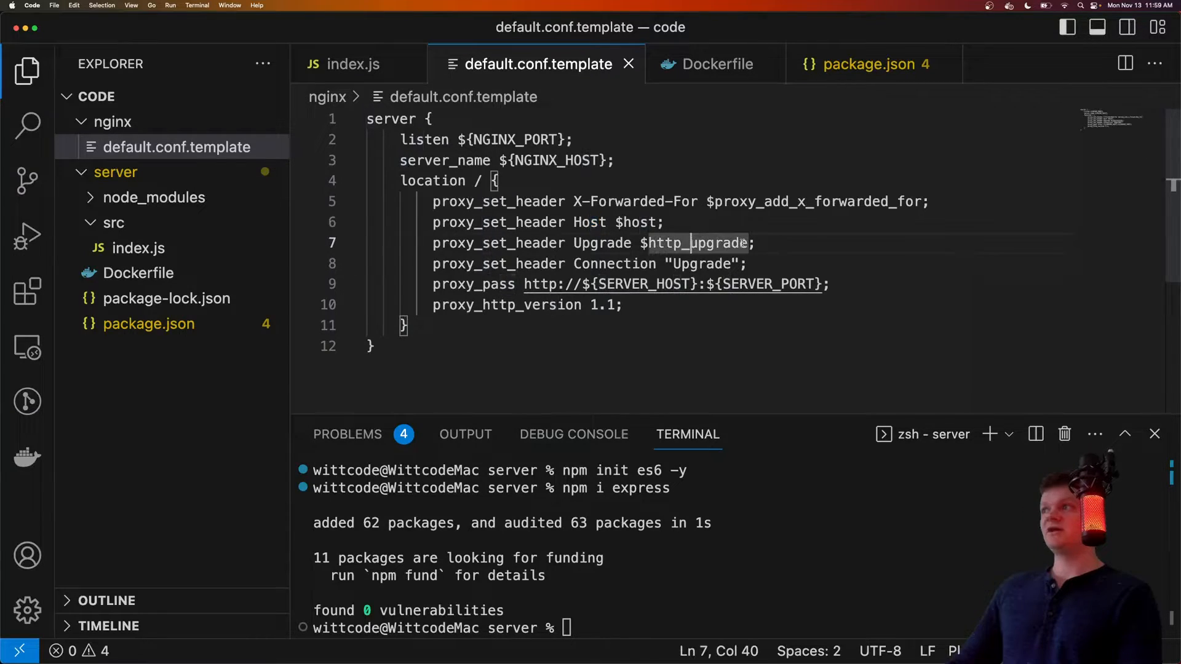
{"action": "double_click", "coordinate": [601, 242]}
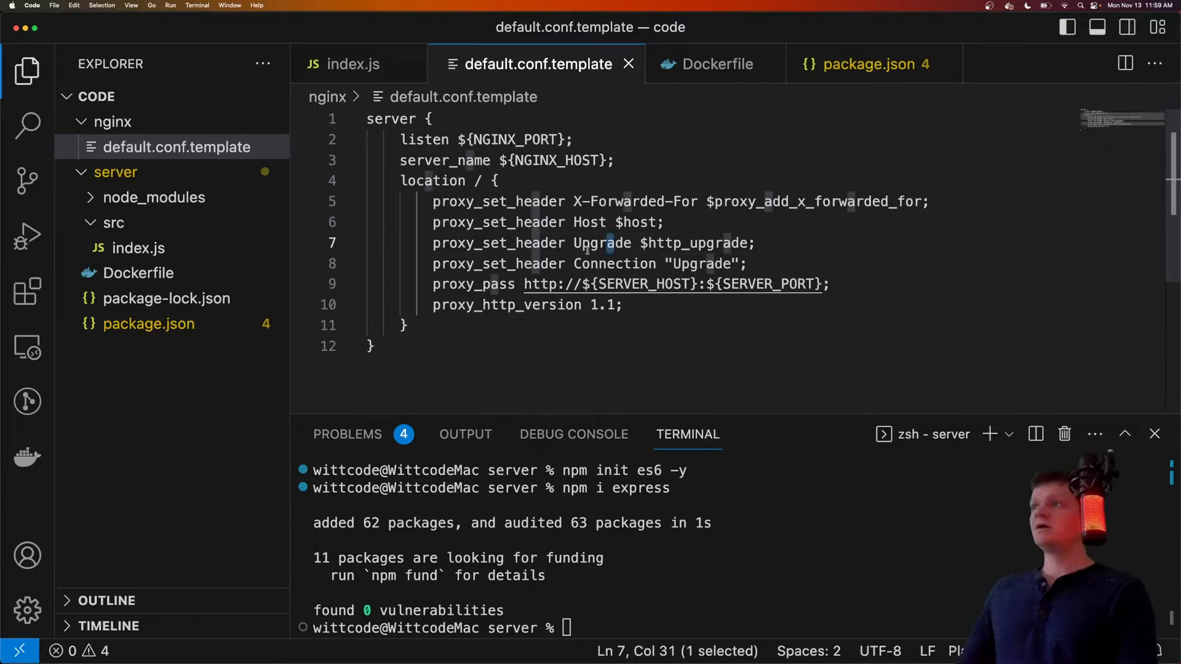
{"action": "double_click", "coordinate": [613, 263]}
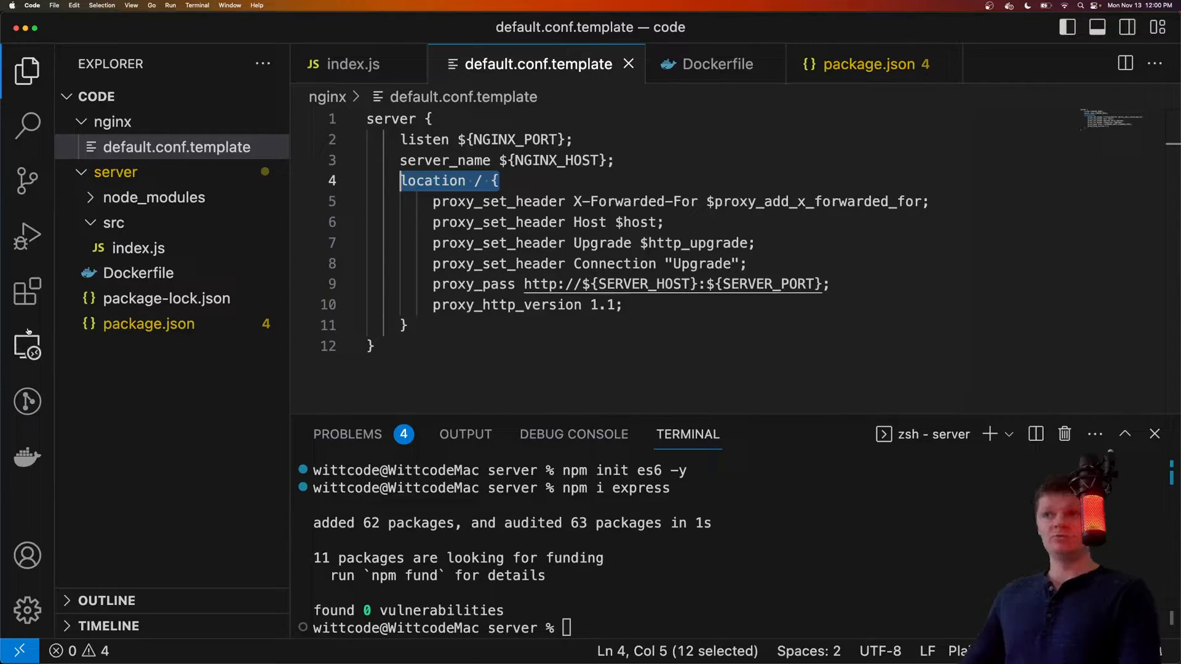
Step: Create the nginx Dockerfile from nginx:1.18.0-alpine copying default.conf.template into /etc/nginx/templates
{"action": "left_click", "coordinate": [112, 122]}
{"action": "type", "text": "Dock"}
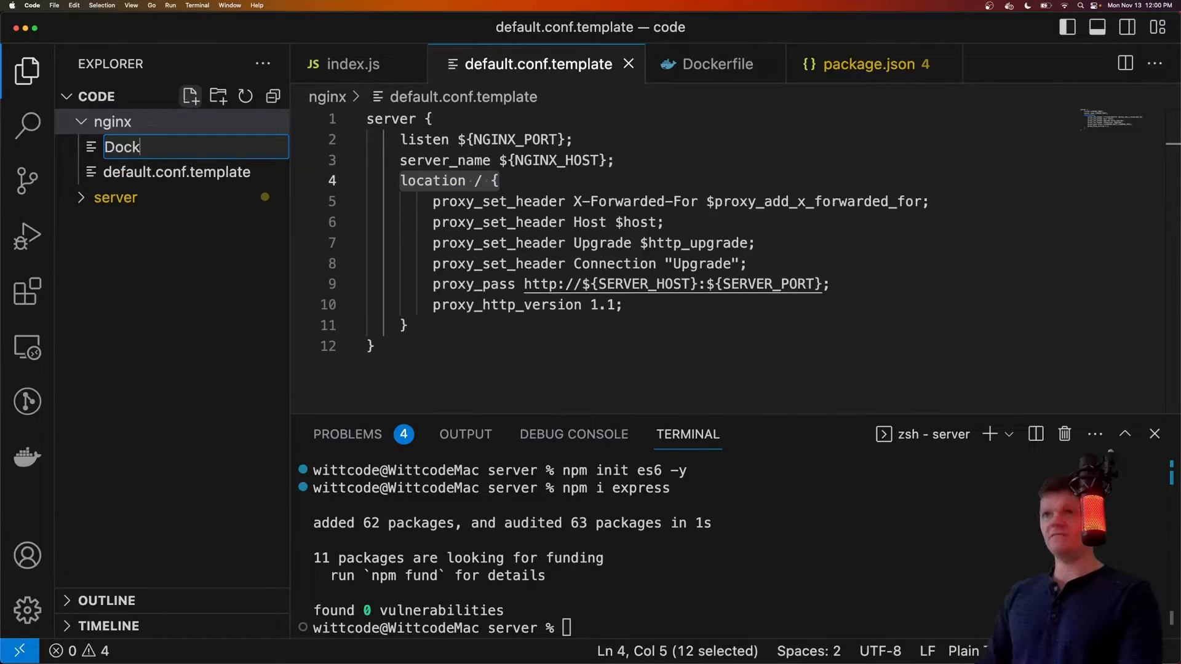
{"action": "key", "text": "Enter"}
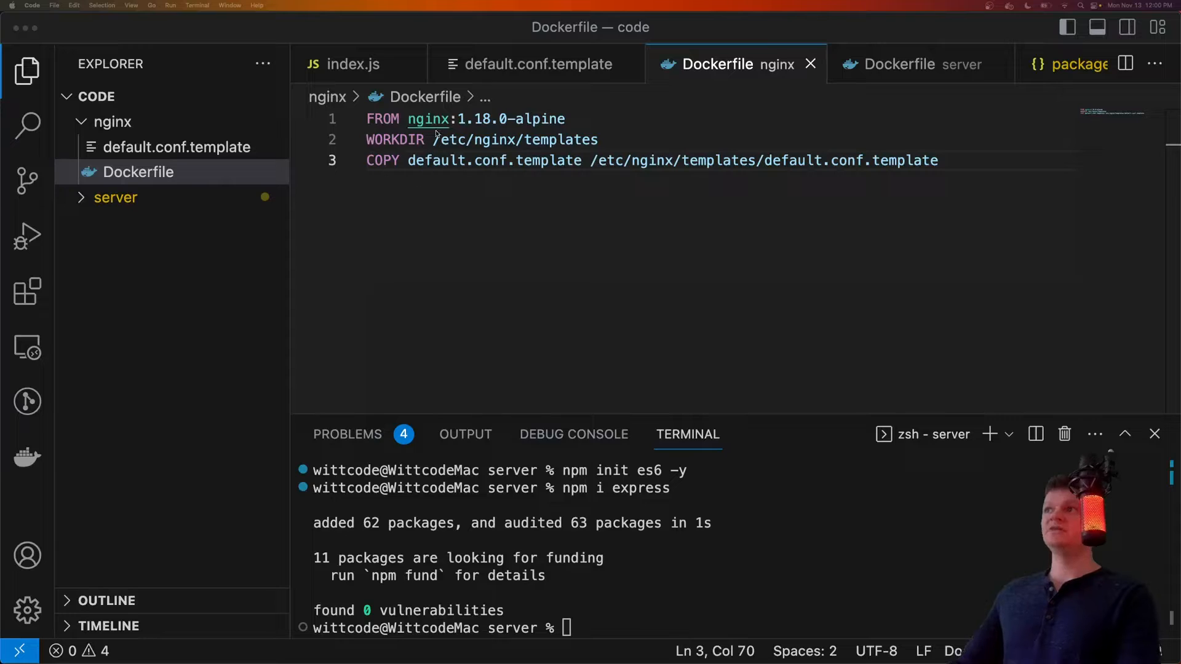
{"action": "mouse_move", "coordinate": [472, 123]}
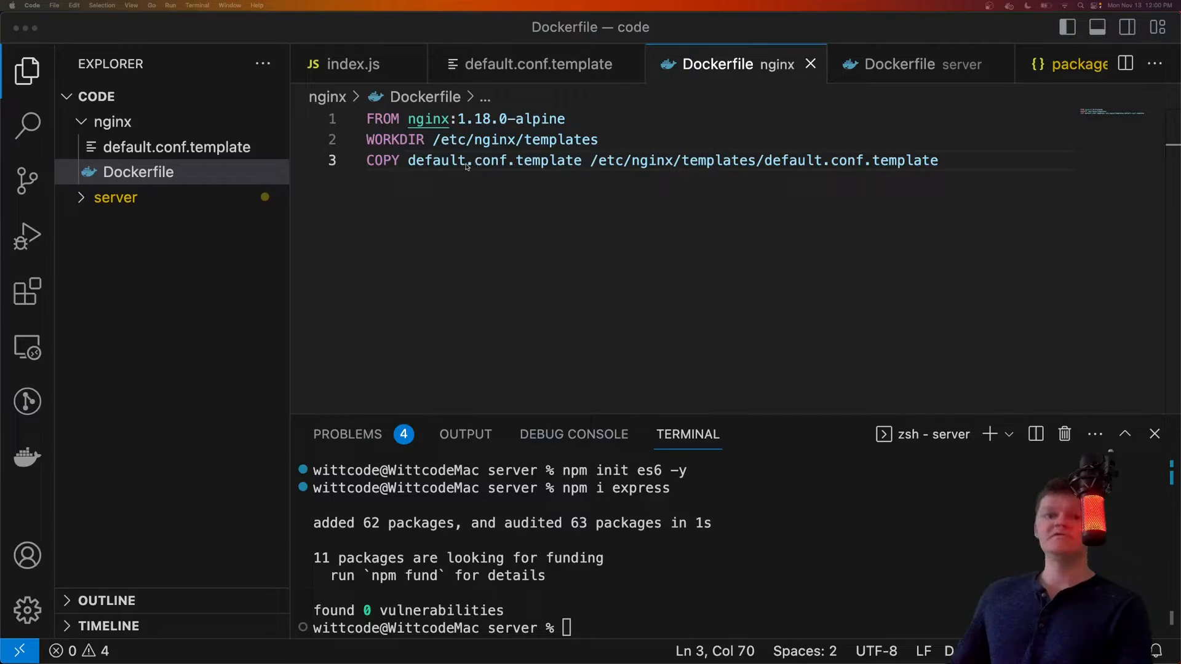
{"action": "left_click", "coordinate": [468, 160]}
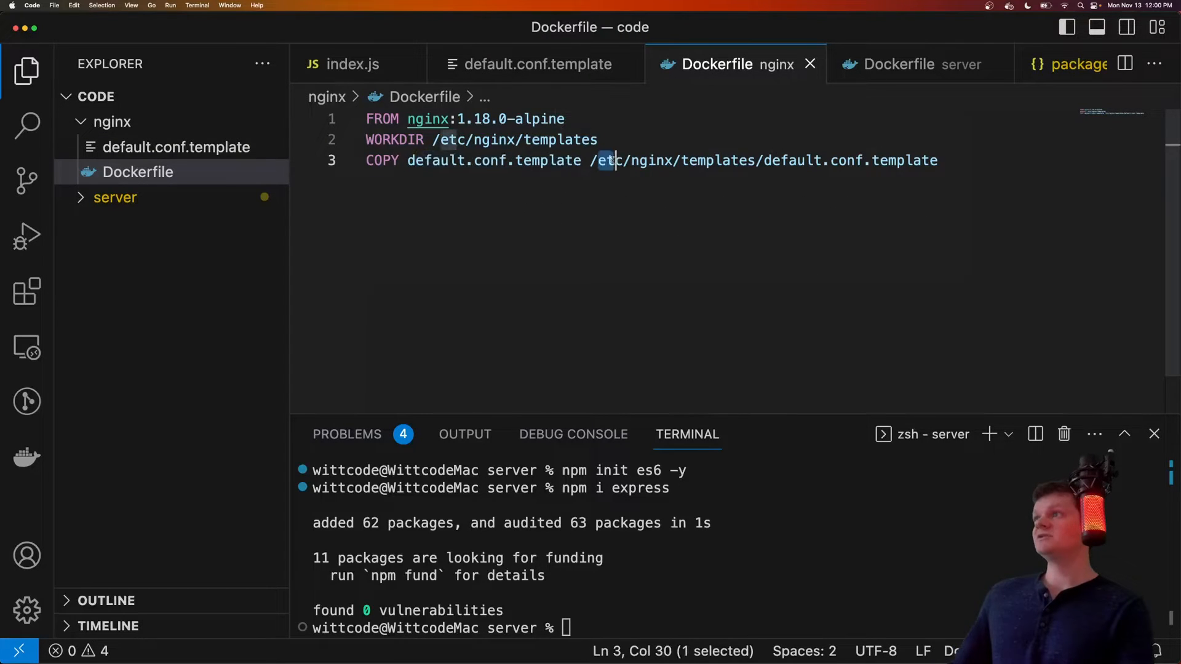
{"action": "left_click_drag", "start_coordinate": [603, 159], "coordinate": [821, 160]}
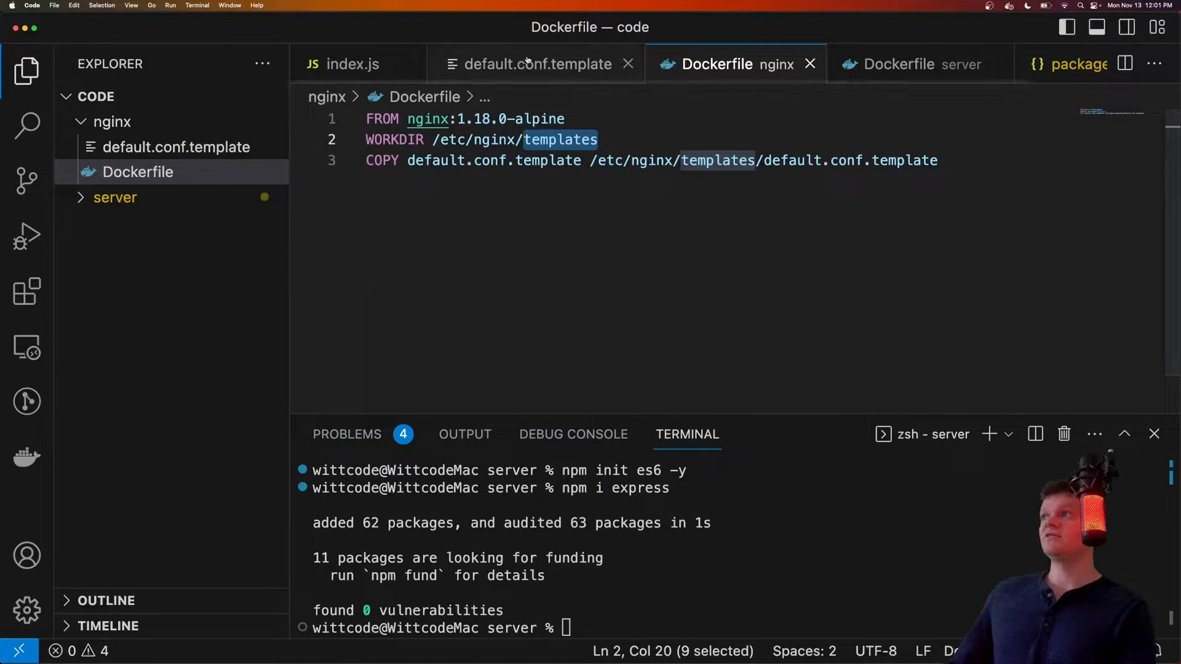
{"action": "mouse_move", "coordinate": [535, 62]}
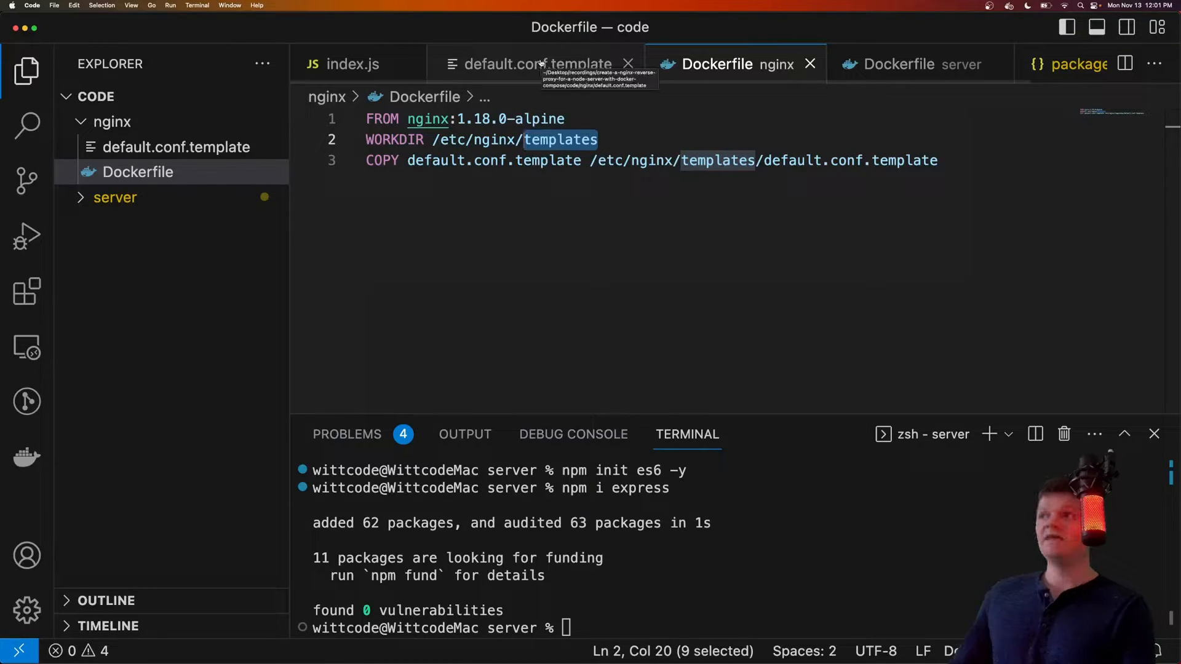
{"action": "mouse_move", "coordinate": [618, 146]}
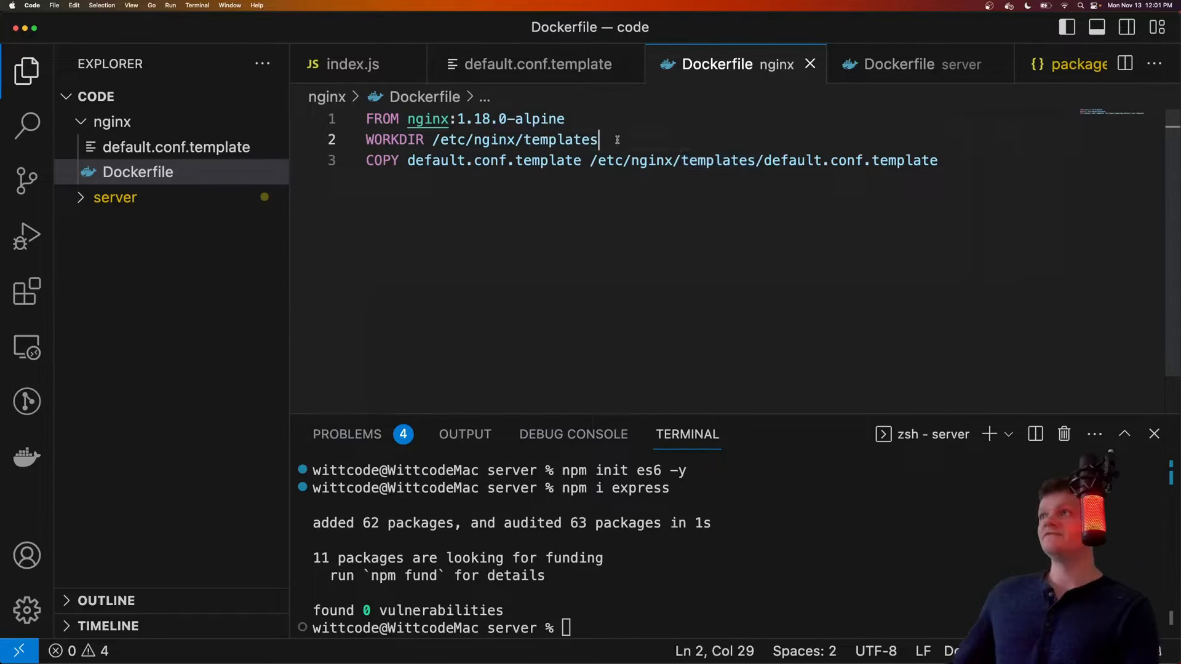
Step: Add a line referencing the /etc/nginx/conf.d directory below WORKDIR
{"action": "type", "text": "/etc/n"}
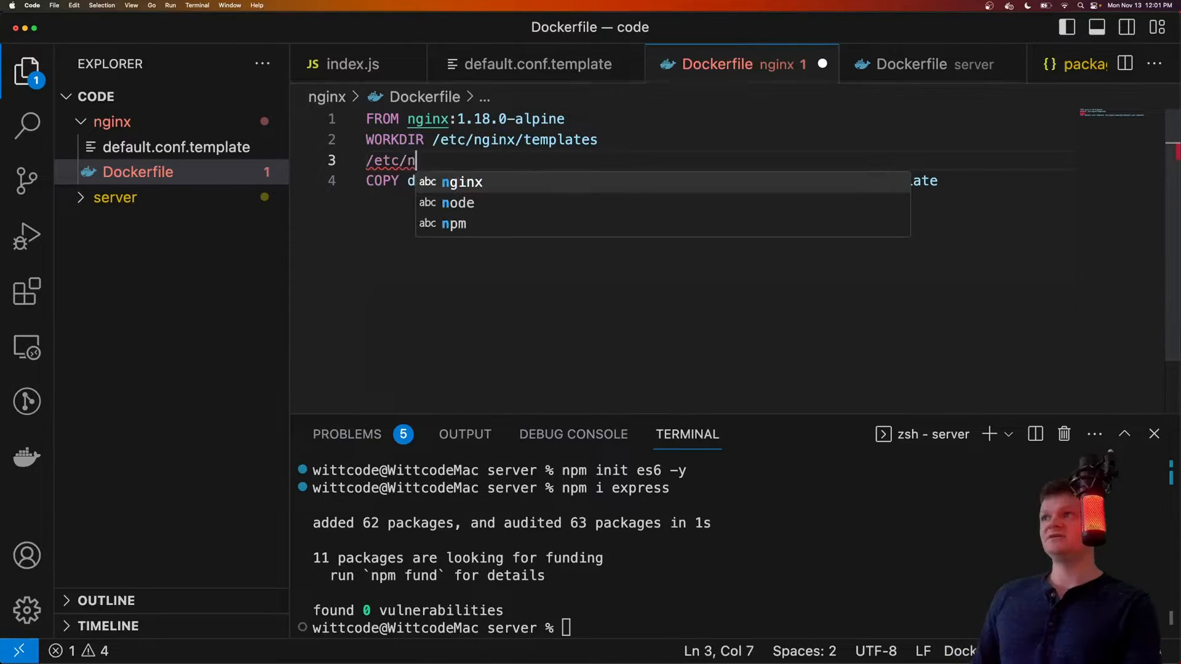
{"action": "type", "text": "ginx/confd"}
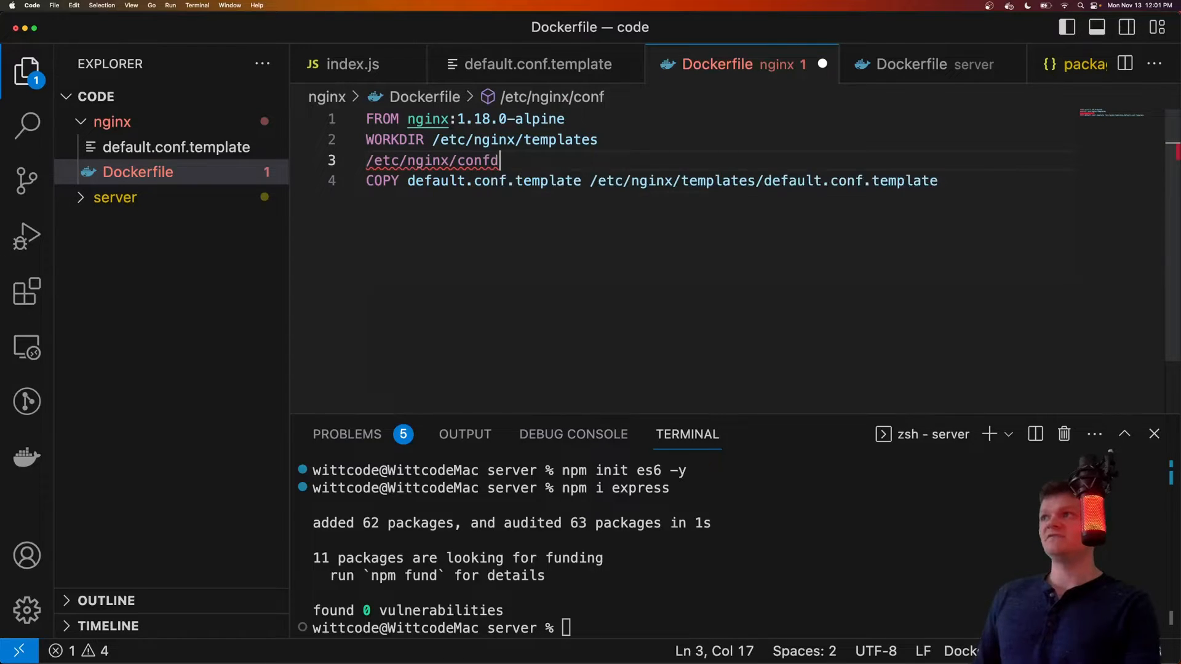
{"action": "type", "text": "."}
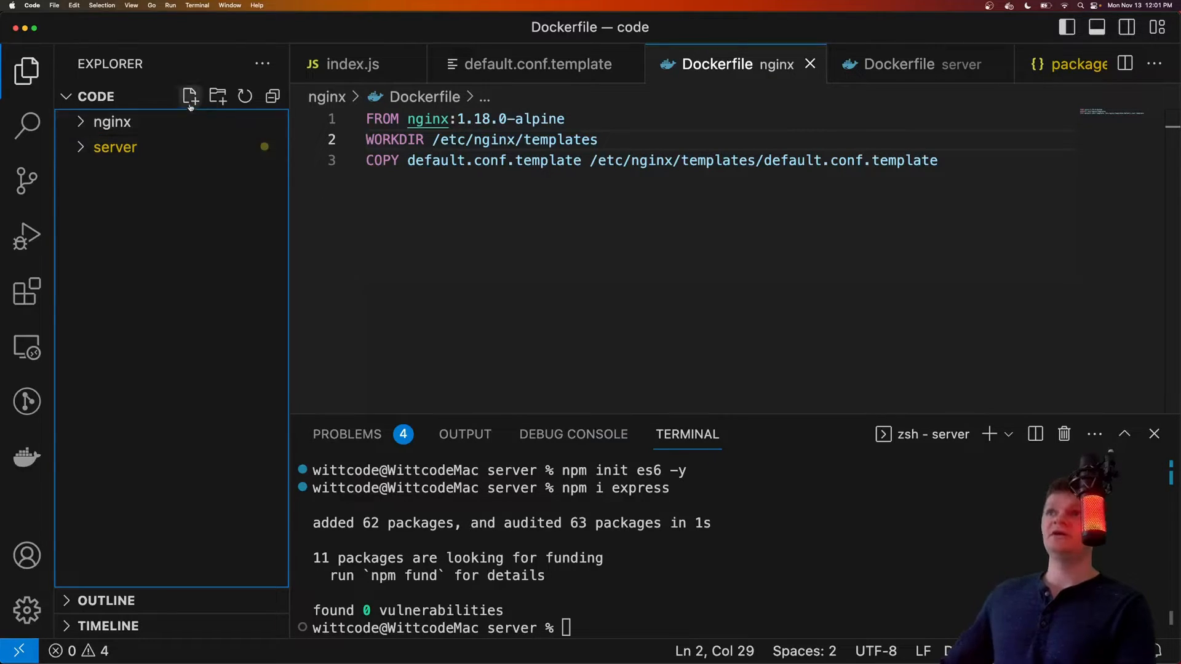
Step: Create docker-compose.yaml at the project root with version "3.8" and the server service definition
{"action": "type", "text": "docker-compos"}
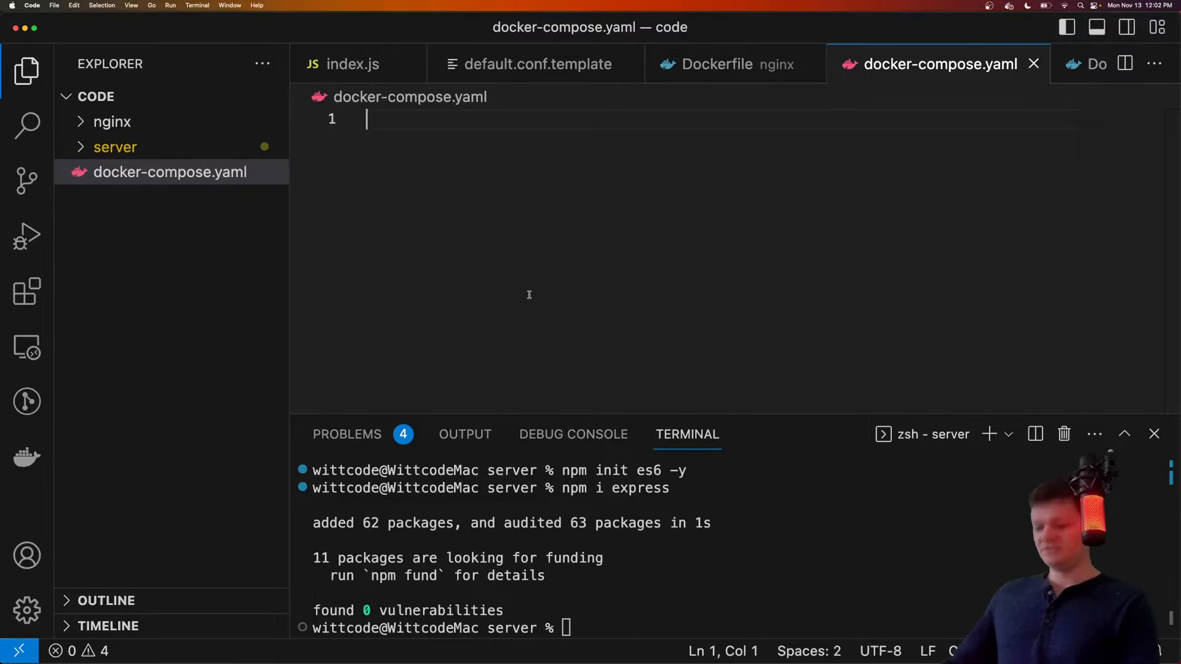
{"action": "type", "text": "version: \"3.8\""}
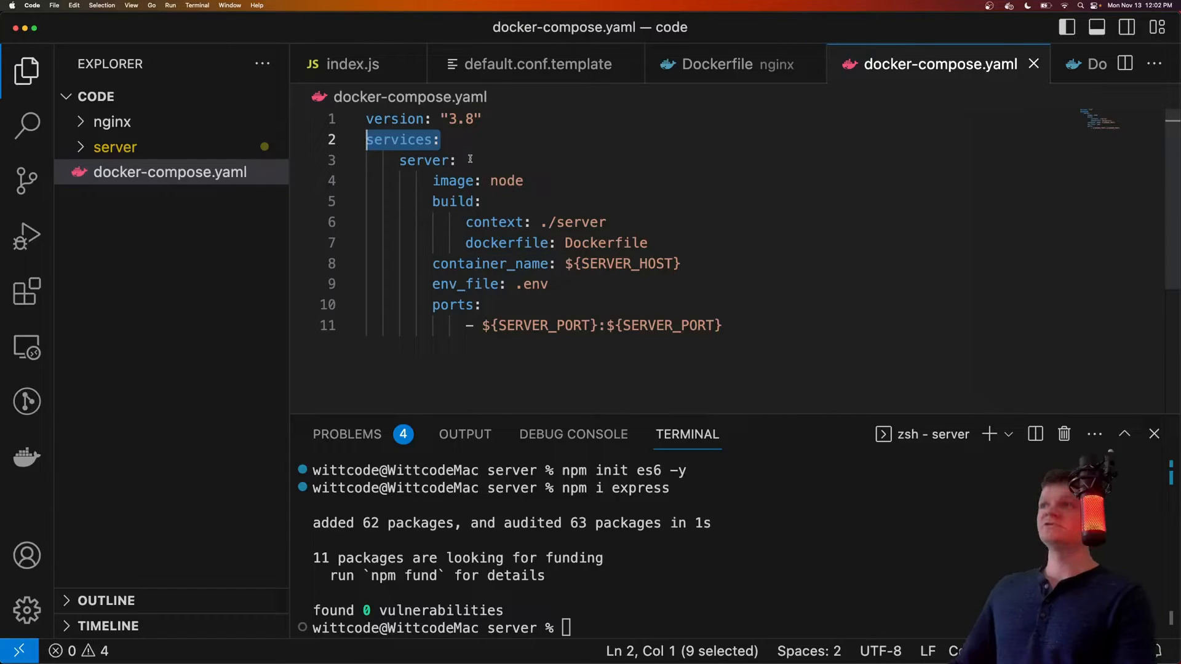
{"action": "left_click", "coordinate": [522, 181]}
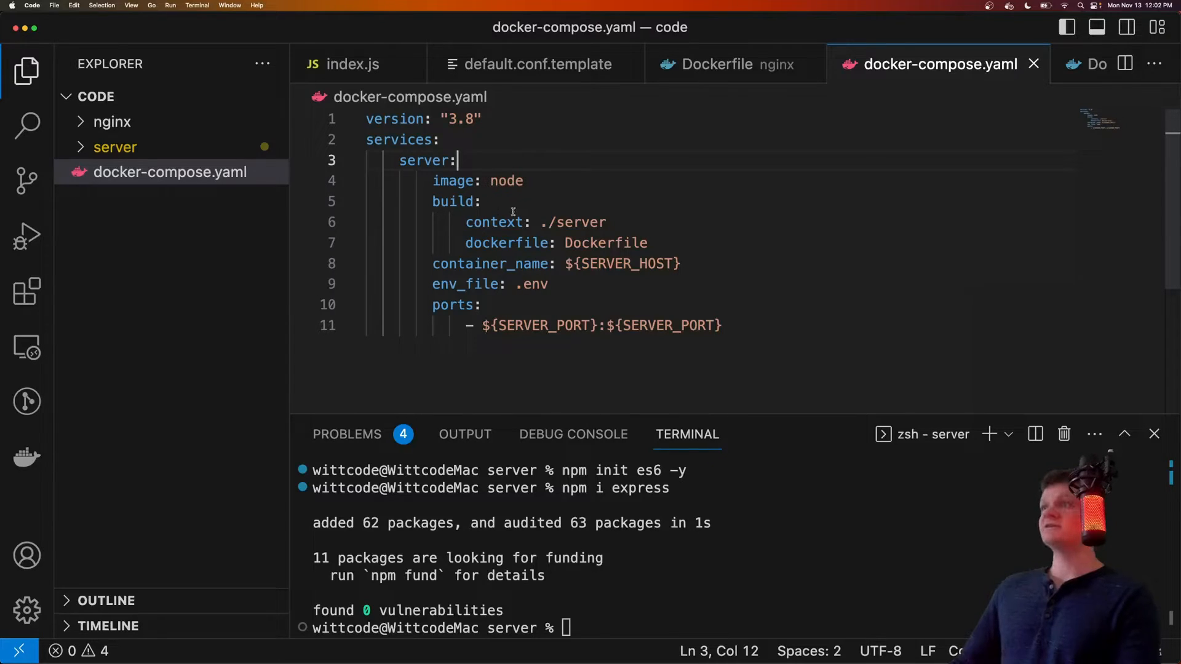
Step: Review the server build context ./server and Dockerfile setting against the server folder's files
{"action": "left_click_drag", "start_coordinate": [531, 222], "coordinate": [605, 222]}
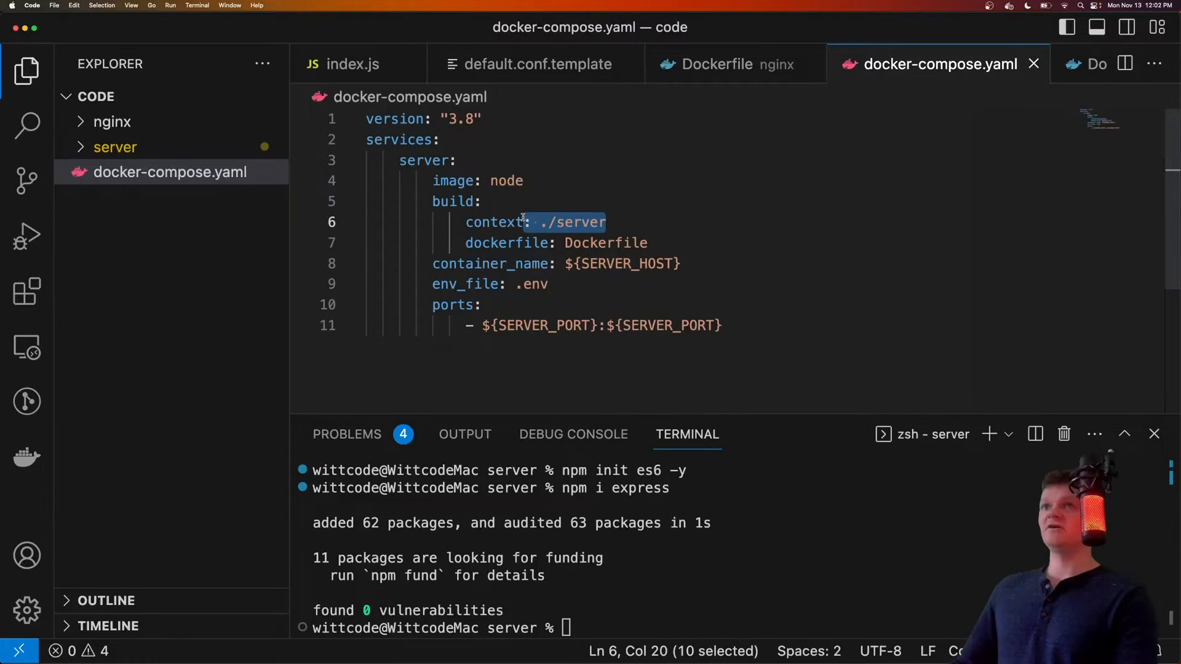
{"action": "left_click", "coordinate": [116, 146]}
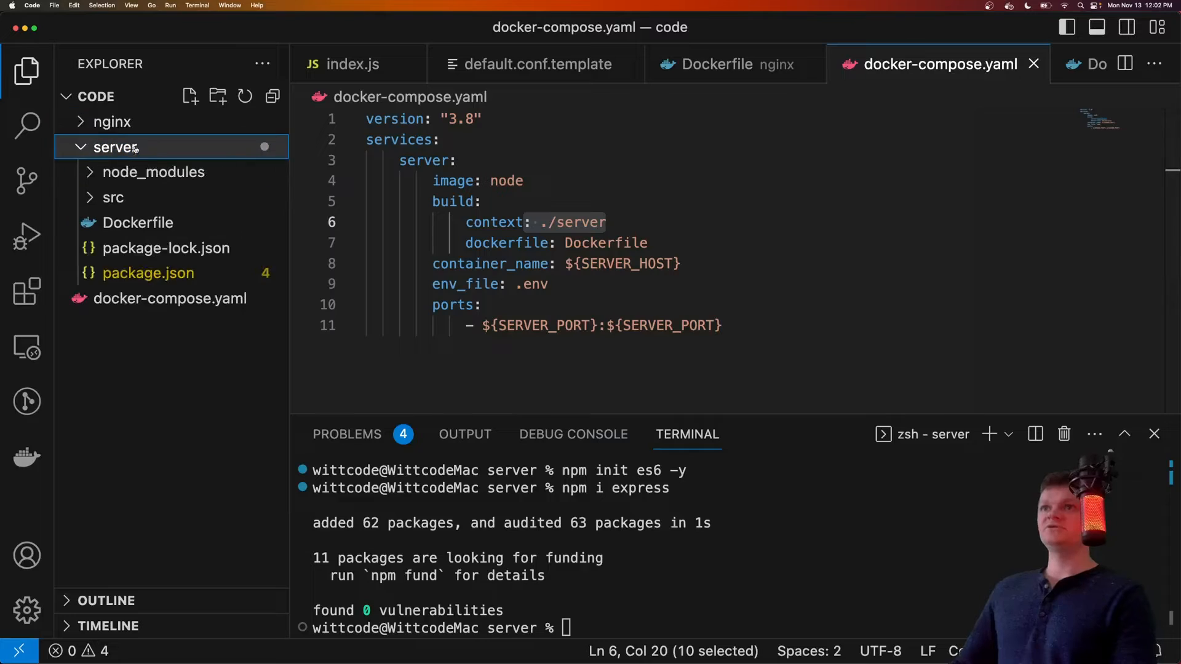
{"action": "left_click", "coordinate": [614, 242]}
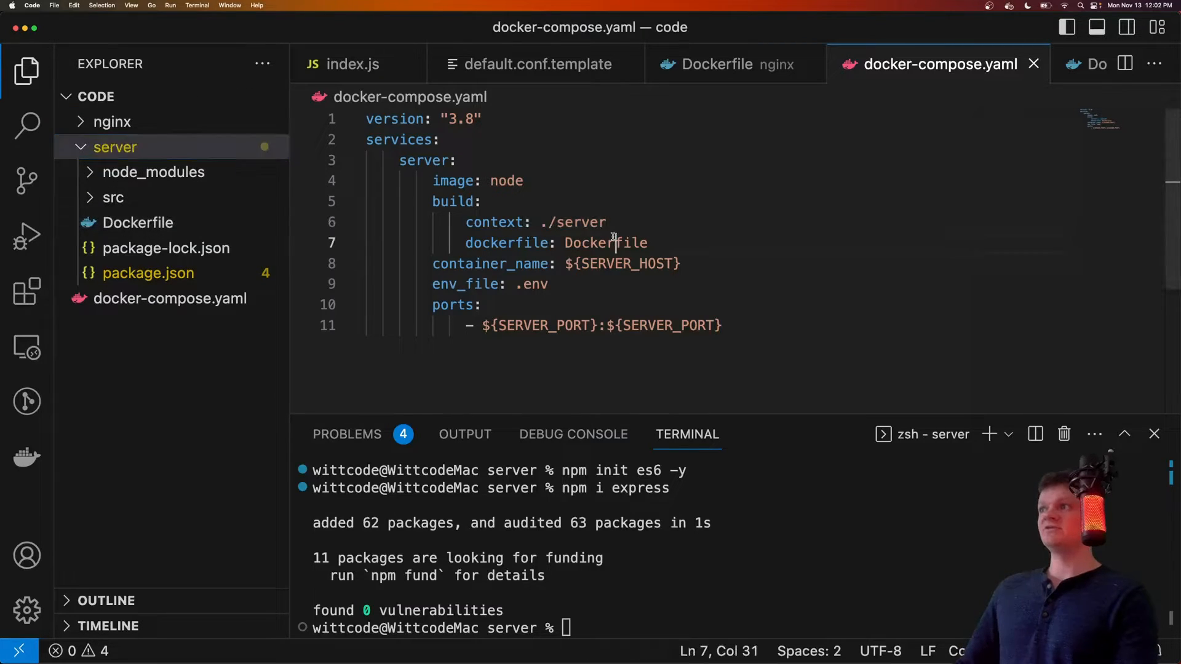
{"action": "double_click", "coordinate": [605, 242]}
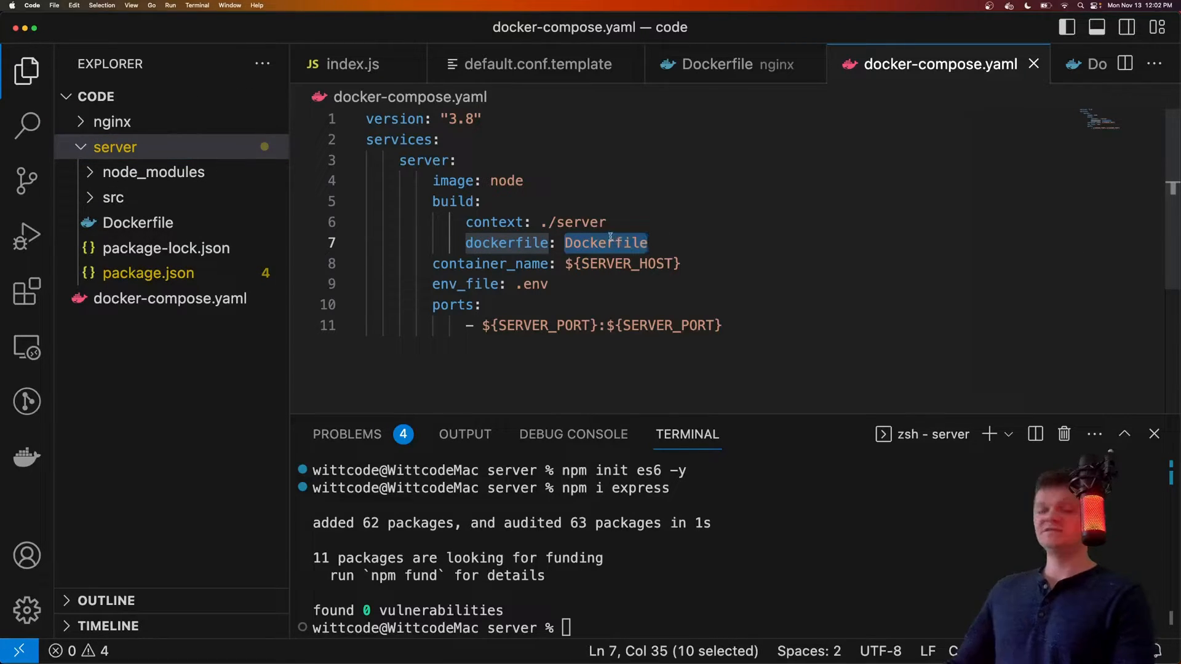
{"action": "left_click", "coordinate": [116, 146]}
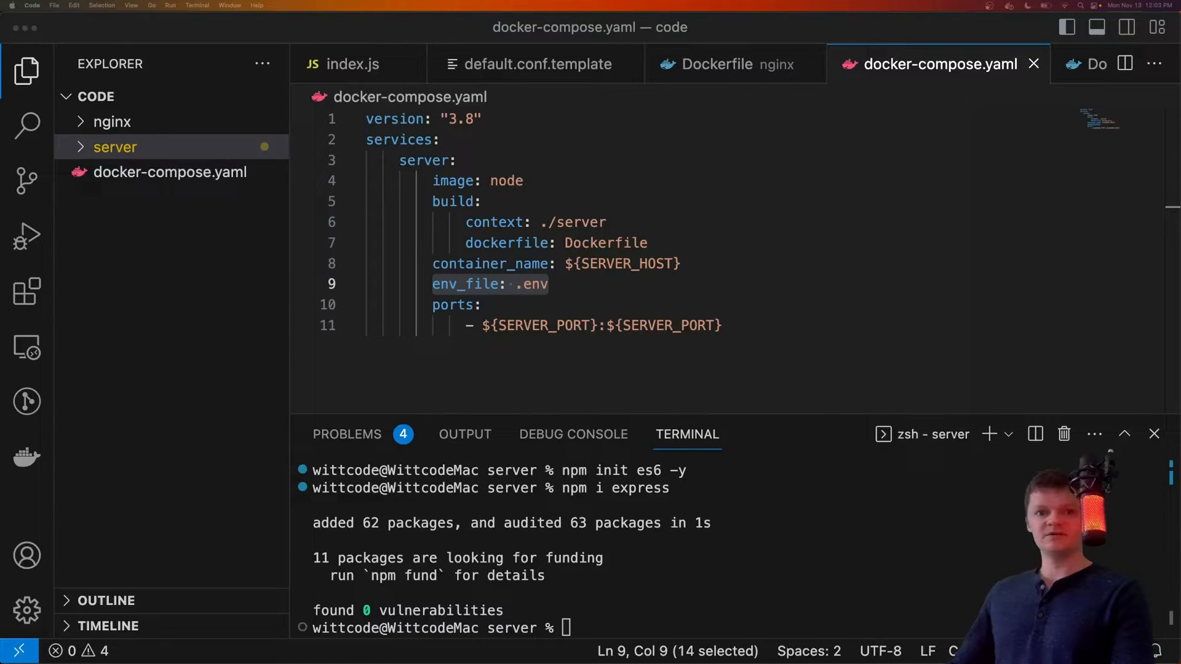
Step: Add the nginx service below server with image, restart: always, build ./nginx, container_name, env_file and ports
{"action": "left_click", "coordinate": [723, 325]}
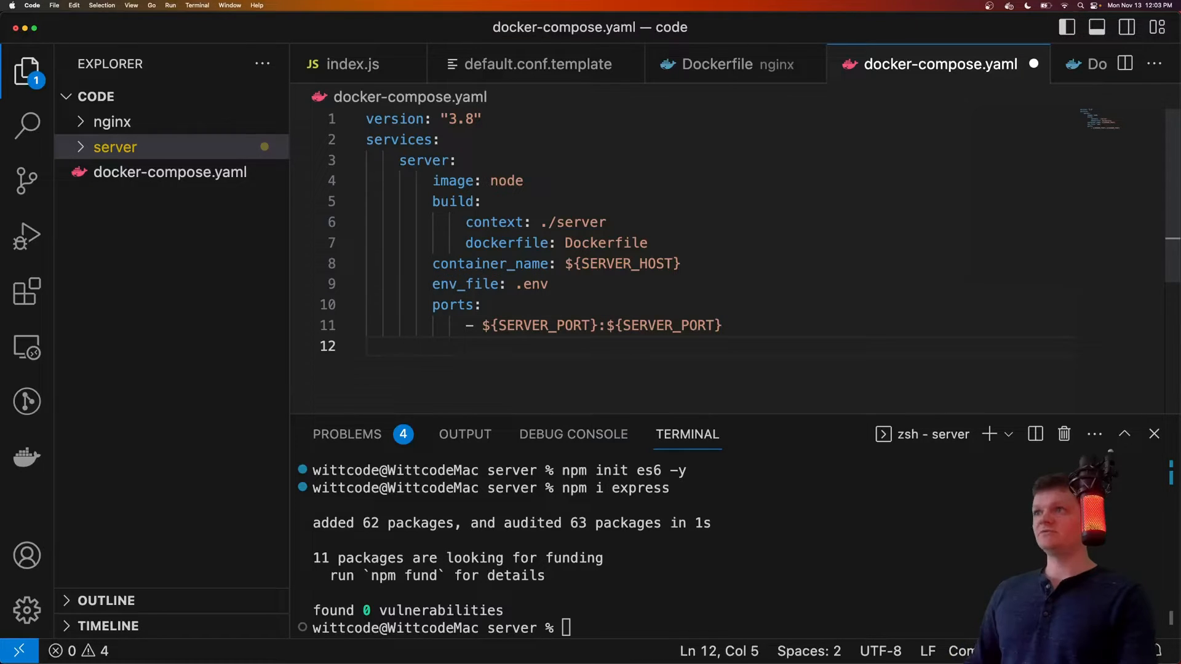
{"action": "type", "text": "nginx:"}
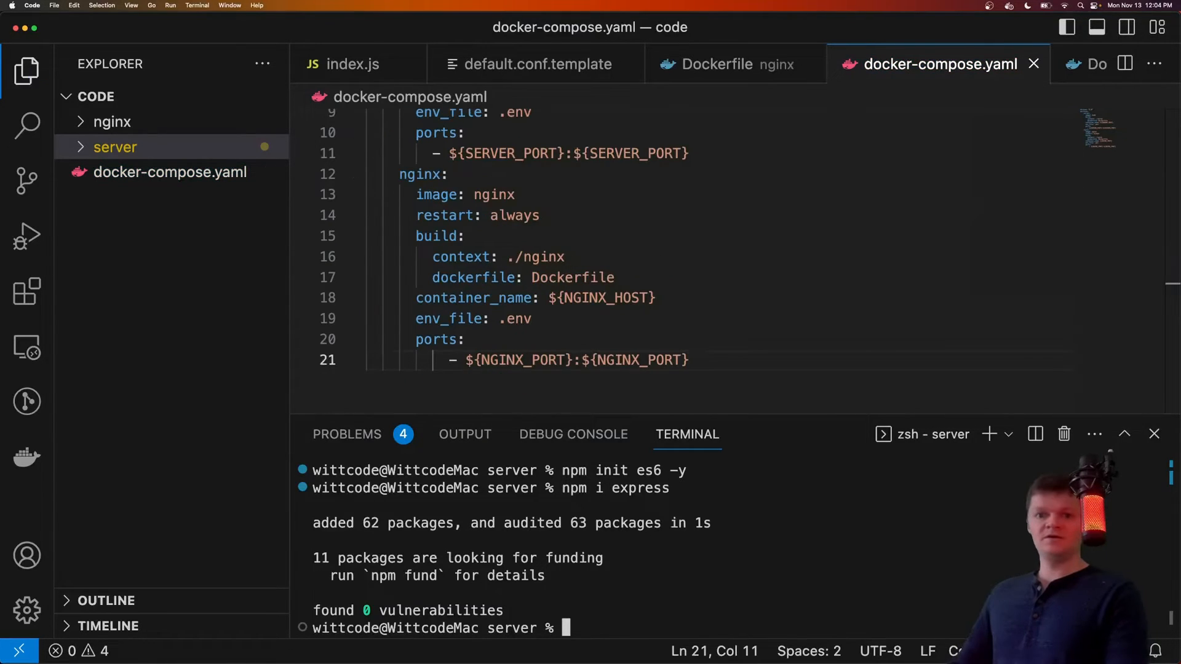
{"action": "left_click", "coordinate": [448, 319]}
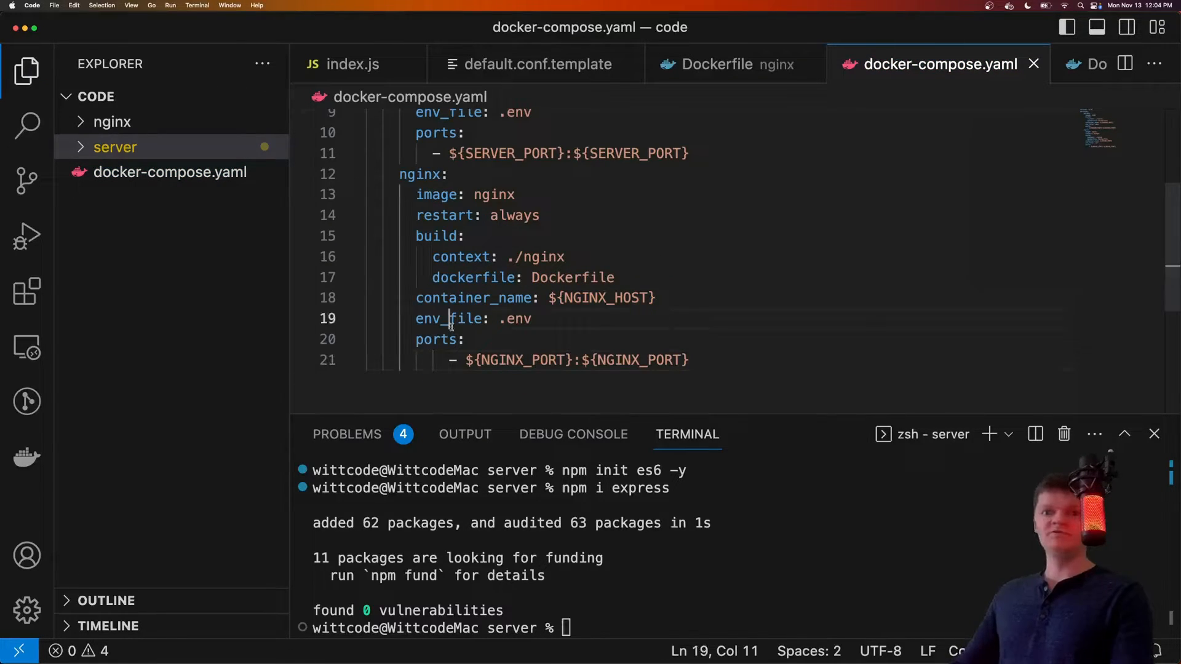
{"action": "double_click", "coordinate": [451, 318]}
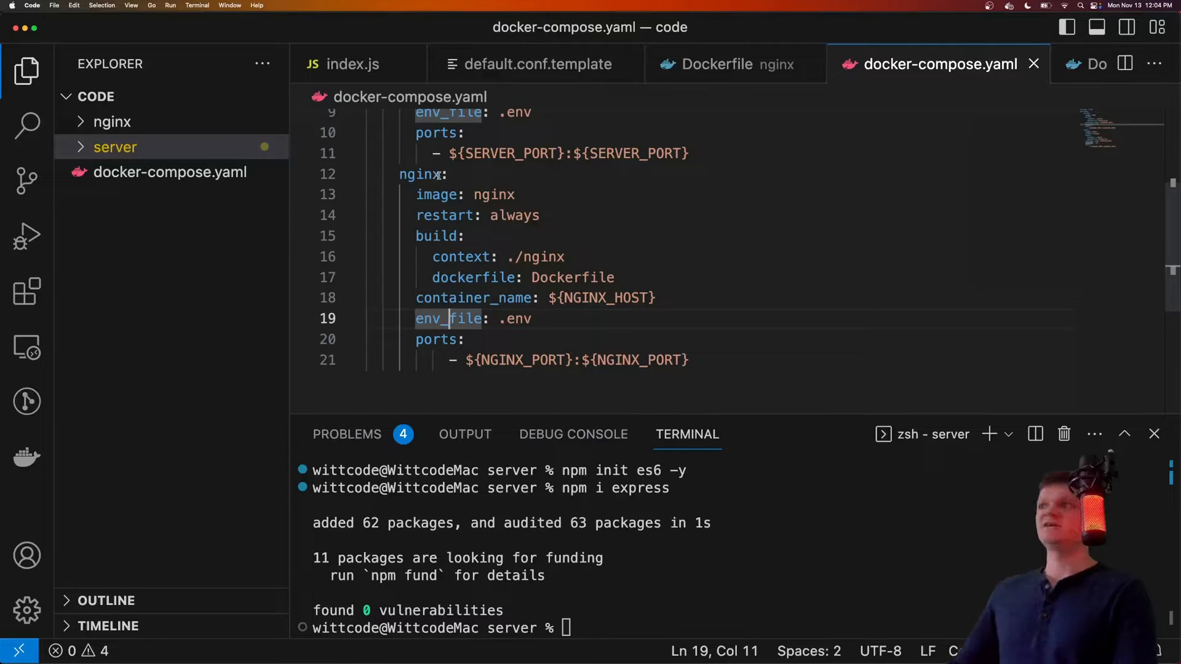
Step: Review the nginx image name and build context, then start a new file at the project root
{"action": "double_click", "coordinate": [494, 194]}
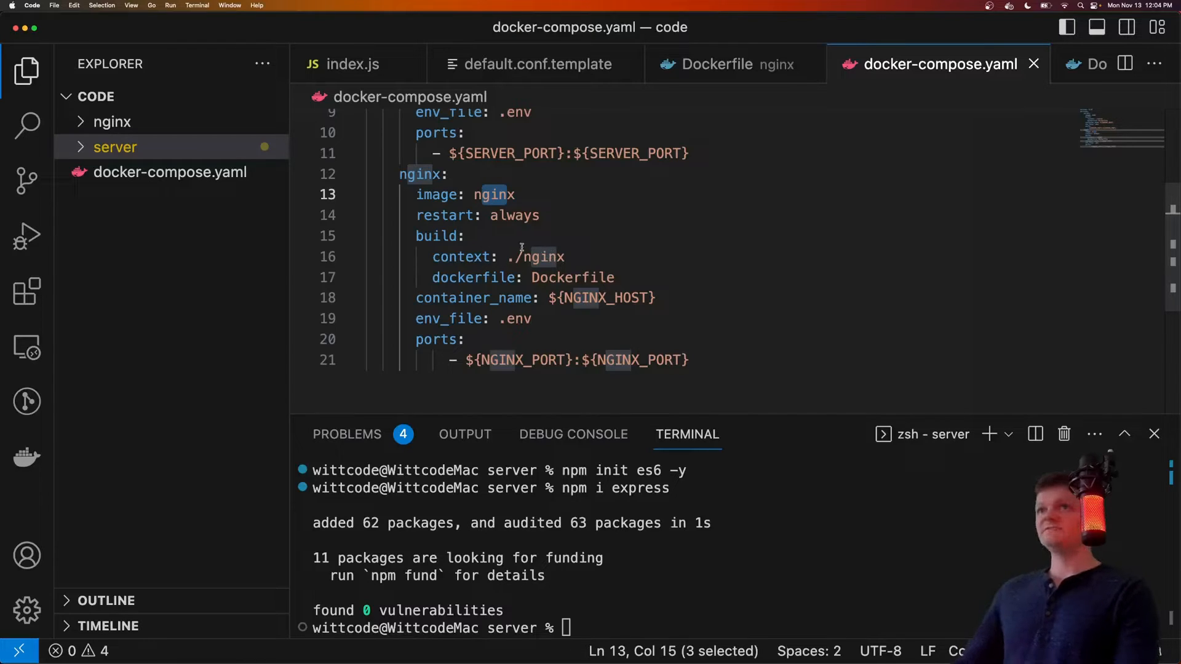
{"action": "double_click", "coordinate": [541, 257]}
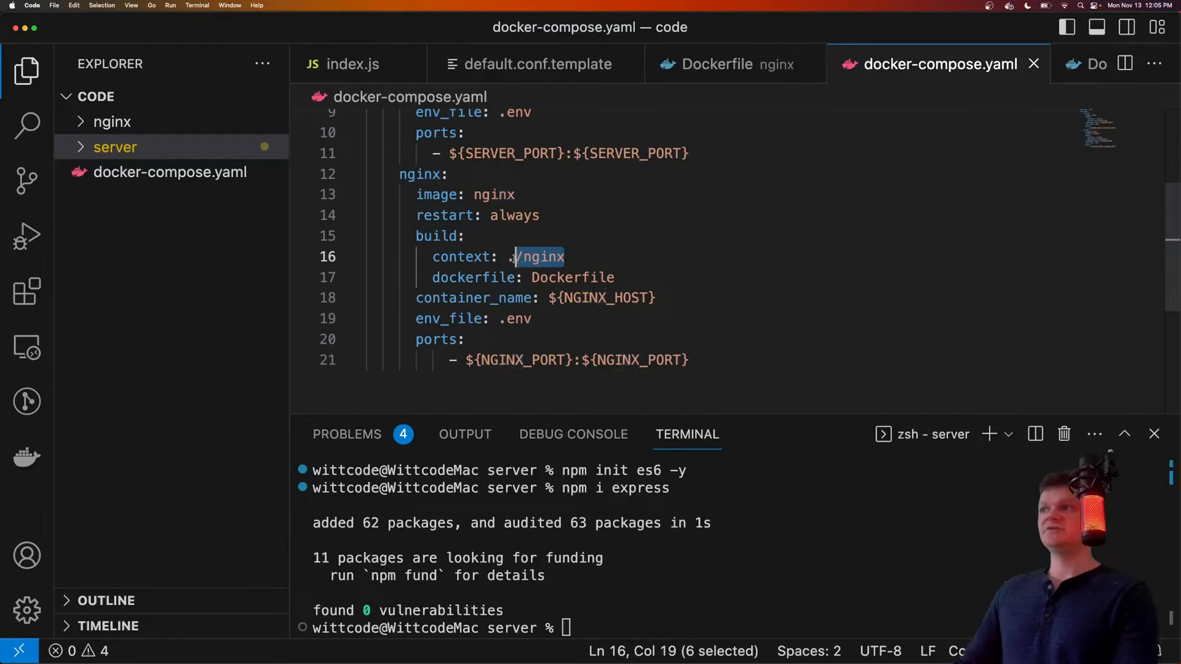
{"action": "left_click", "coordinate": [110, 122]}
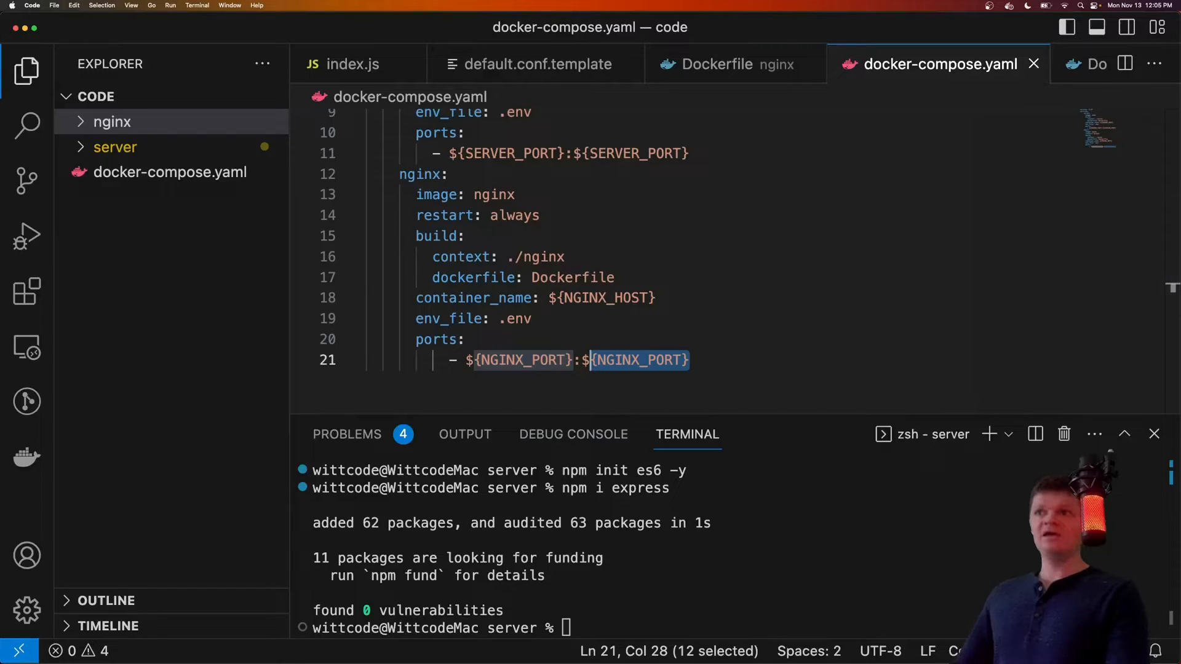
{"action": "left_click", "coordinate": [189, 96]}
{"action": "type", "text": ".env"}
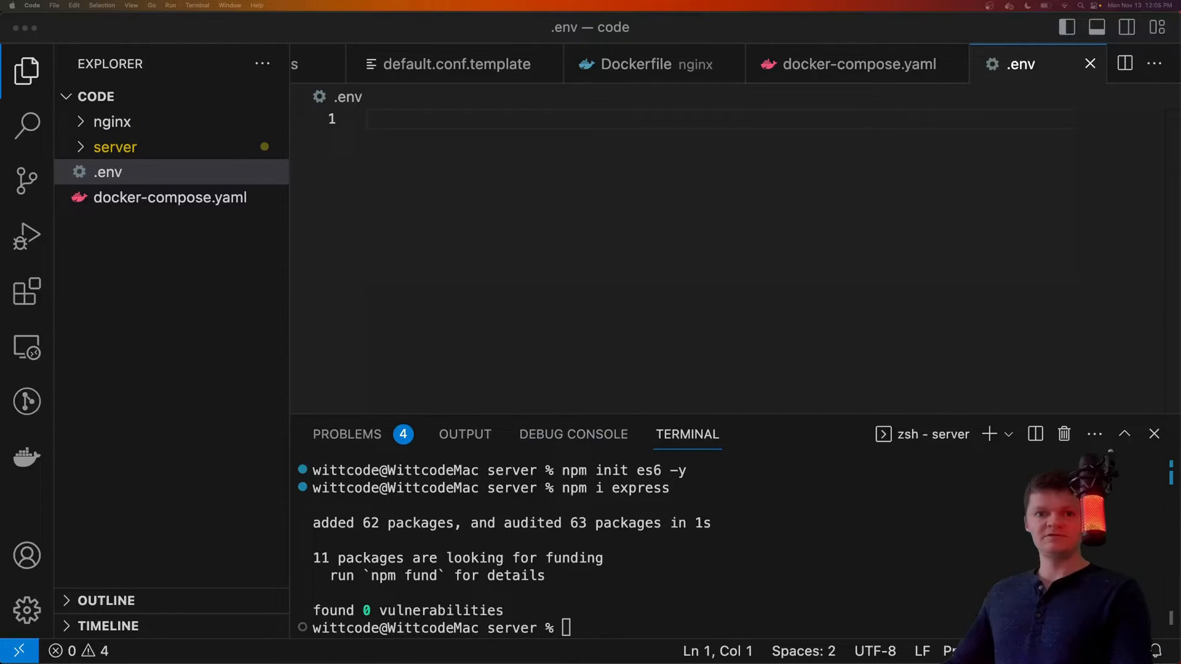
Step: Fill the root .env with SERVER_PORT=8888, SERVER_HOST=node-c, NGINX_PORT=9999 and NGINX_HOST=nginx-c
{"action": "type", "text": "SERVER_PORT=8888"}
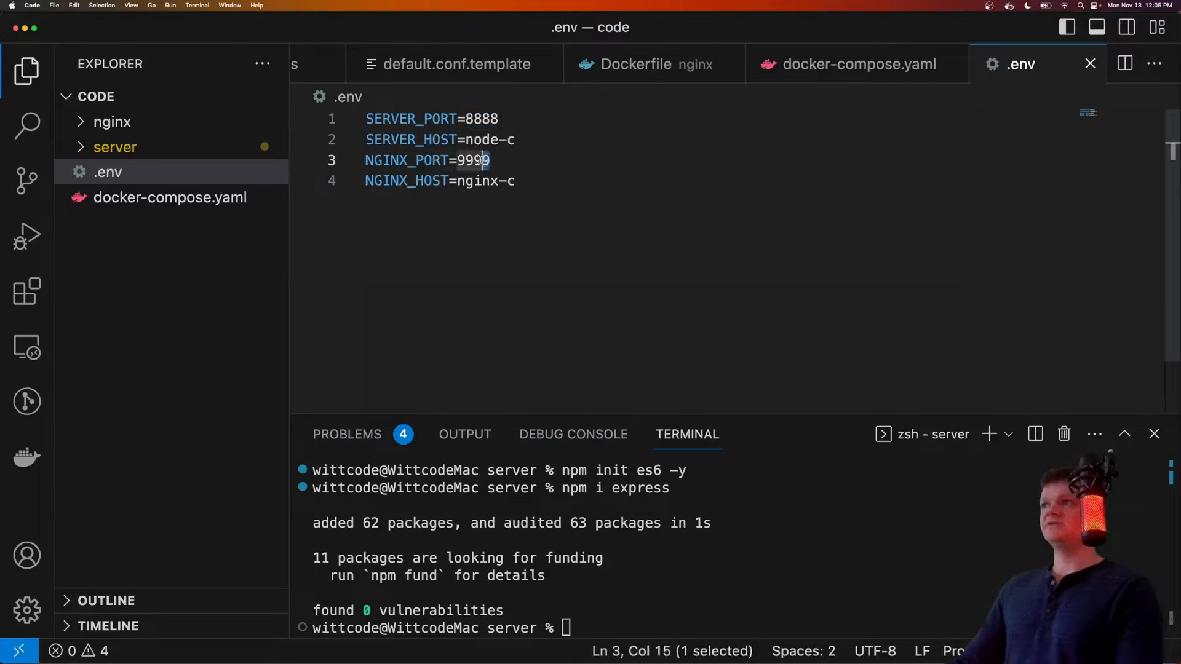
{"action": "double_click", "coordinate": [471, 160]}
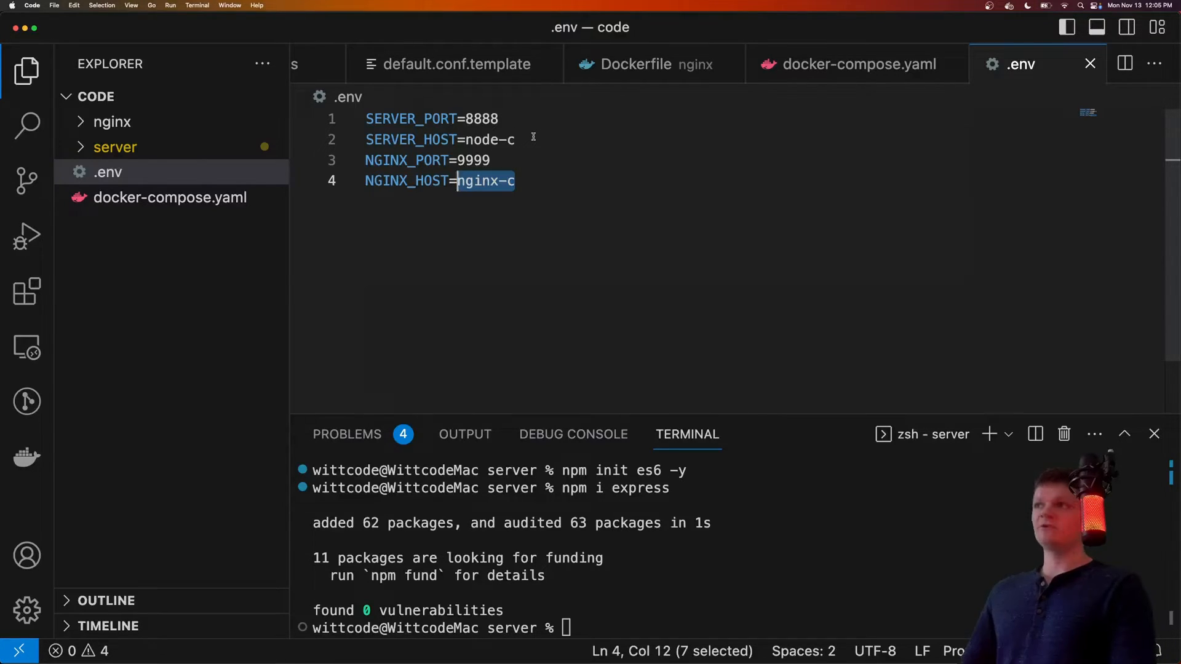
{"action": "left_click", "coordinate": [518, 139]}
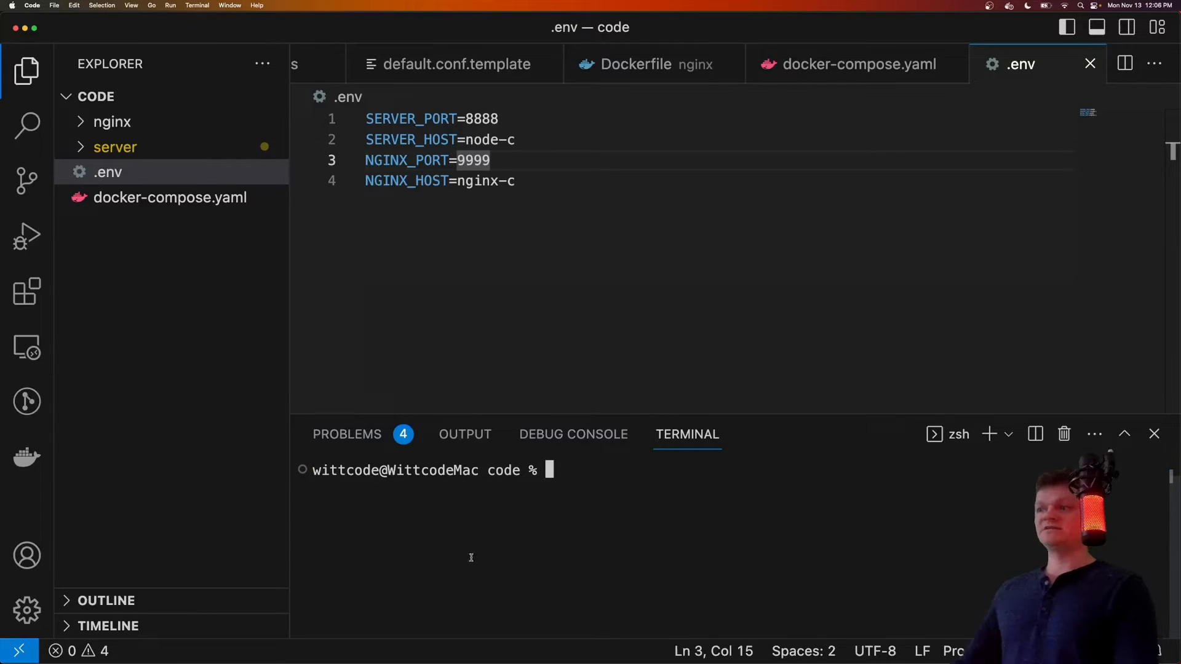
Step: Run docker compose up from the project root and watch nginx-c start while node-c exits with code 0
{"action": "type", "text": "docker compose u"}
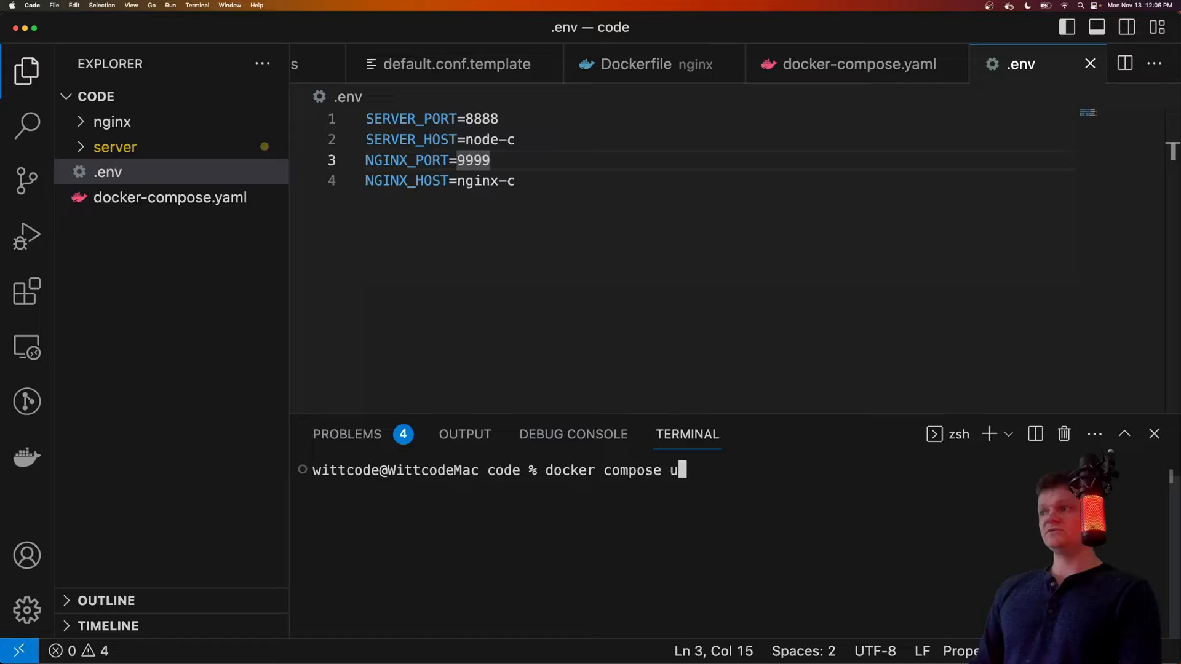
{"action": "type", "text": "p"}
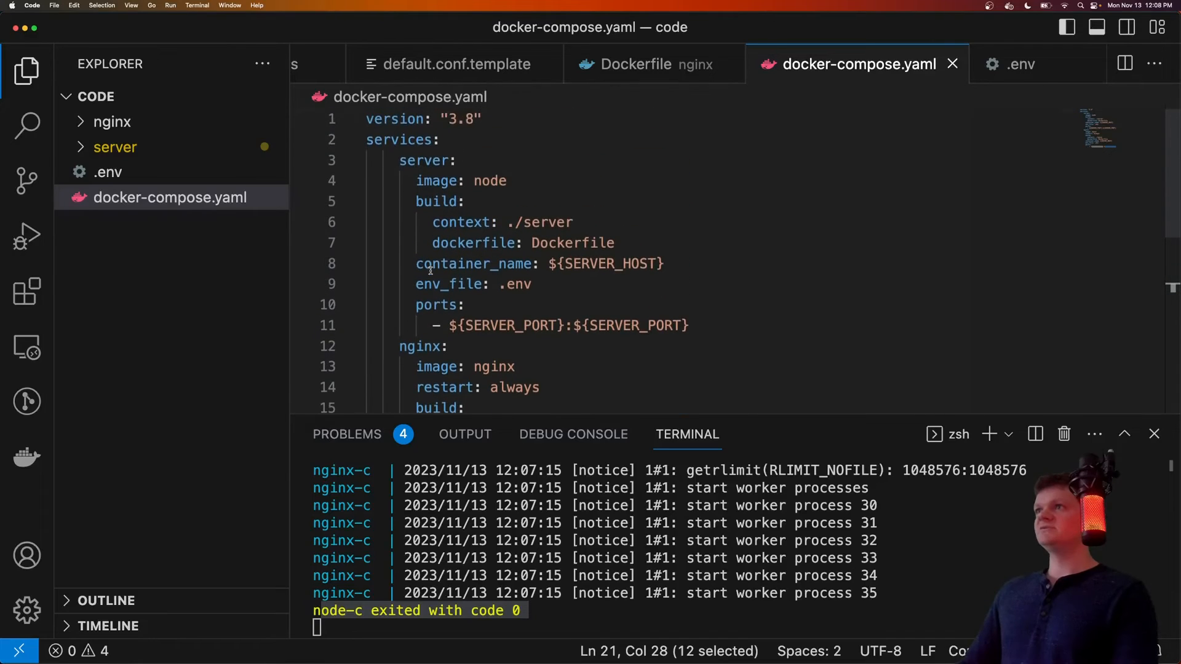
Step: Change the server service image to server and rerun docker compose up so Express listens on 8888
{"action": "type", "text": "server"}
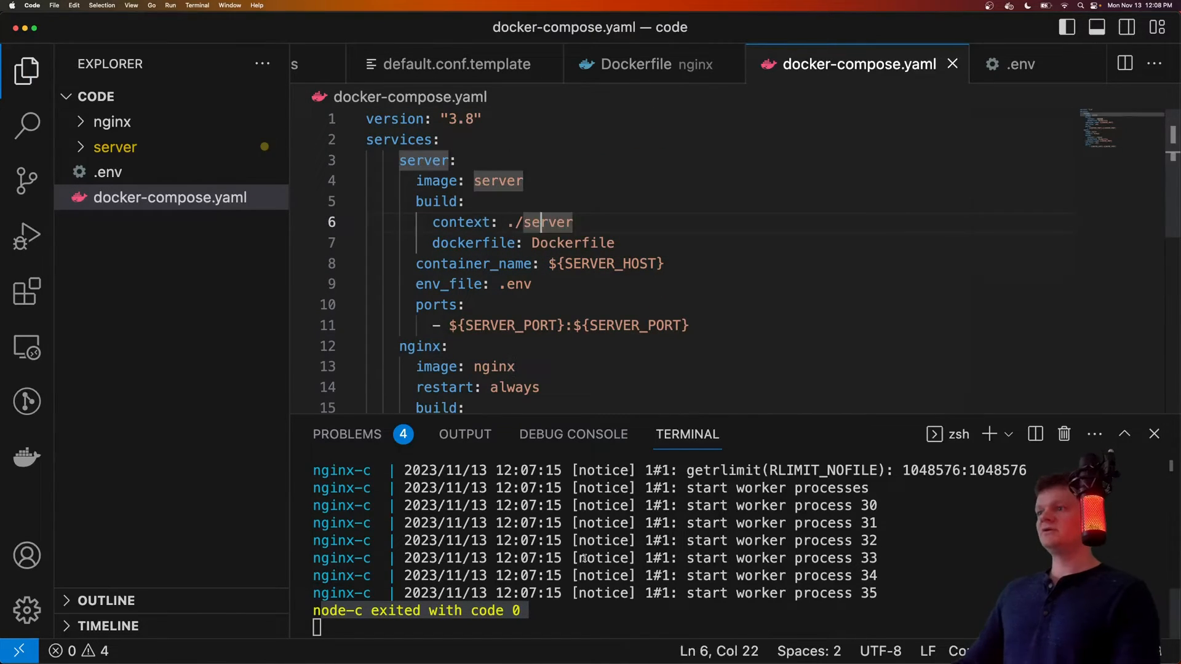
{"action": "type", "text": "doc"}
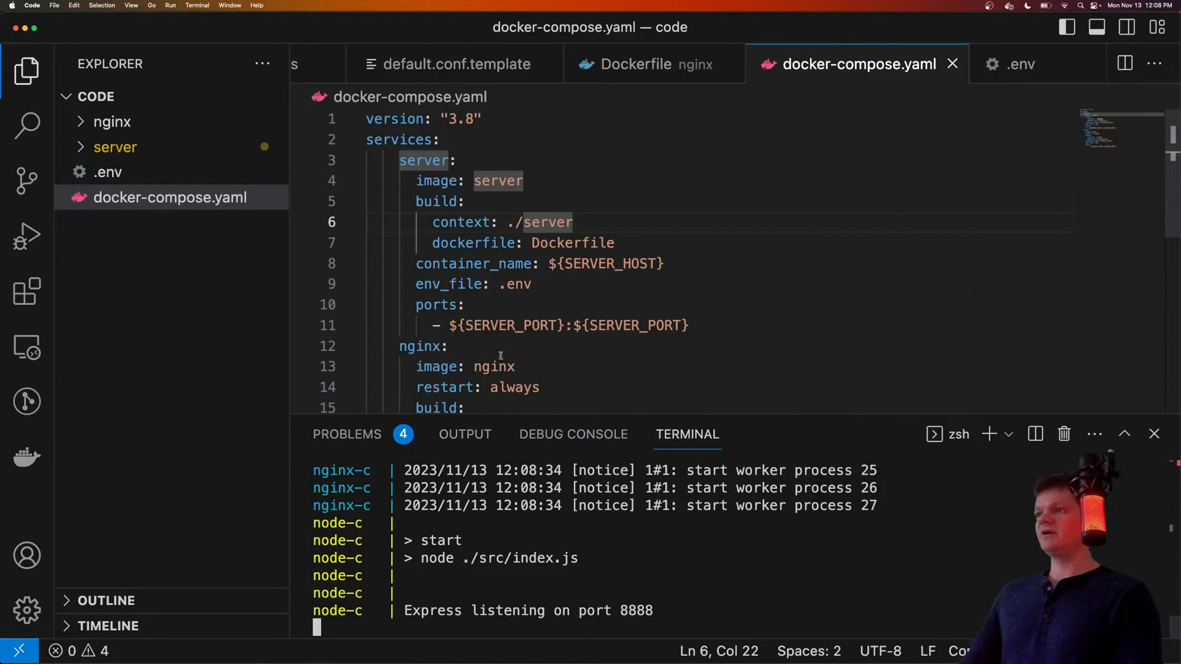
{"action": "left_click", "coordinate": [528, 181]}
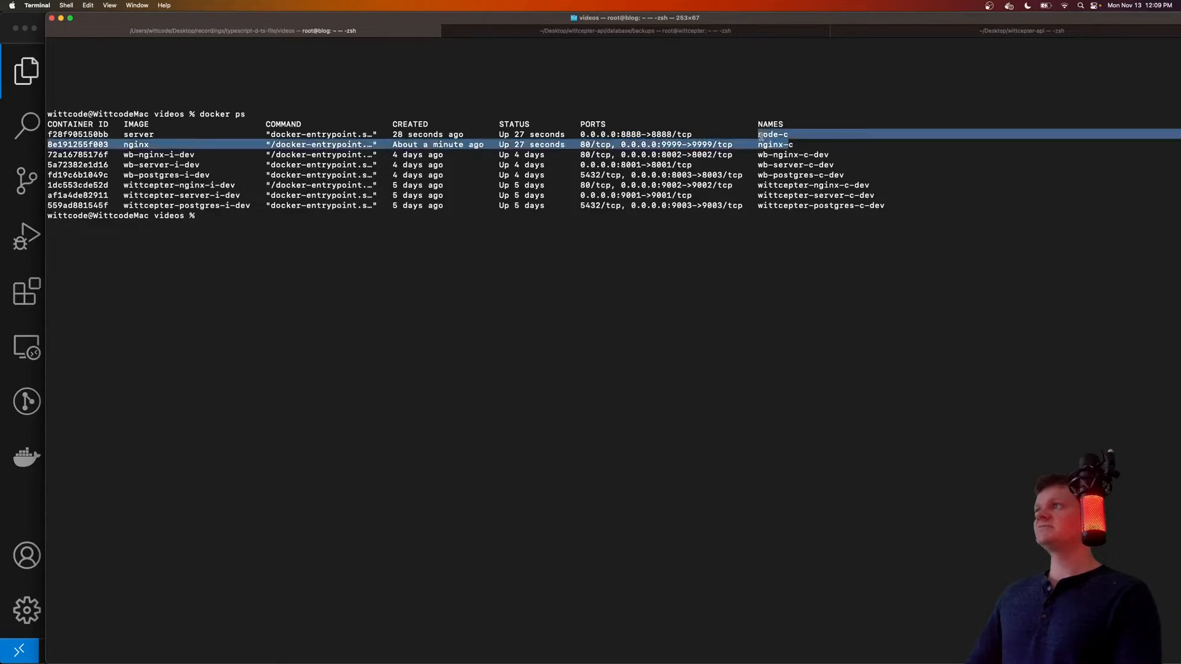
Step: Curl localhost:9999 and localhost:8888, confirming only port 8888 returns the JSON request headers
{"action": "type", "text": "clear"}
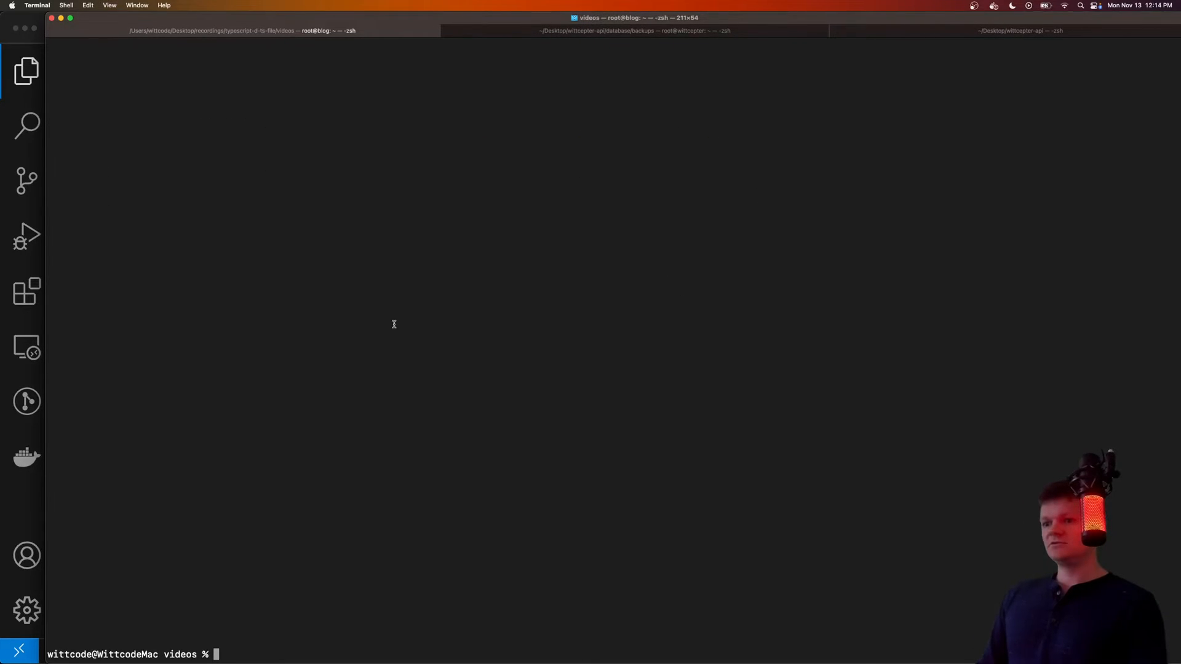
{"action": "type", "text": "curl"}
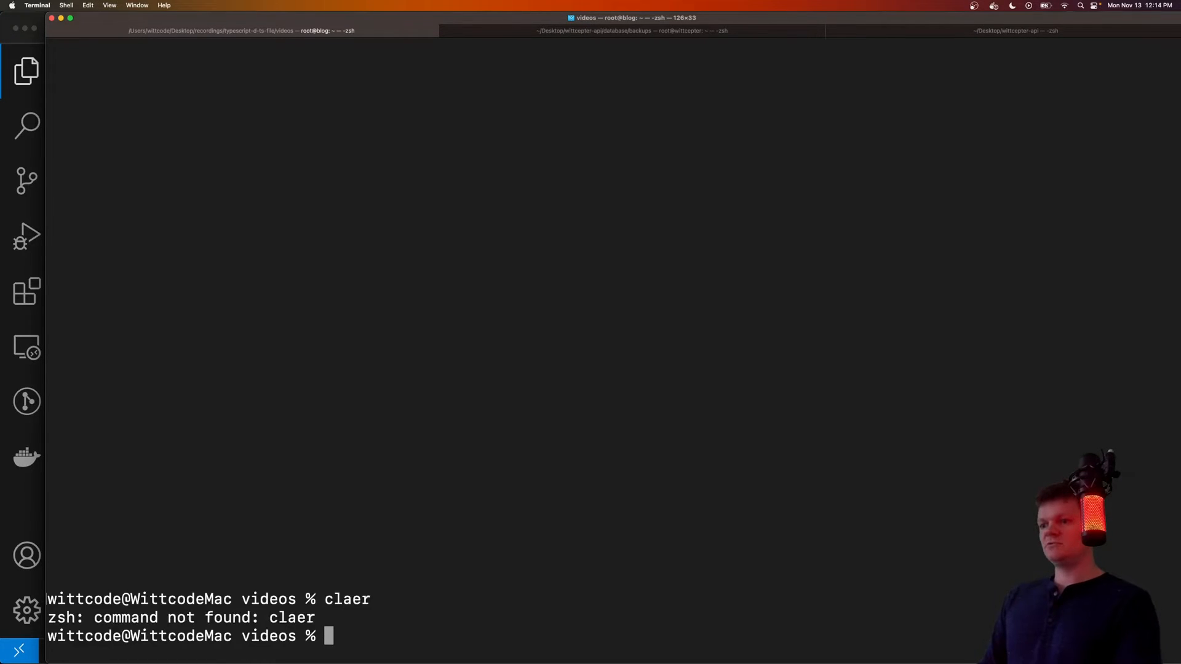
{"action": "type", "text": "curl localhost:9999"}
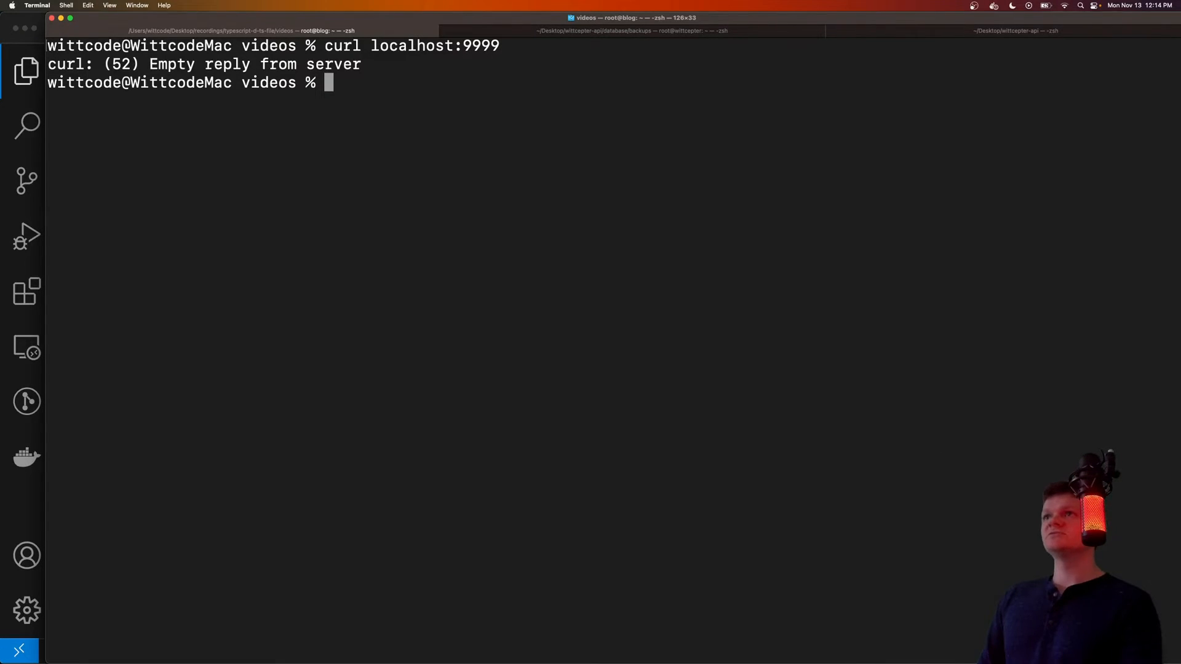
{"action": "type", "text": "curl localhost:8888"}
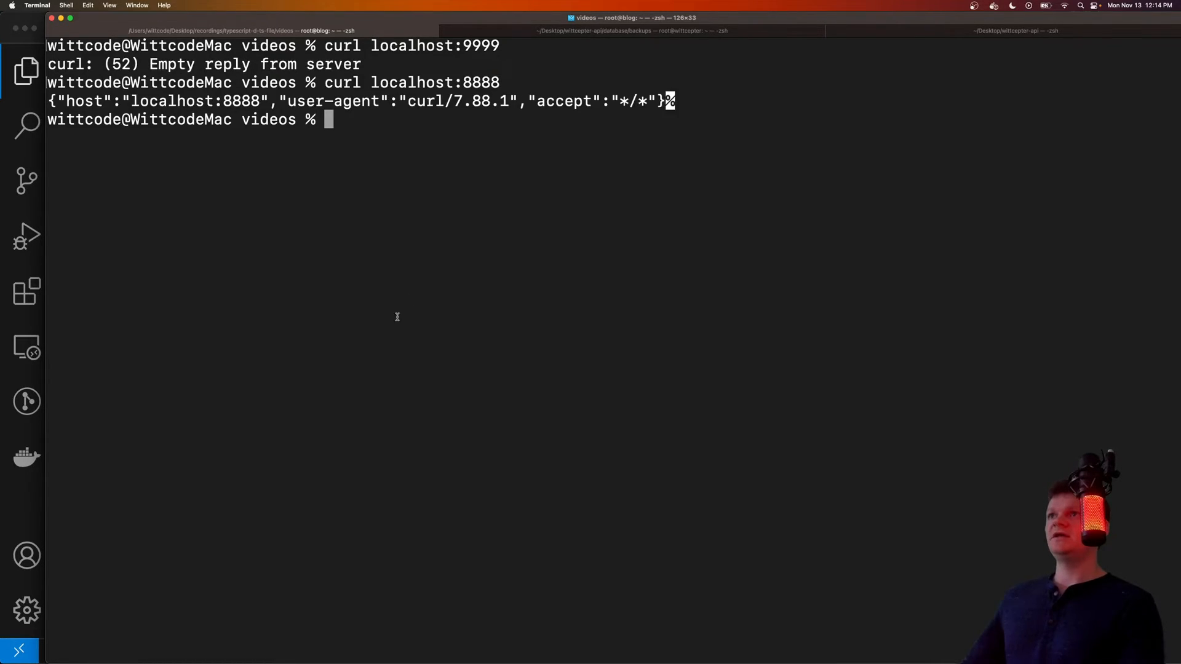
{"action": "left_click_drag", "start_coordinate": [48, 101], "coordinate": [677, 101]}
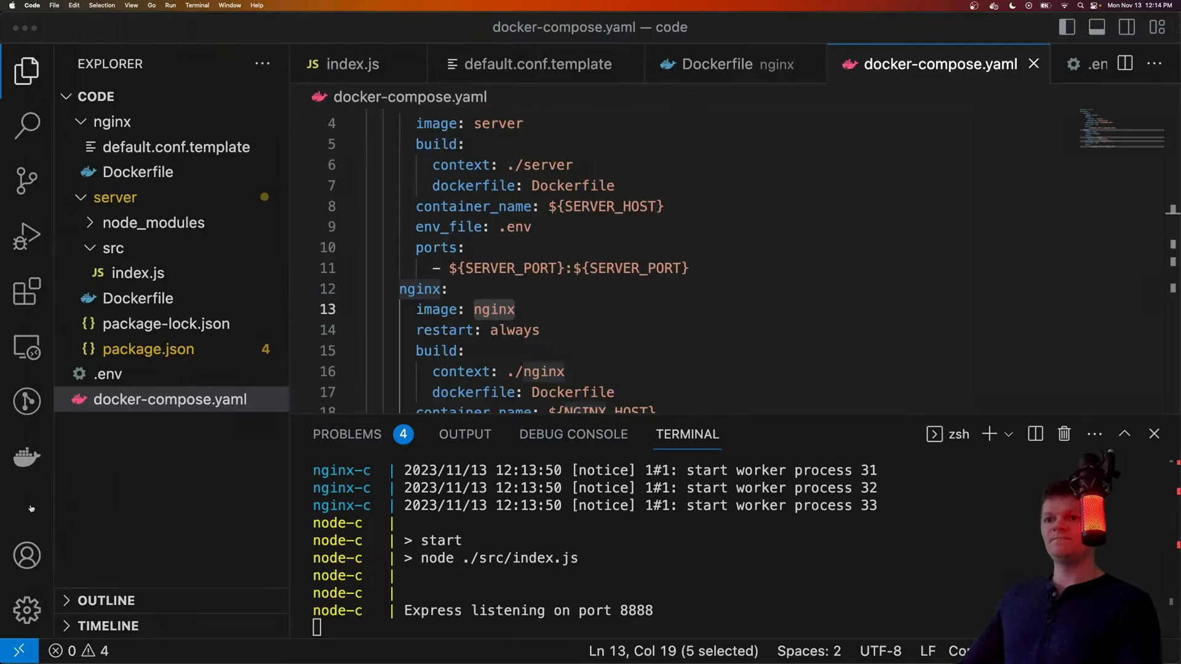
Step: Check the empty localhost:9999 reply and return to docker-compose.yaml in the editor
{"action": "left_click", "coordinate": [352, 64]}
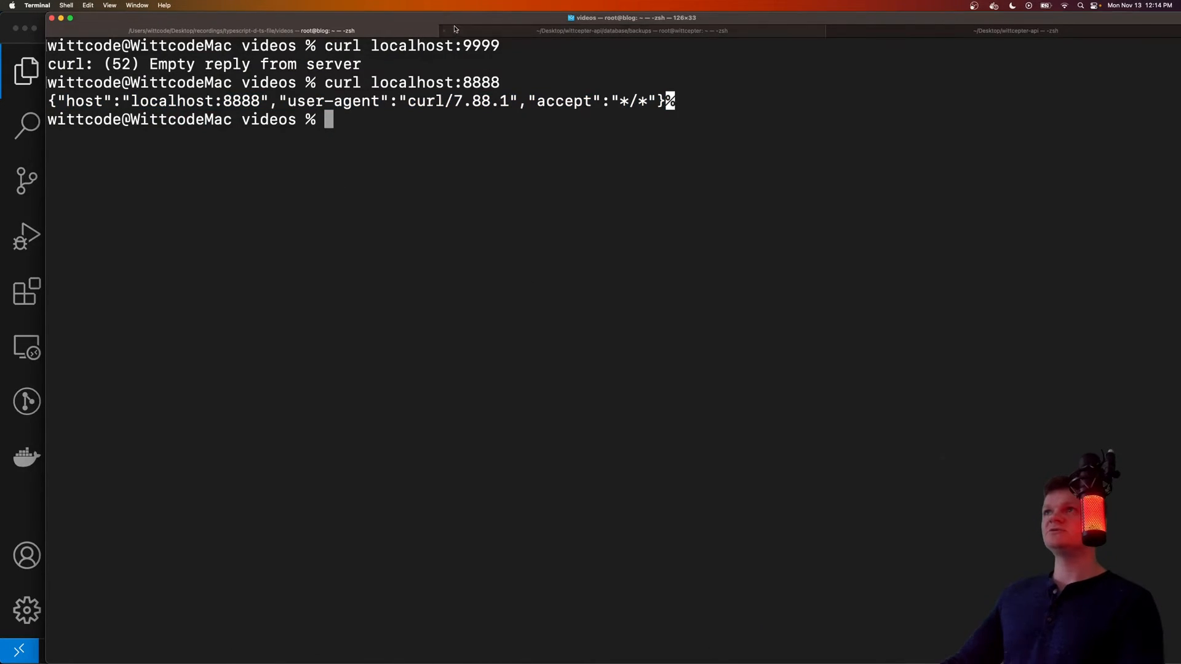
{"action": "double_click", "coordinate": [434, 46]}
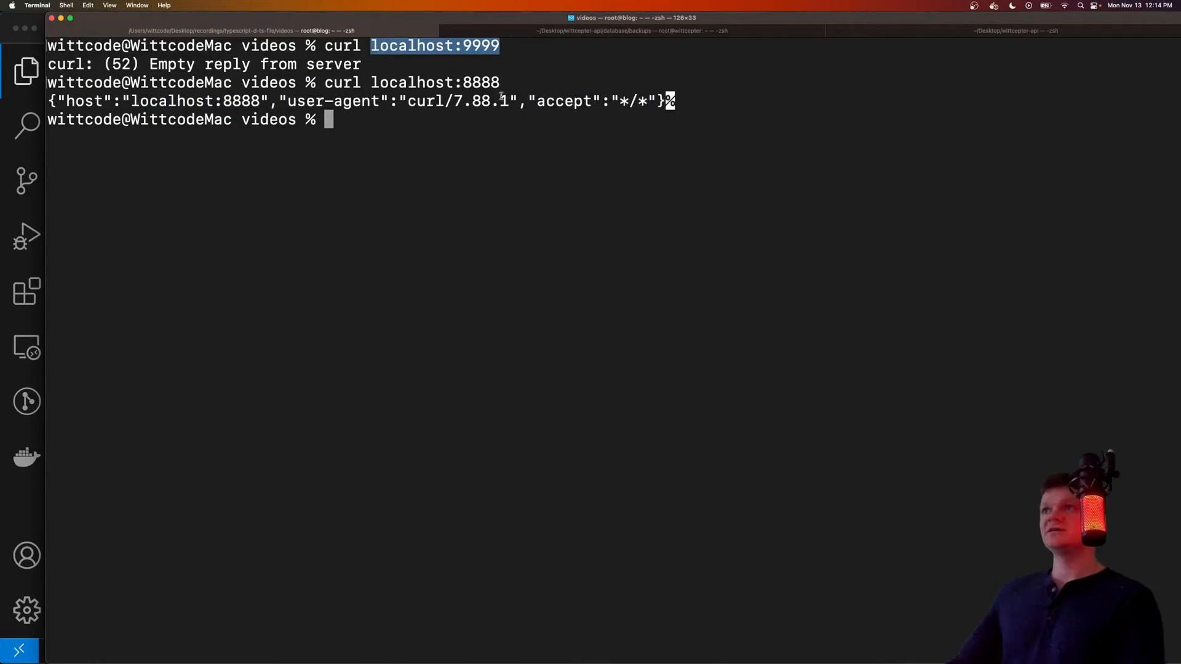
{"action": "left_click", "coordinate": [342, 308]}
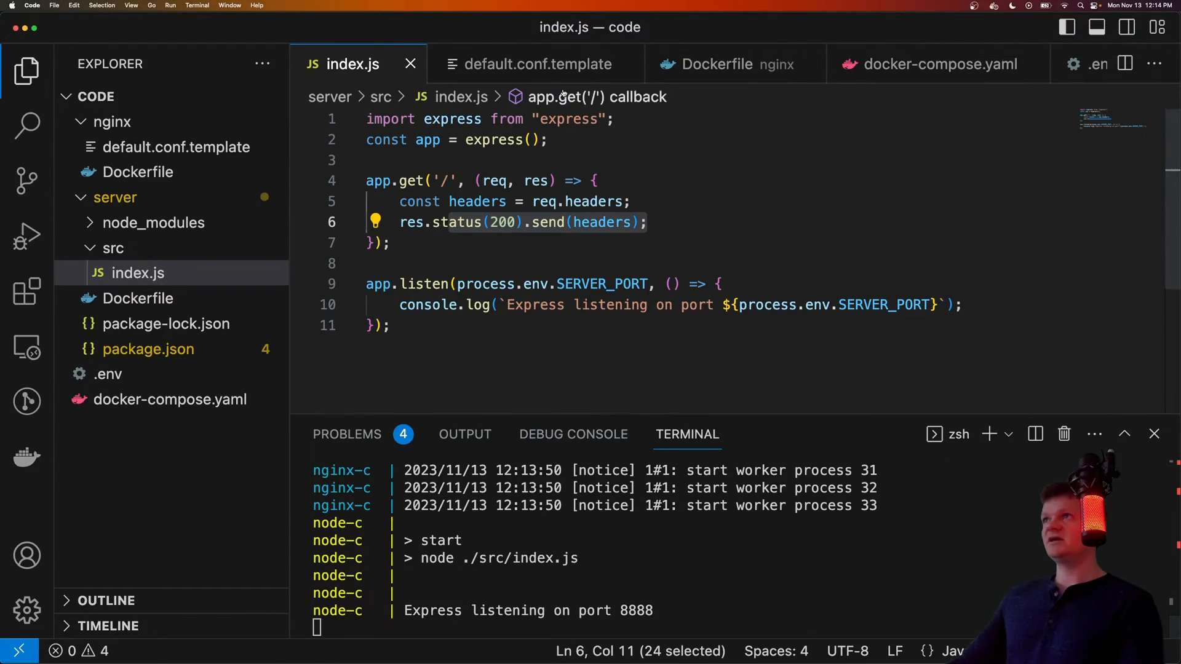
{"action": "left_click", "coordinate": [938, 64]}
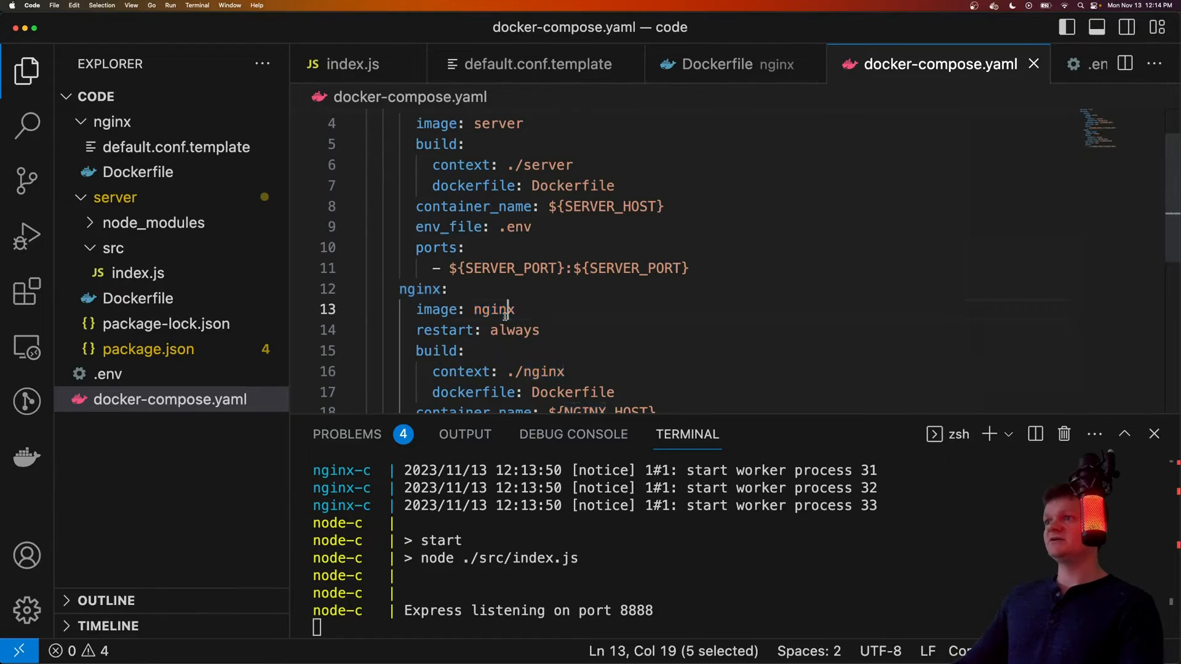
Step: Rename the nginx service image to reverse-proxy, stop the containers with Ctrl+C and run docker compose up again
{"action": "type", "text": "reverse-prox"}
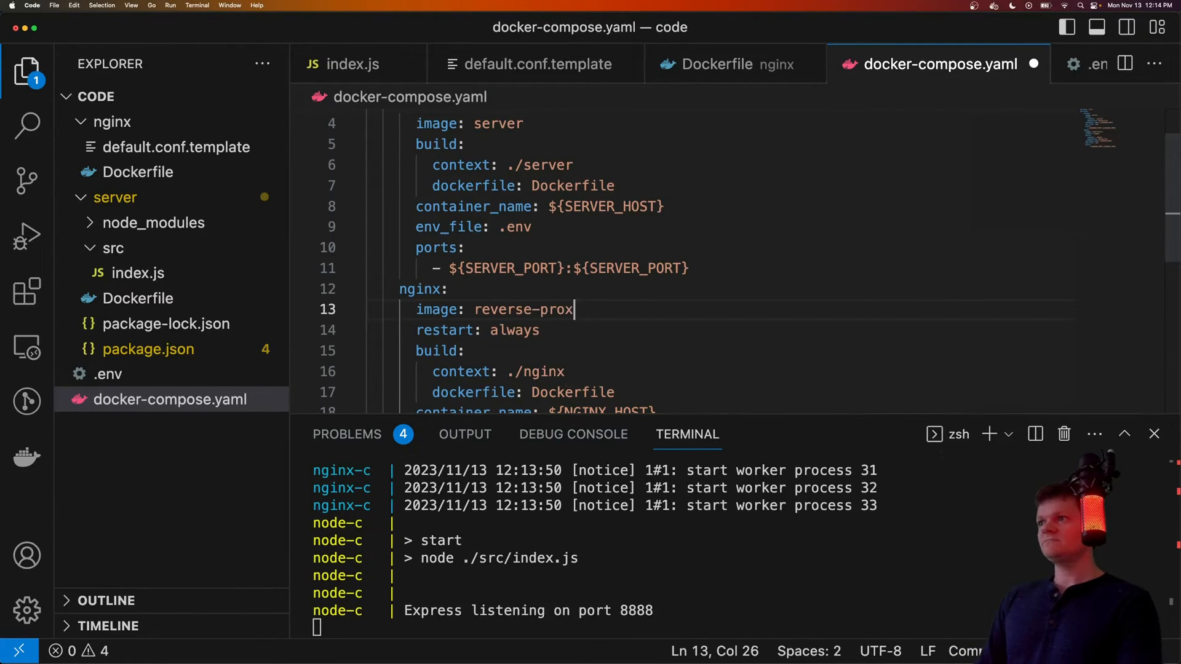
{"action": "type", "text": "y"}
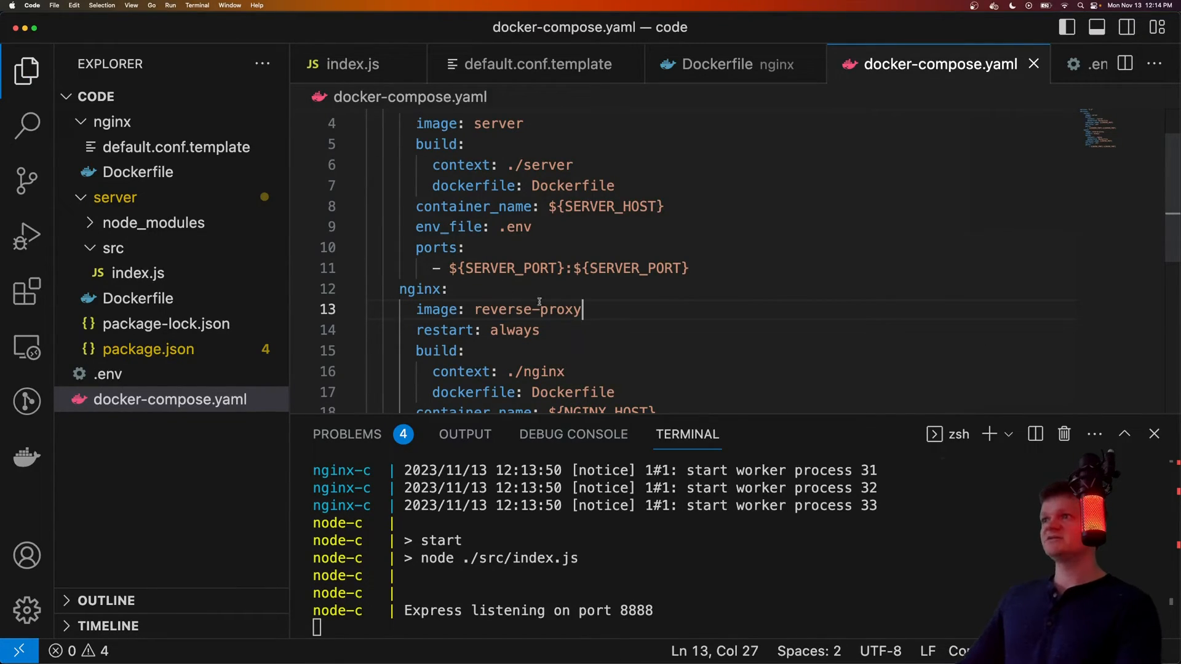
{"action": "double_click", "coordinate": [528, 310]}
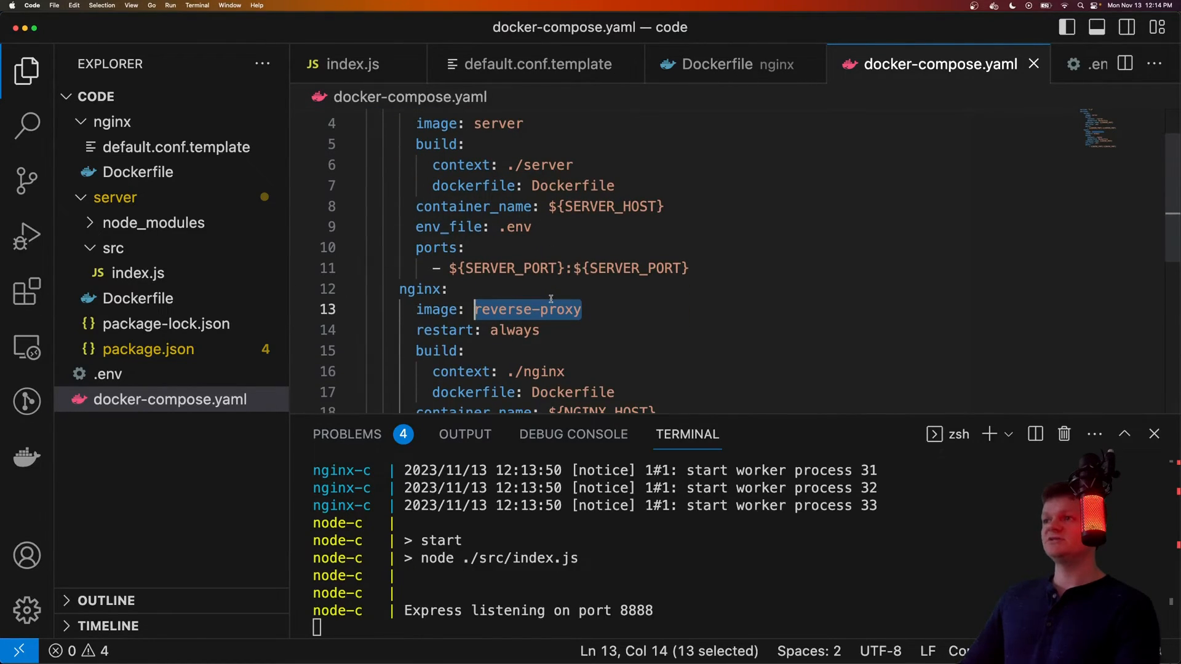
{"action": "key", "text": "ctrl+c"}
{"action": "type", "text": "docker"}
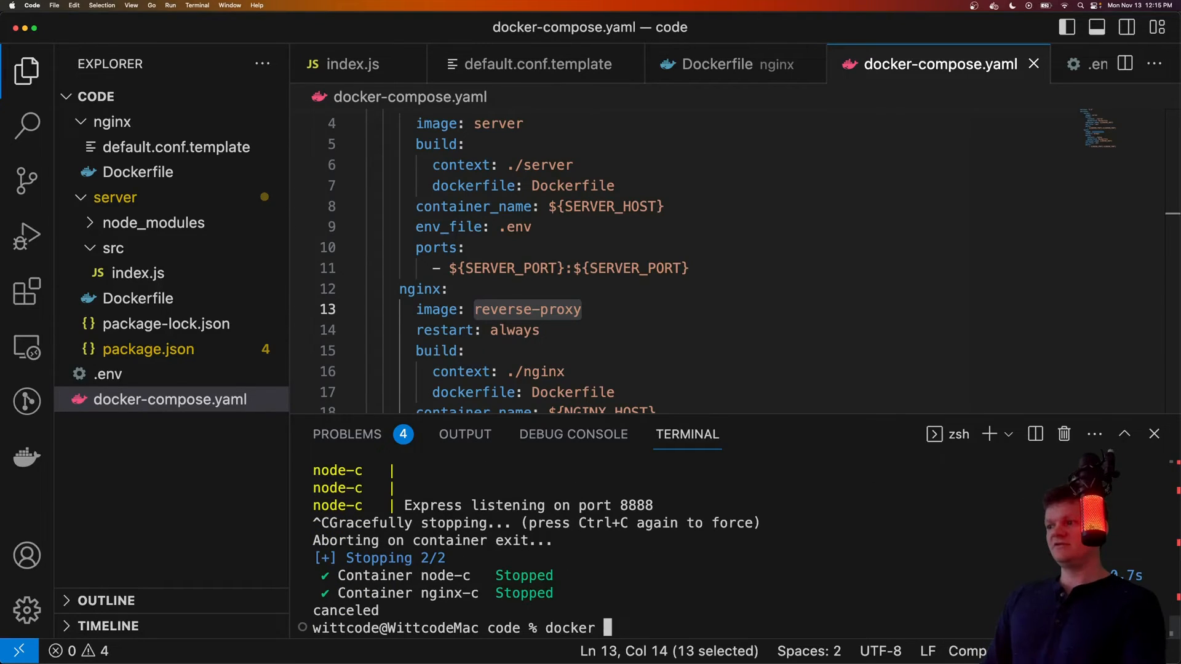
{"action": "type", "text": "compose up"}
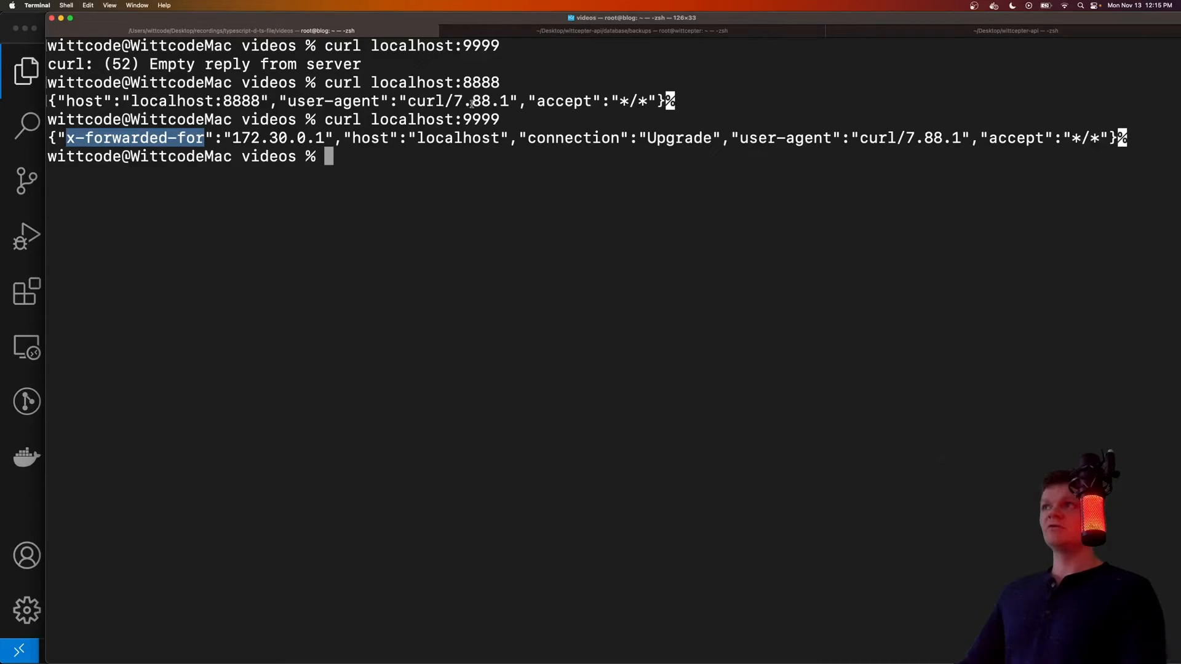
Step: Verify the proxied response on 9999 carries the x-forwarded-for header, then curl localhost:8888 for comparison
{"action": "double_click", "coordinate": [436, 119]}
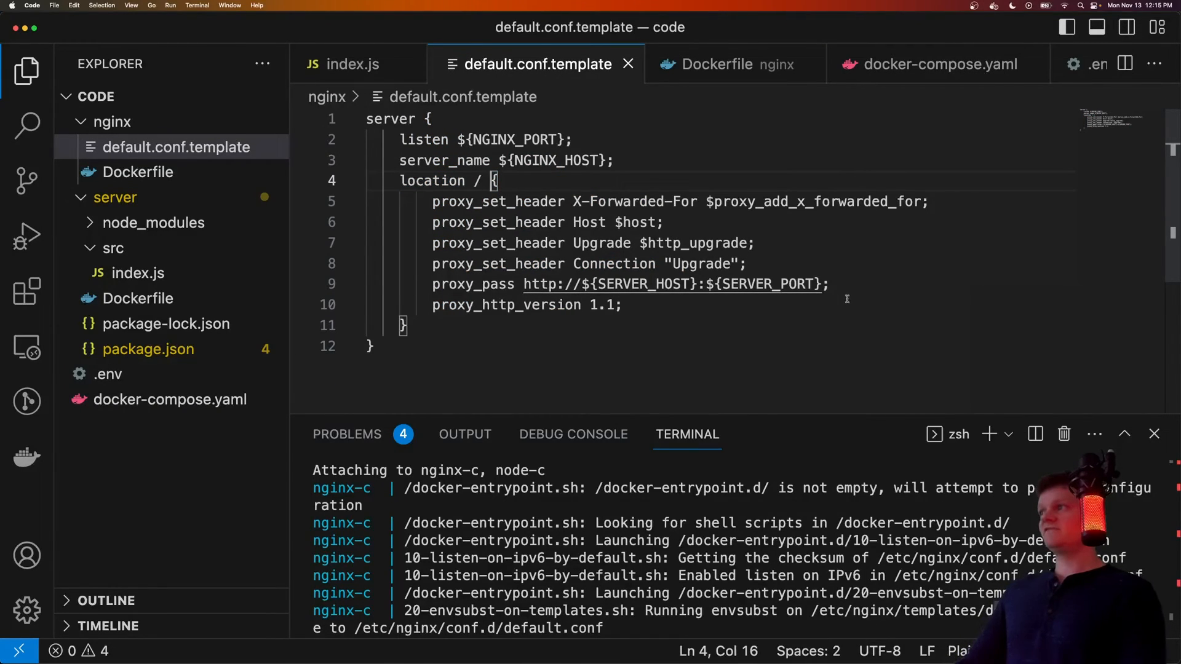
{"action": "left_click", "coordinate": [582, 200]}
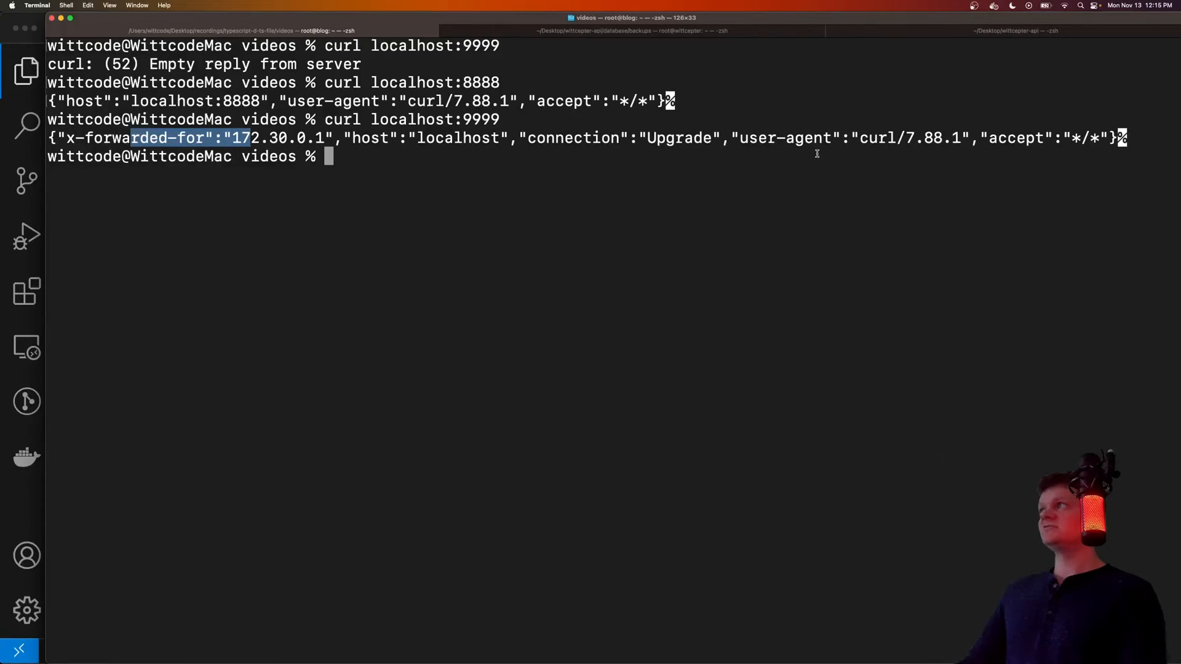
{"action": "type", "text": "curl localhost:8888"}
{"action": "type", "text": "docker exec 0"}
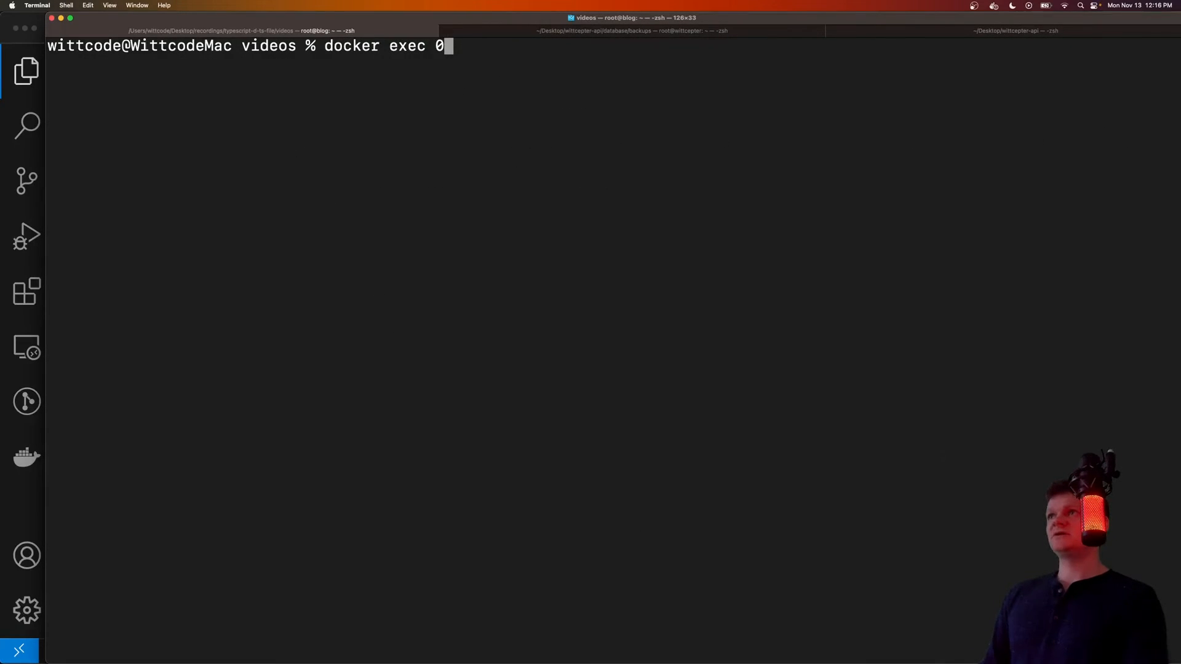
Step: Open a shell in the nginx-c container with docker exec -it nginx-c sh and cat the template
{"action": "type", "text": "-it ng"}
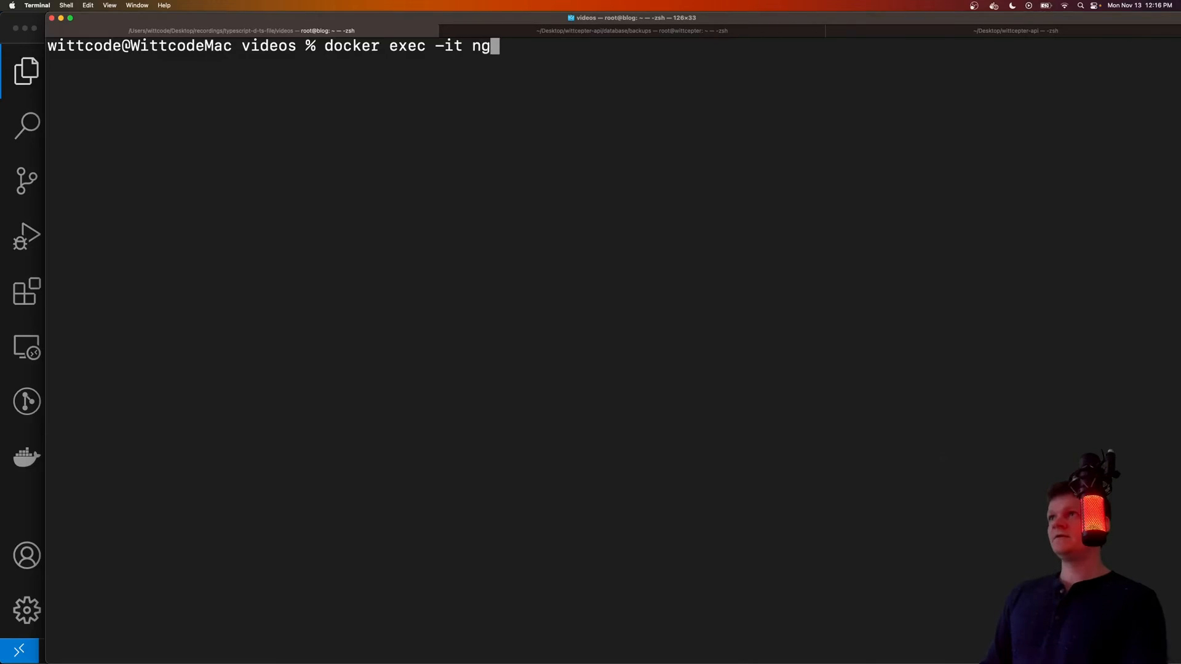
{"action": "type", "text": "inx-c sh"}
{"action": "type", "text": "ls"}
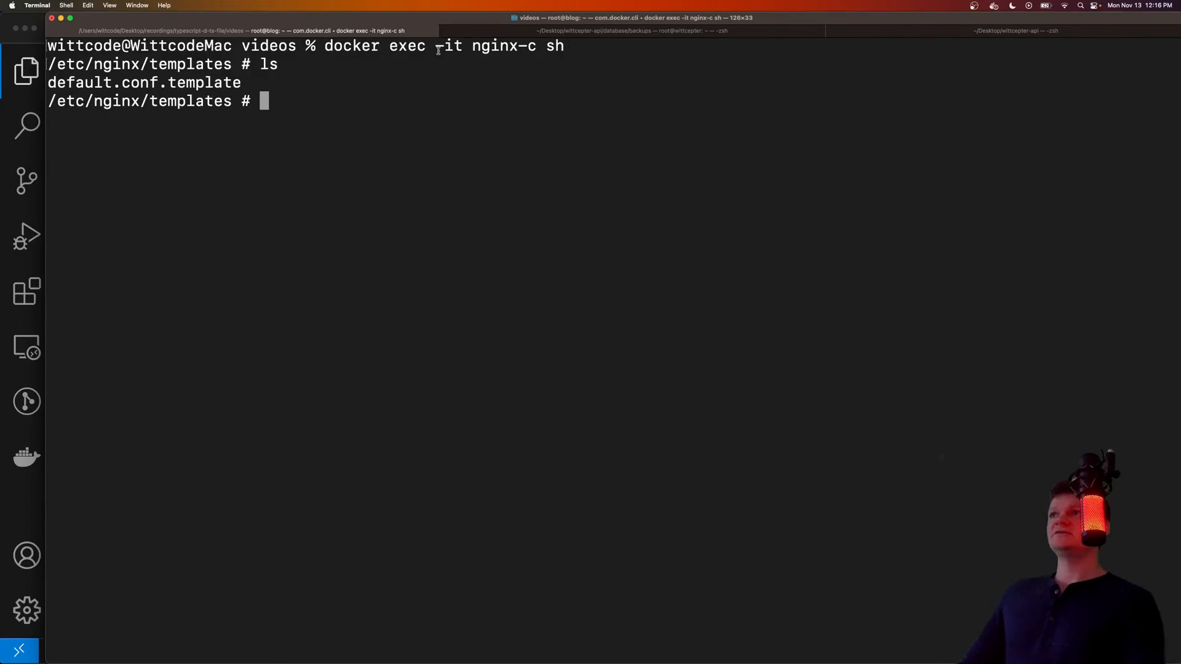
{"action": "type", "text": "cat default.conf.template"}
{"action": "type", "text": "ls"}
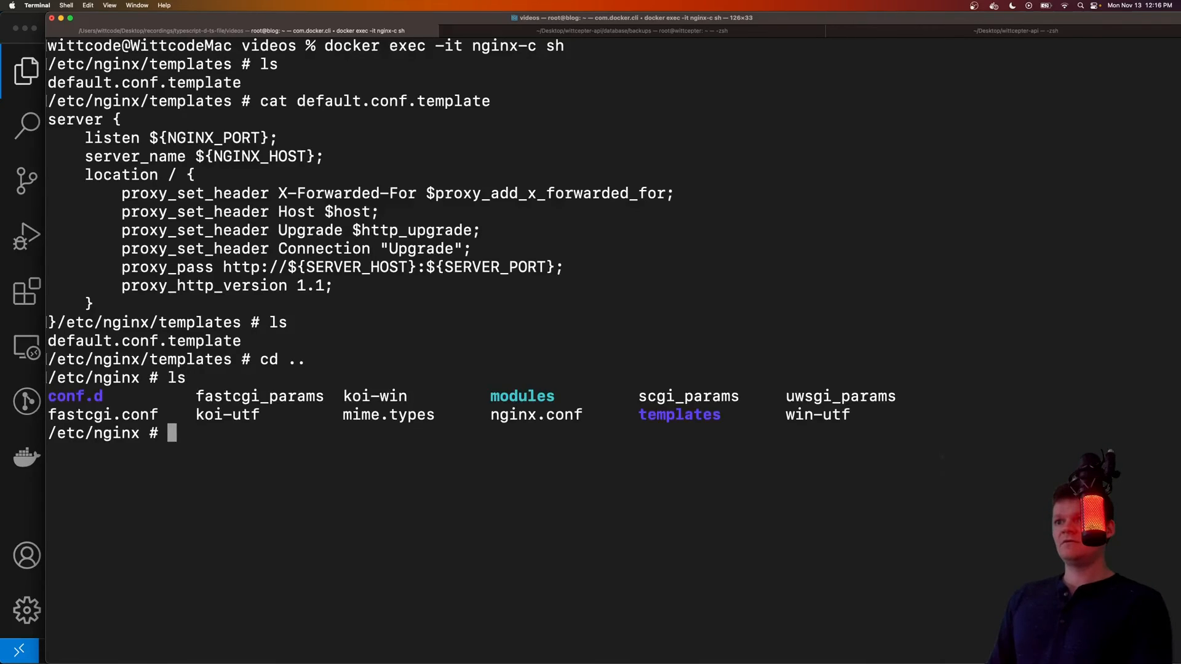
Step: Show conf.d/default.conf with listen 9999 and proxy_pass node-c:8888 substituted, then exit the shell
{"action": "type", "text": "cd conf.d/"}
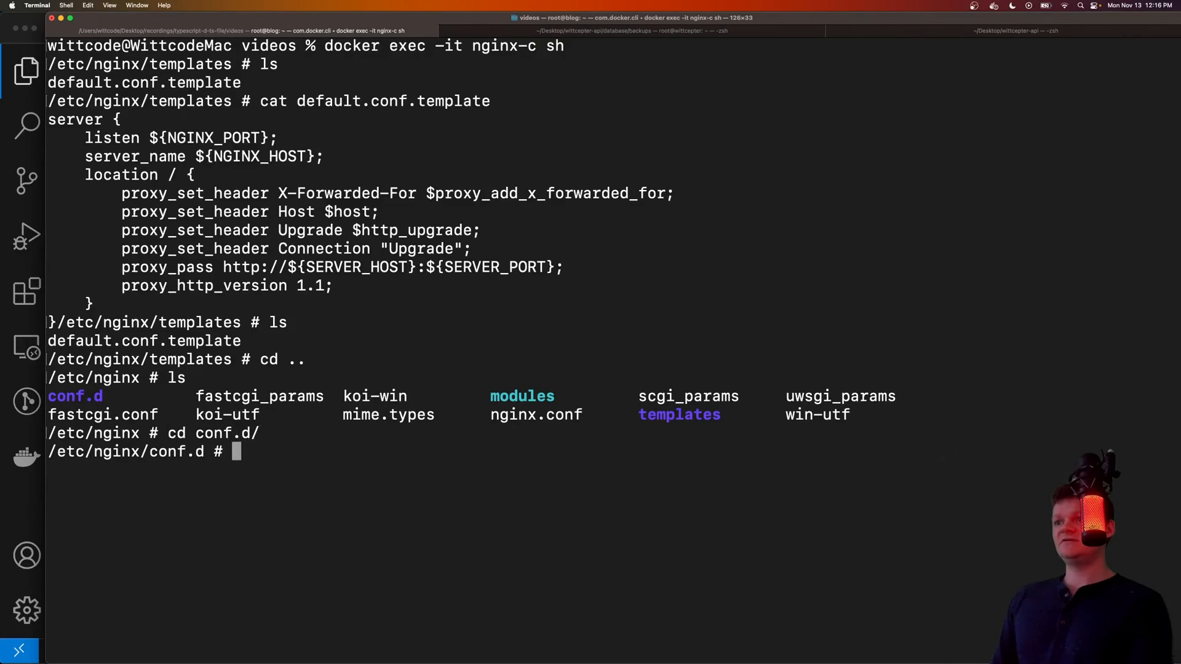
{"action": "type", "text": "cat def"}
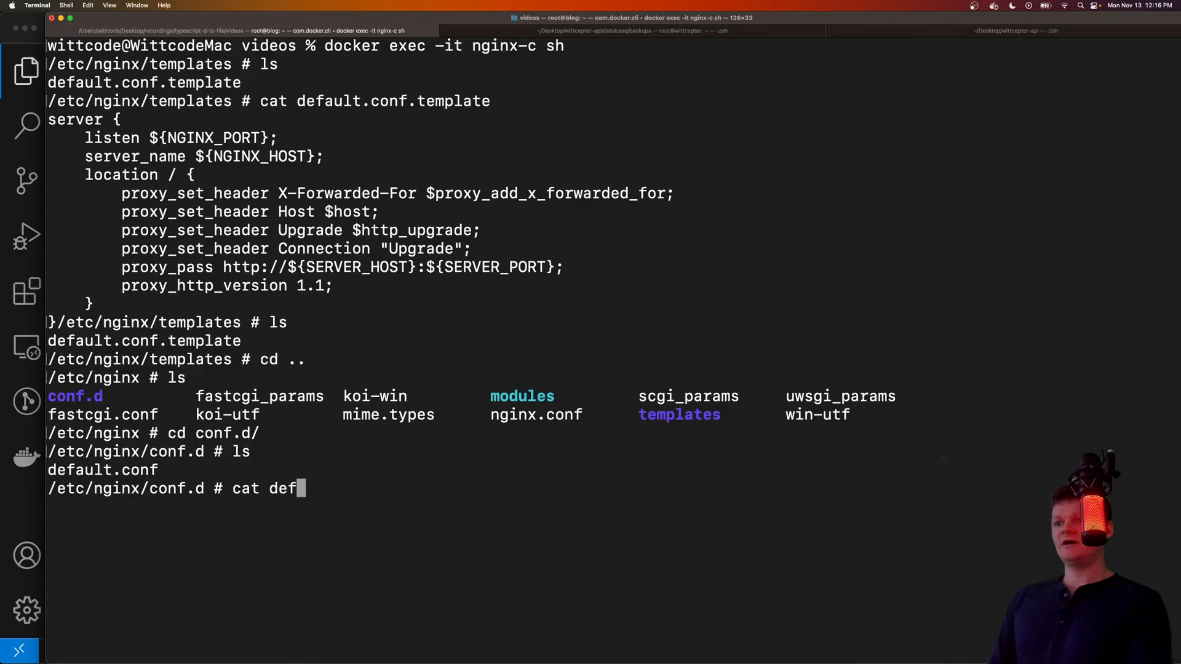
{"action": "key", "text": "Return"}
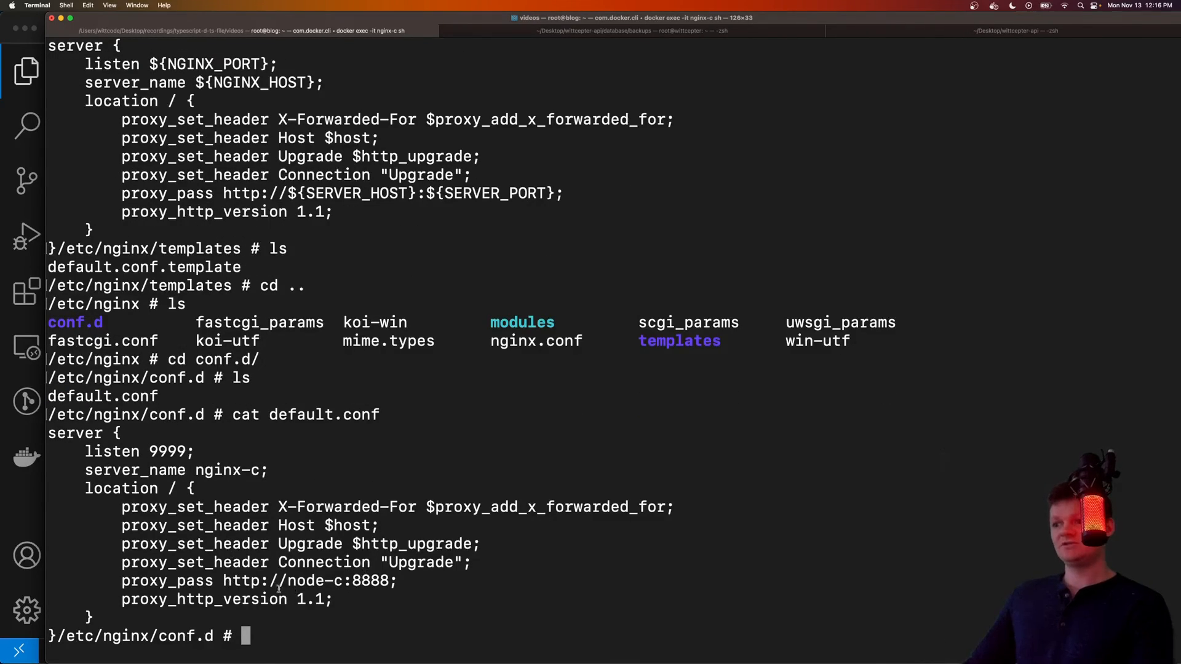
{"action": "double_click", "coordinate": [337, 580]}
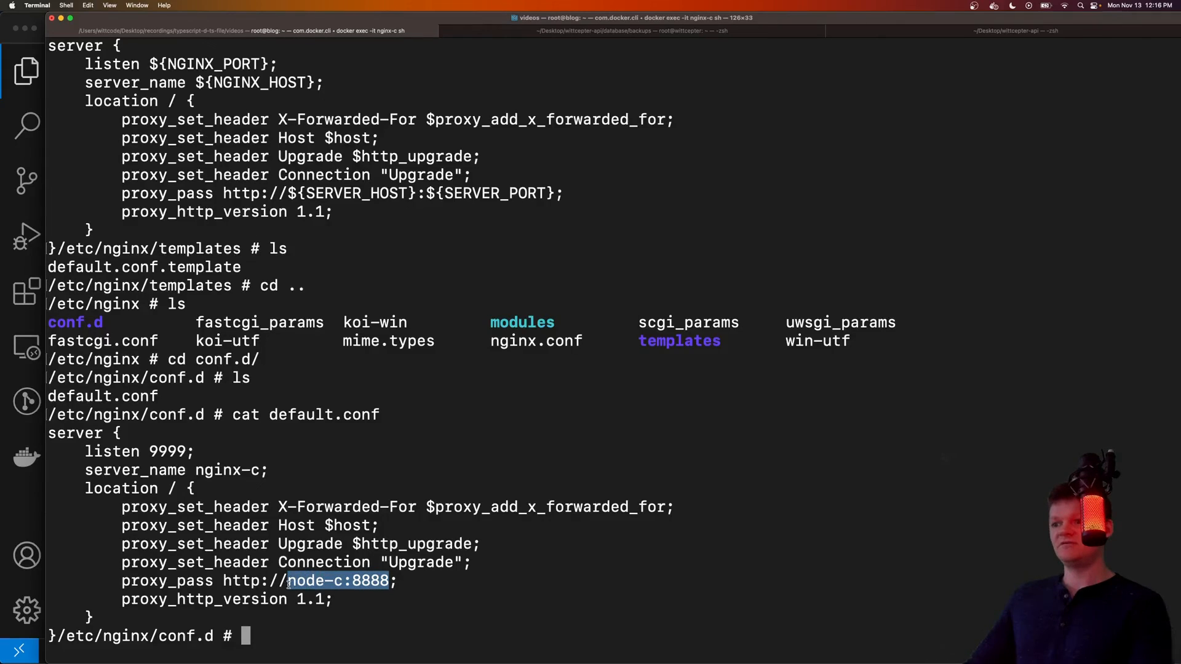
{"action": "double_click", "coordinate": [166, 451]}
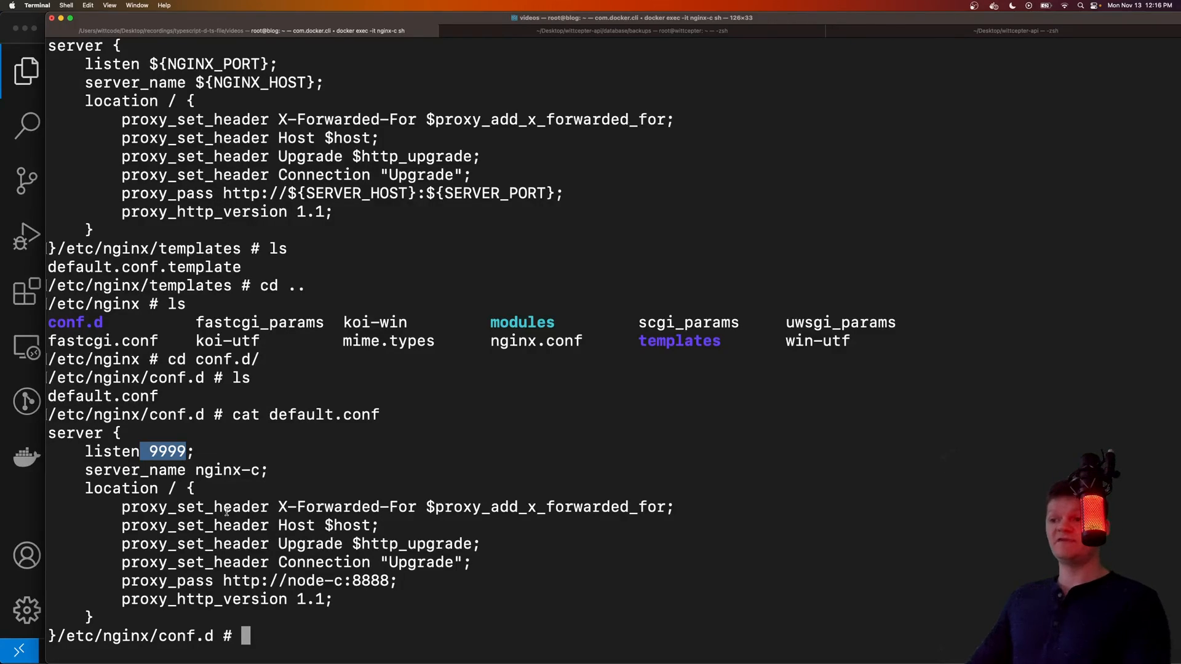
{"action": "type", "text": "exi"}
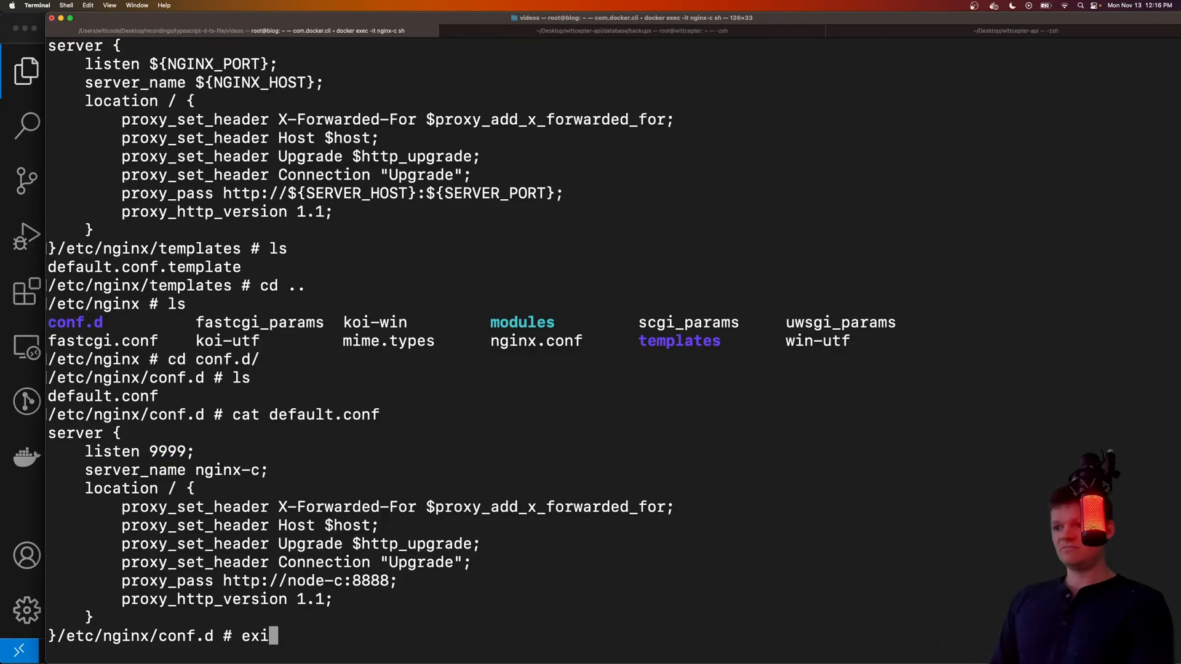